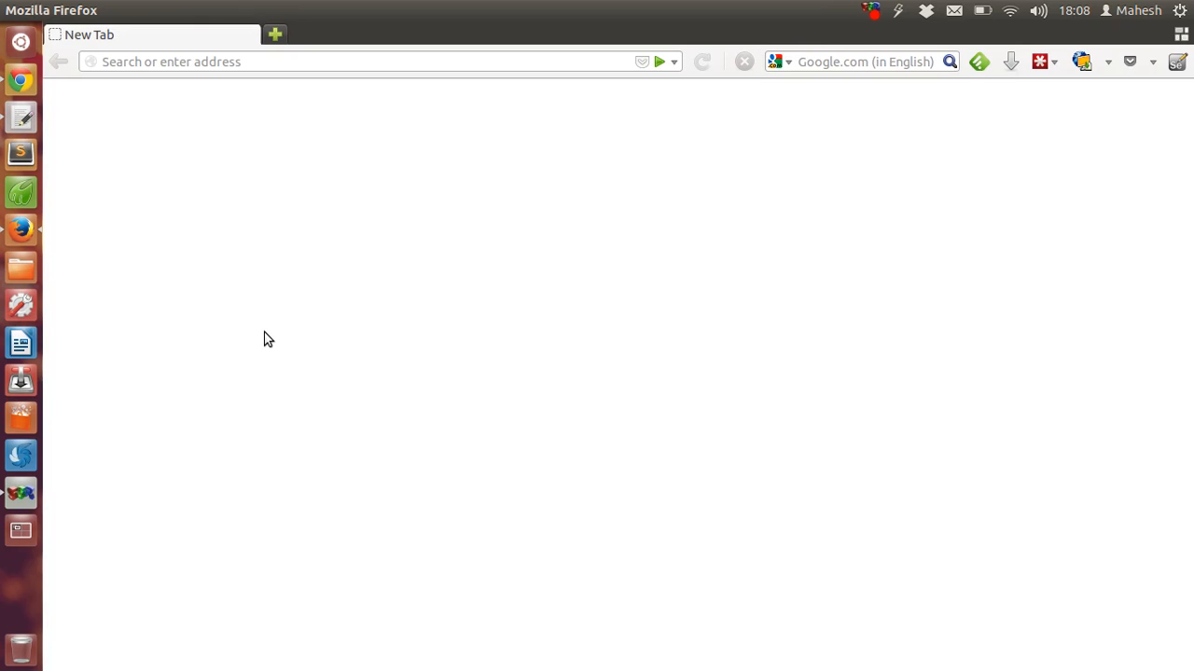
pyautogui.moveTo(217, 298)
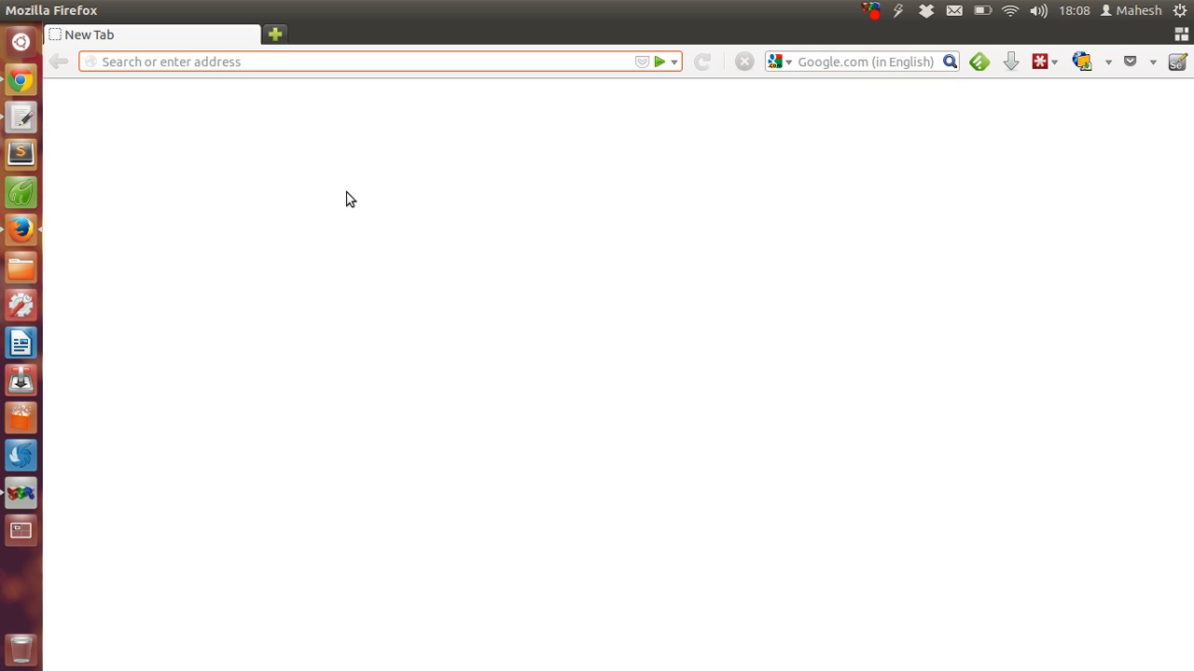
pyautogui.moveTo(392, 304)
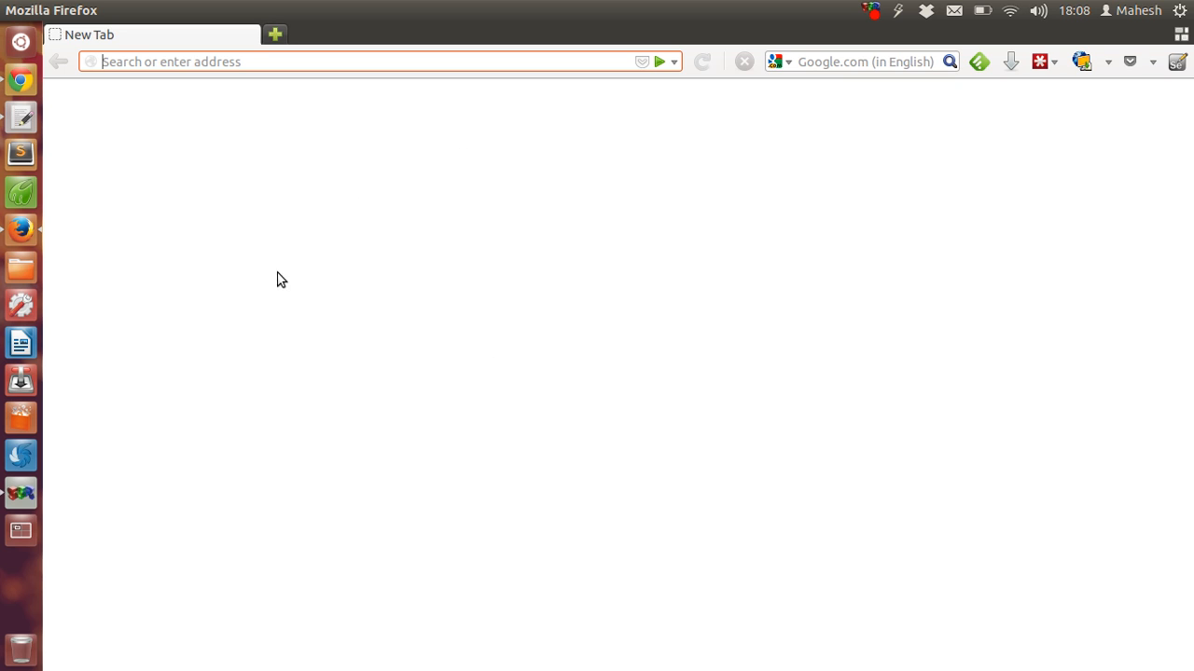
pyautogui.moveTo(297, 181)
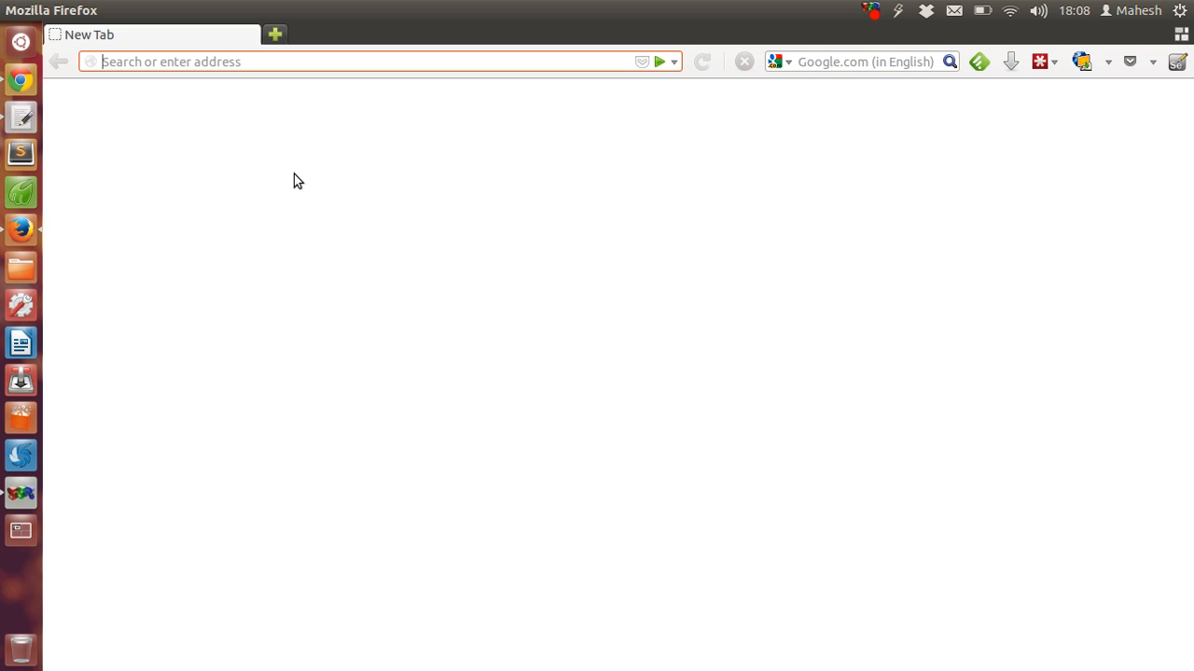
pyautogui.moveTo(426, 140)
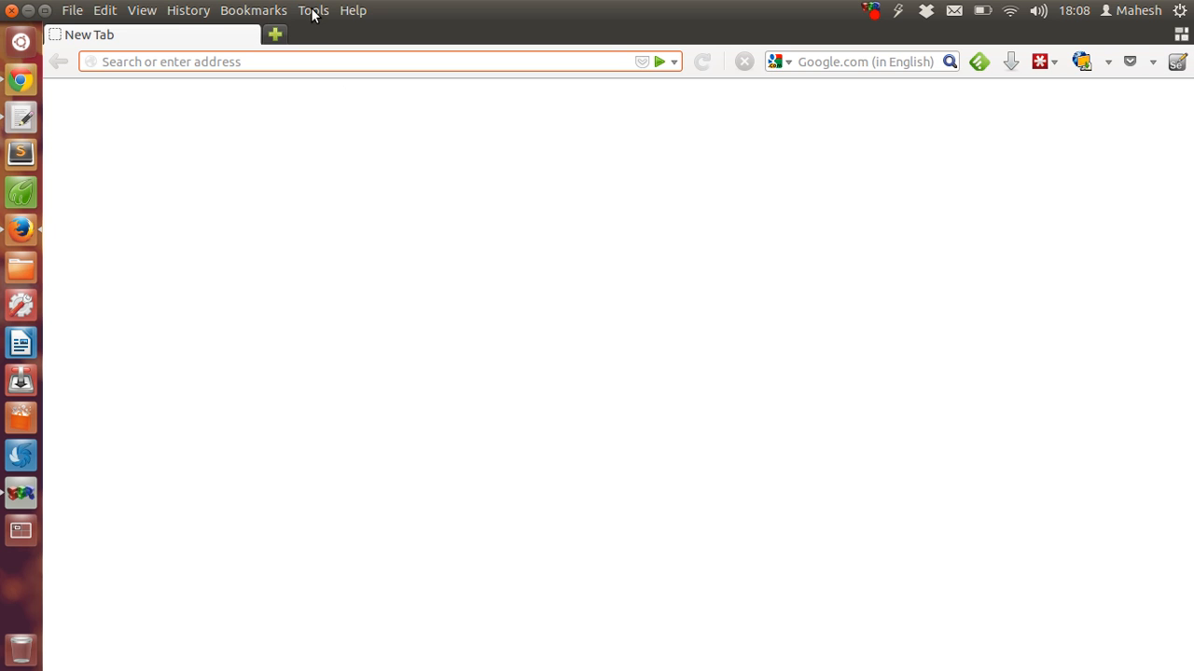
# Launch Selenium IDE 2.4.0 from Firefox's Tools menu and place it beside the page
pyautogui.click(314, 10)
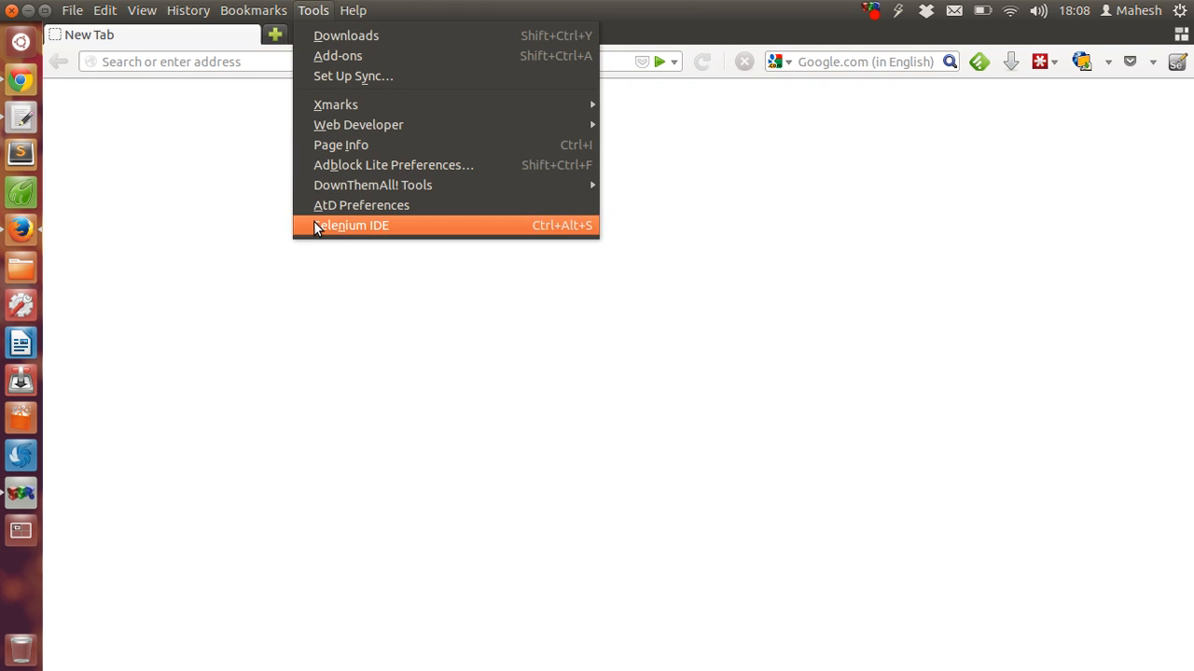
pyautogui.moveTo(361, 205)
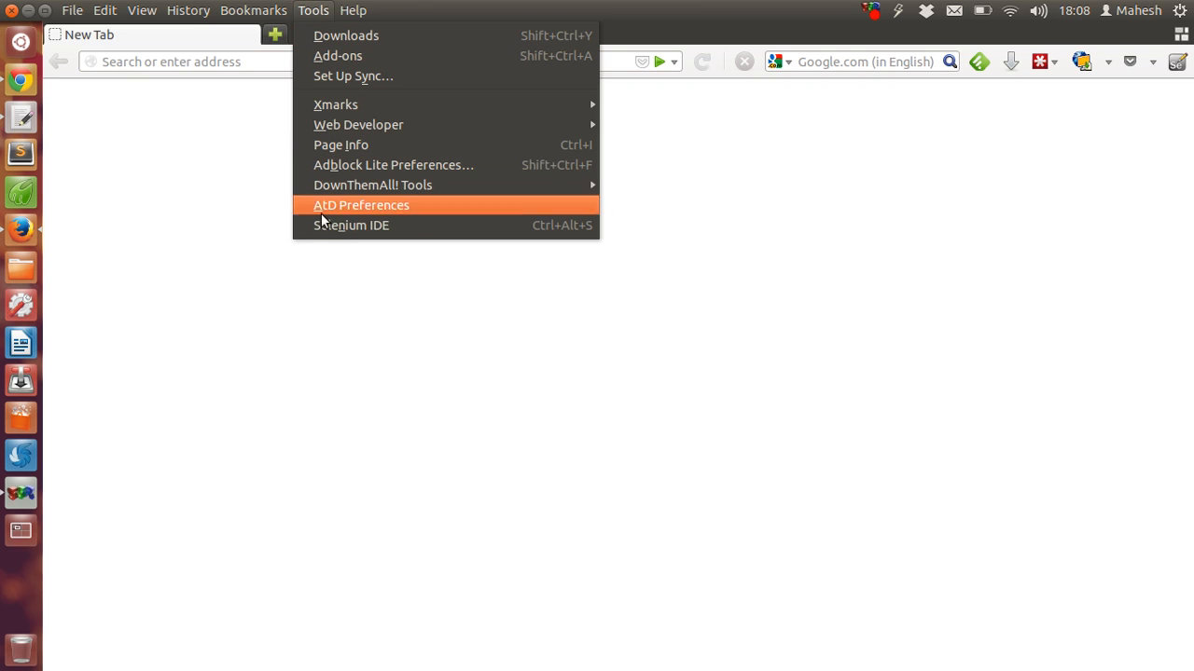
pyautogui.moveTo(351, 225)
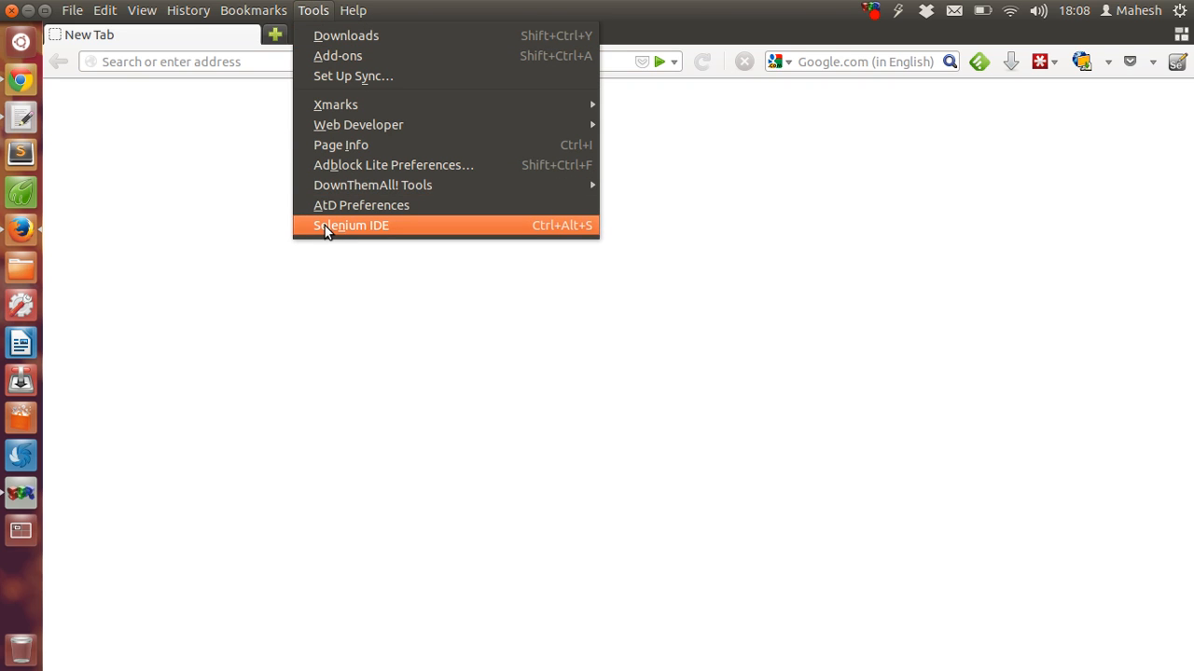
pyautogui.click(351, 225)
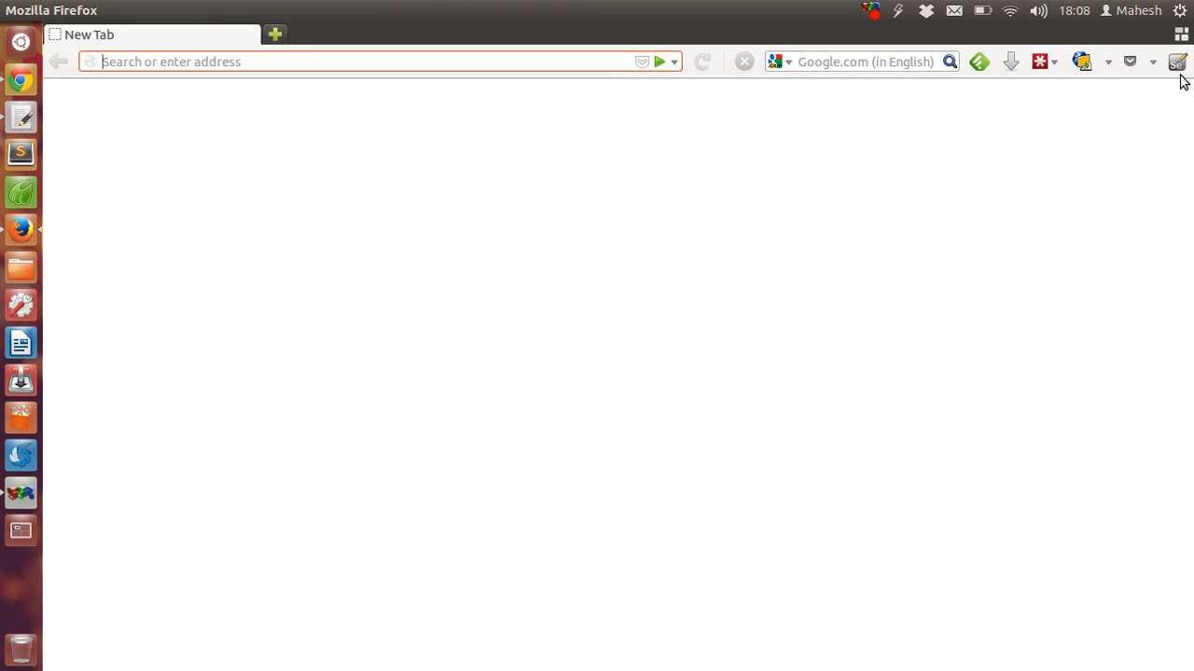
pyautogui.moveTo(1178, 62)
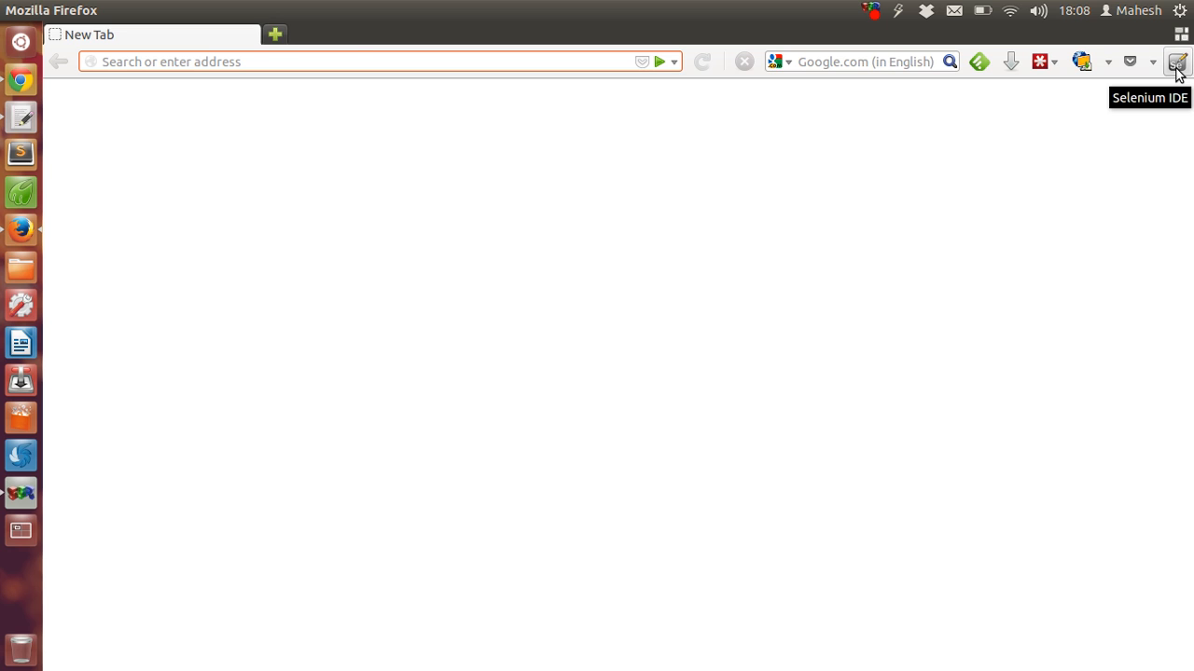
pyautogui.click(313, 10)
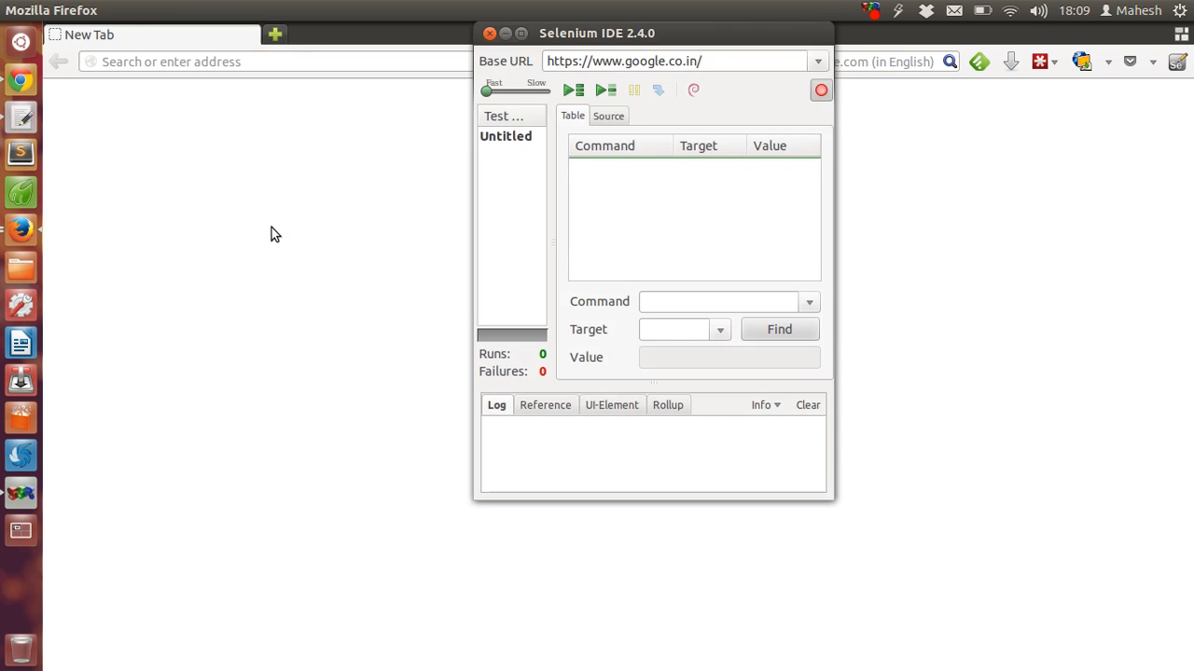
pyautogui.moveTo(596, 33); pyautogui.dragTo(285, 94)
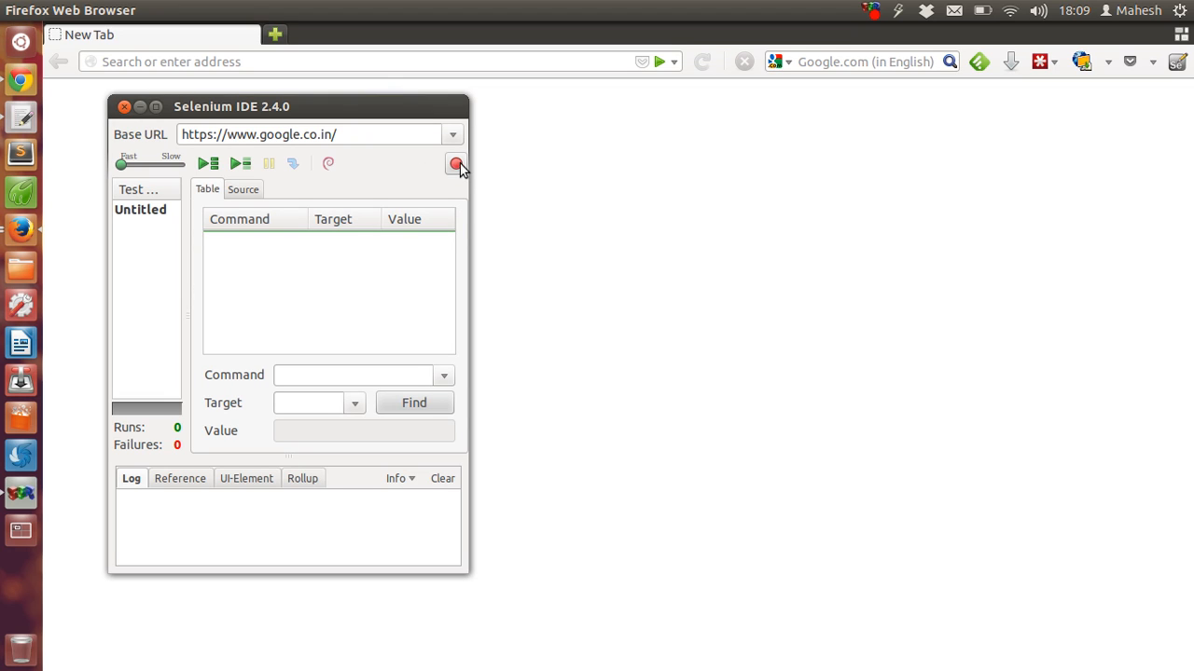
pyautogui.click(456, 163)
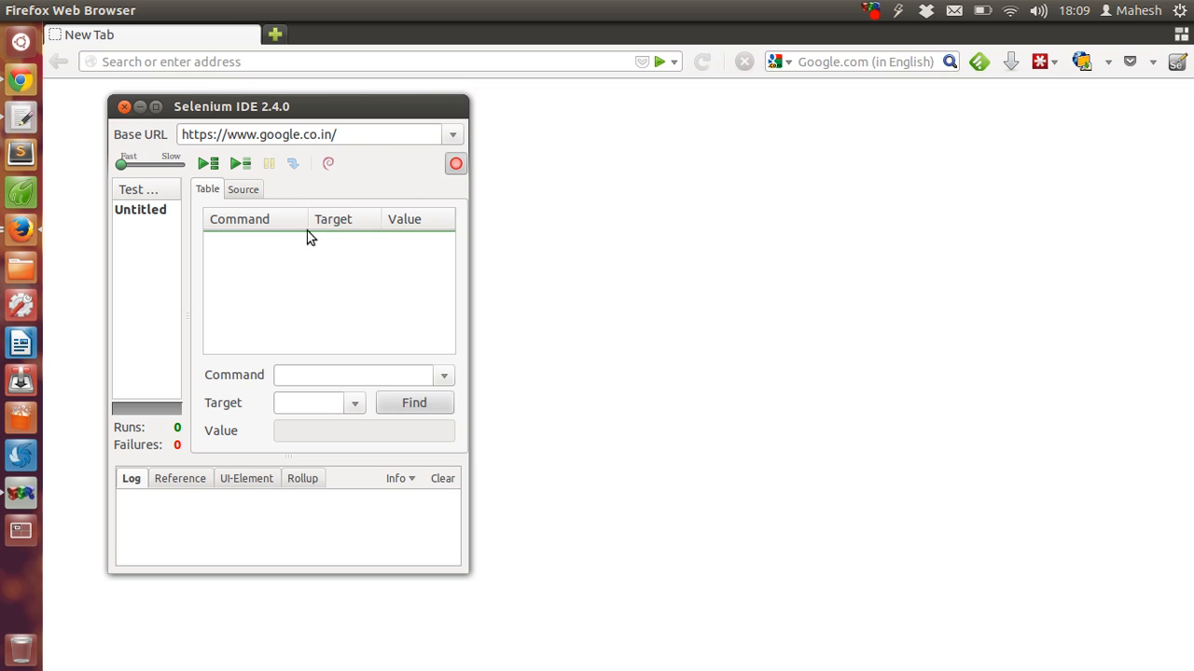
pyautogui.click(308, 135)
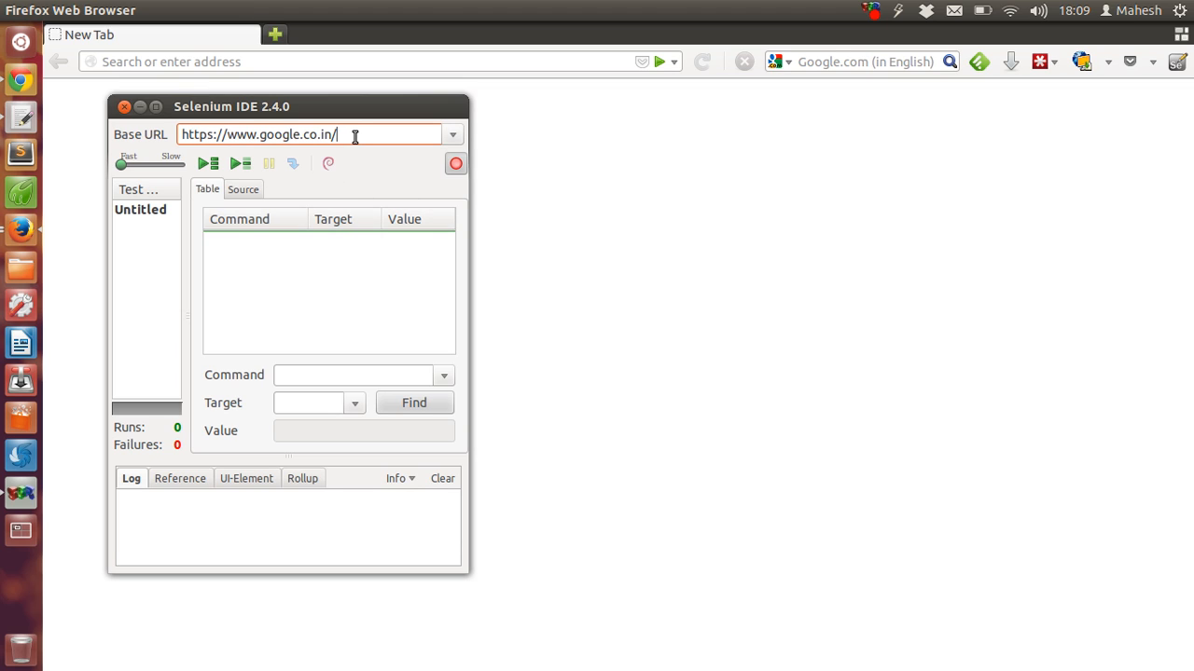
pyautogui.moveTo(317, 134)
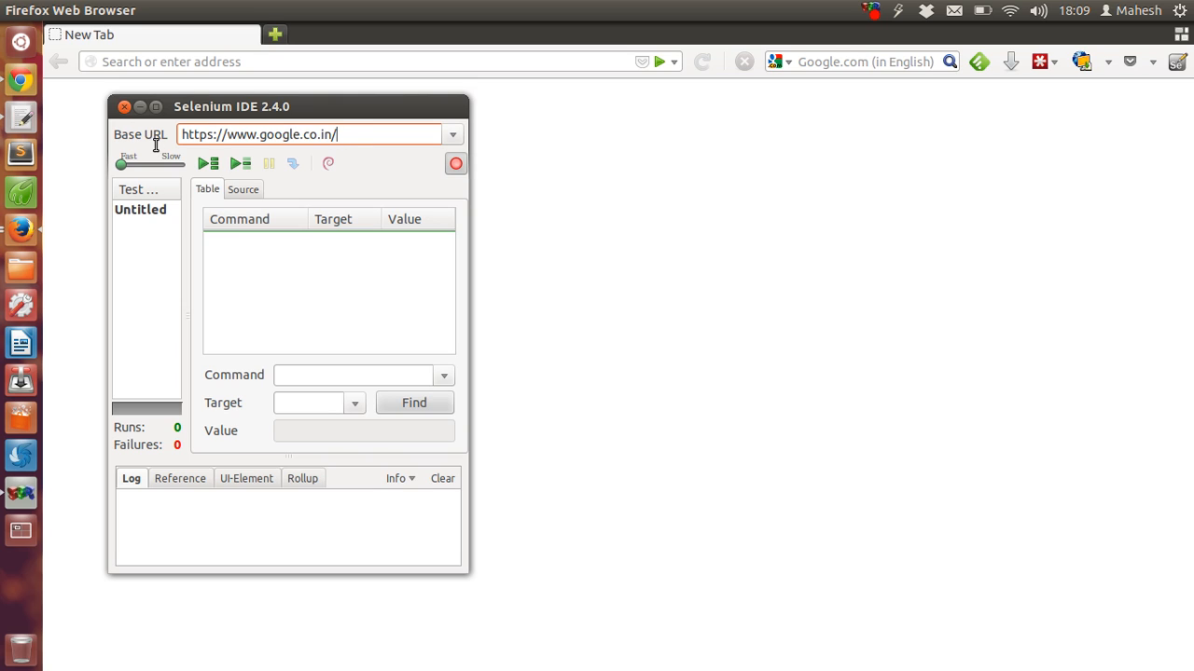
pyautogui.tripleClick(311, 135)
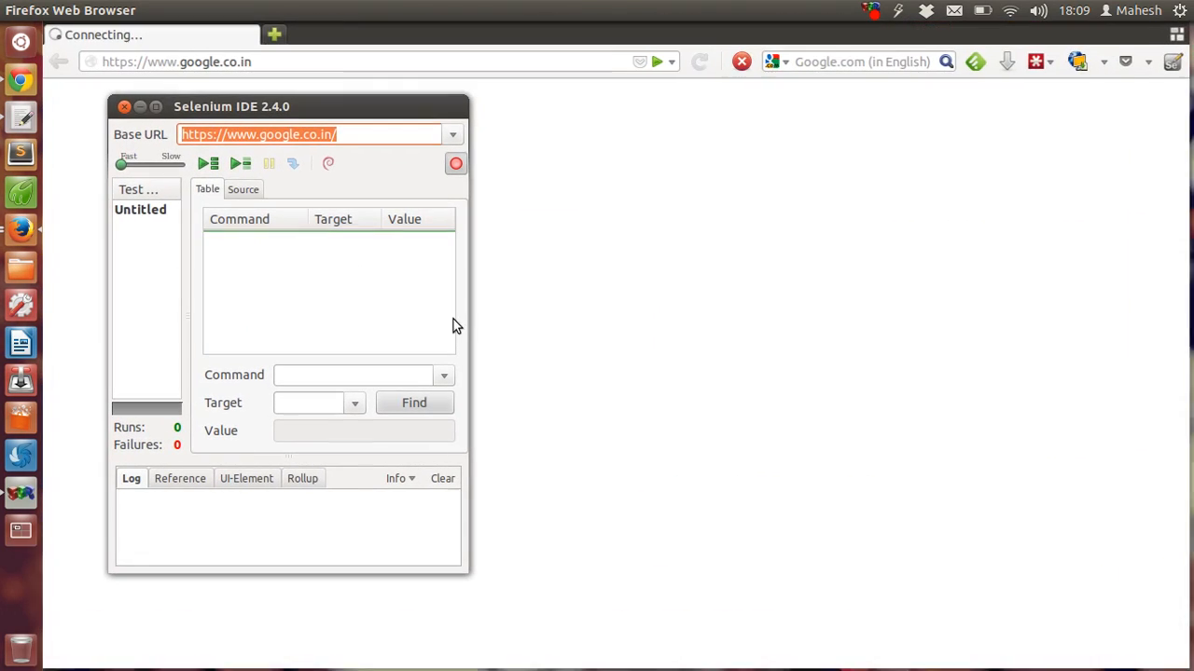
pyautogui.moveTo(231, 106); pyautogui.dragTo(891, 142)
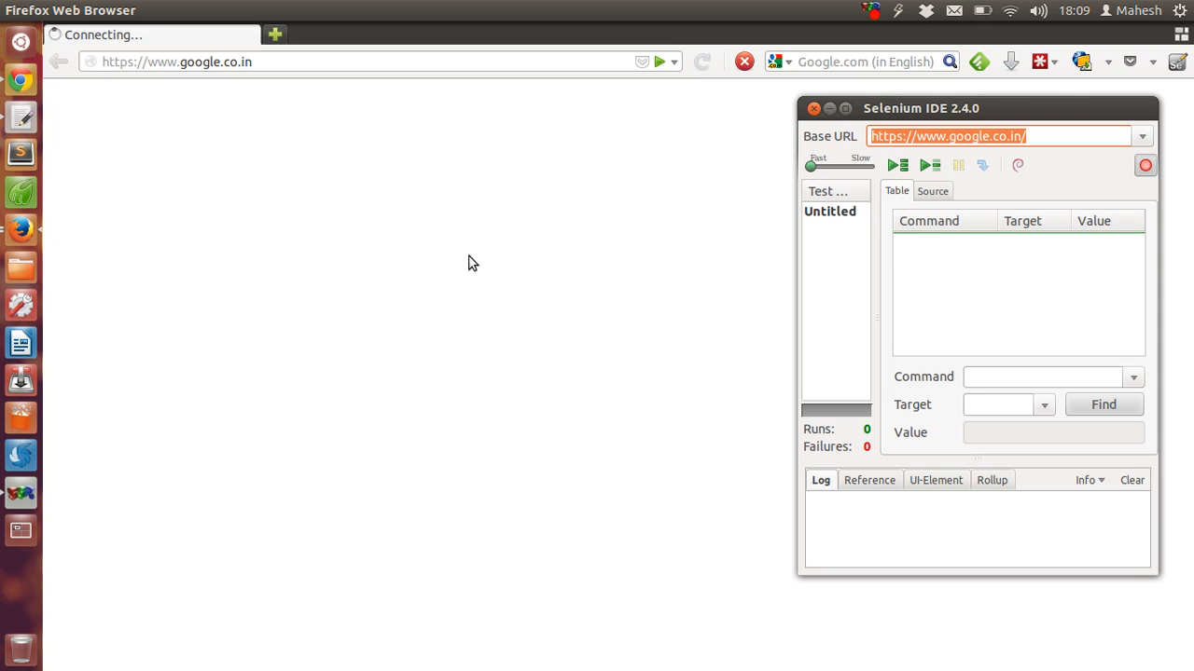
pyautogui.moveTo(483, 260)
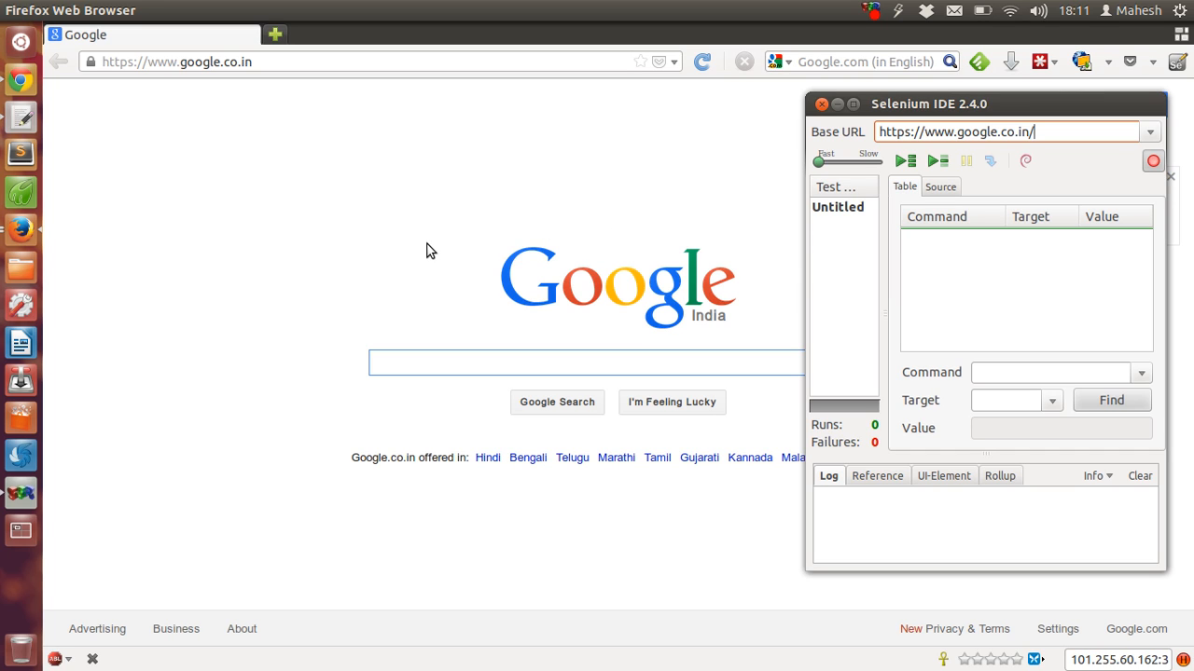
pyautogui.moveTo(457, 232)
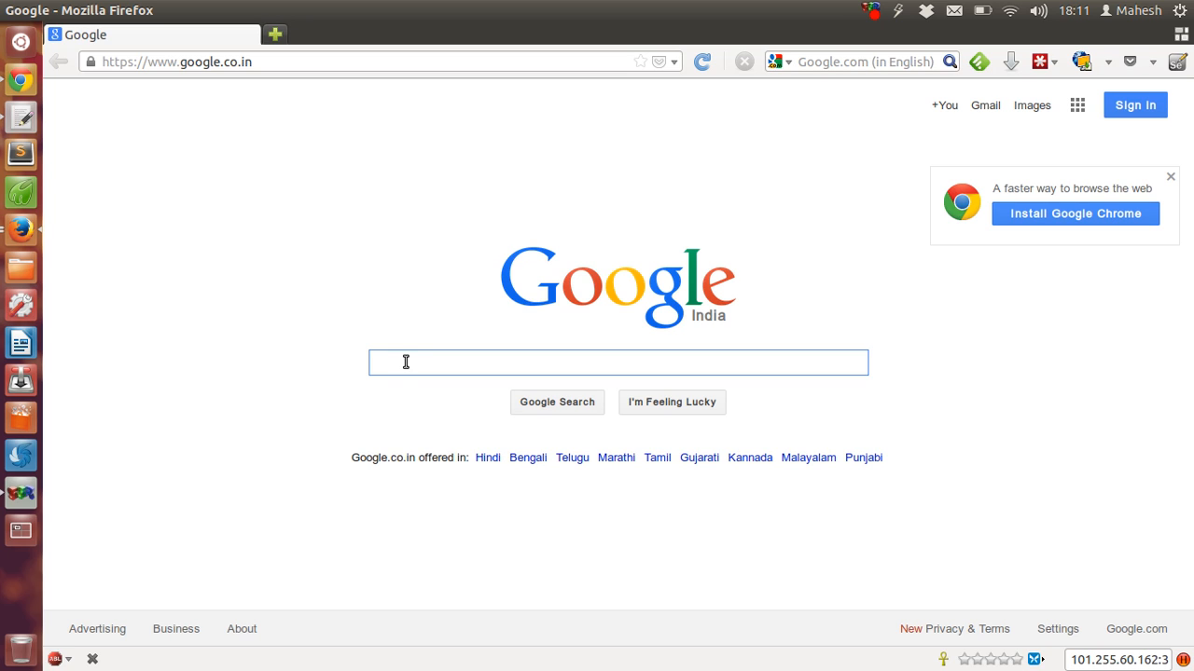
# Search Google for 'galaxy' while Selenium IDE records
pyautogui.write('galaxy')
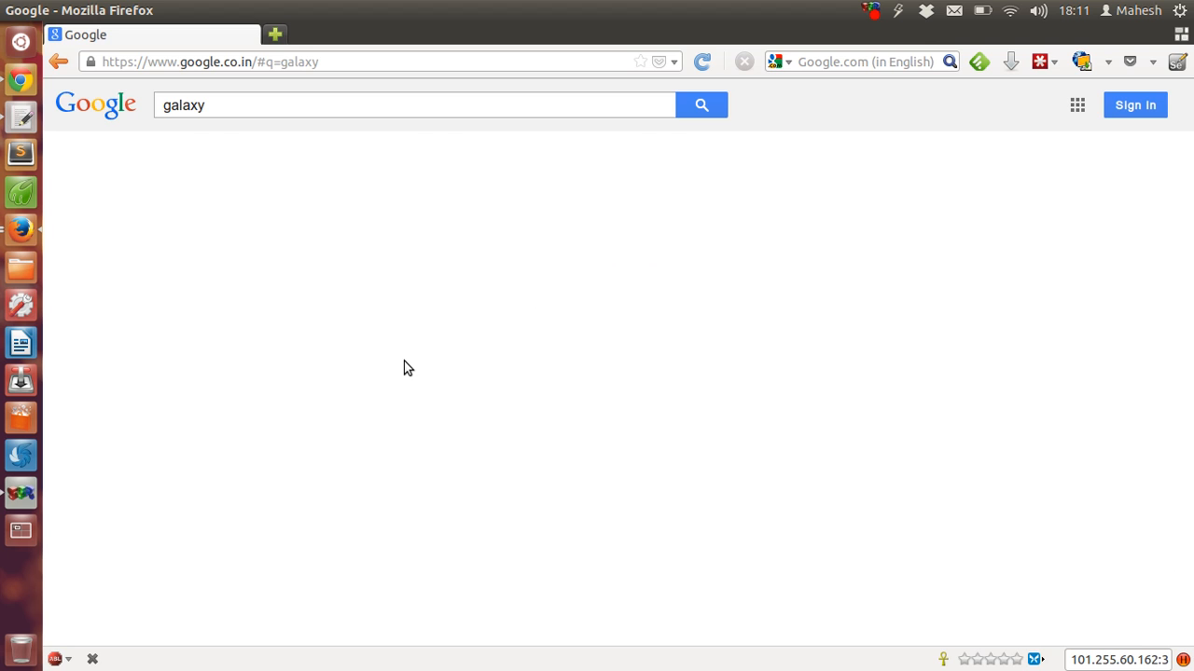
pyautogui.click(701, 105)
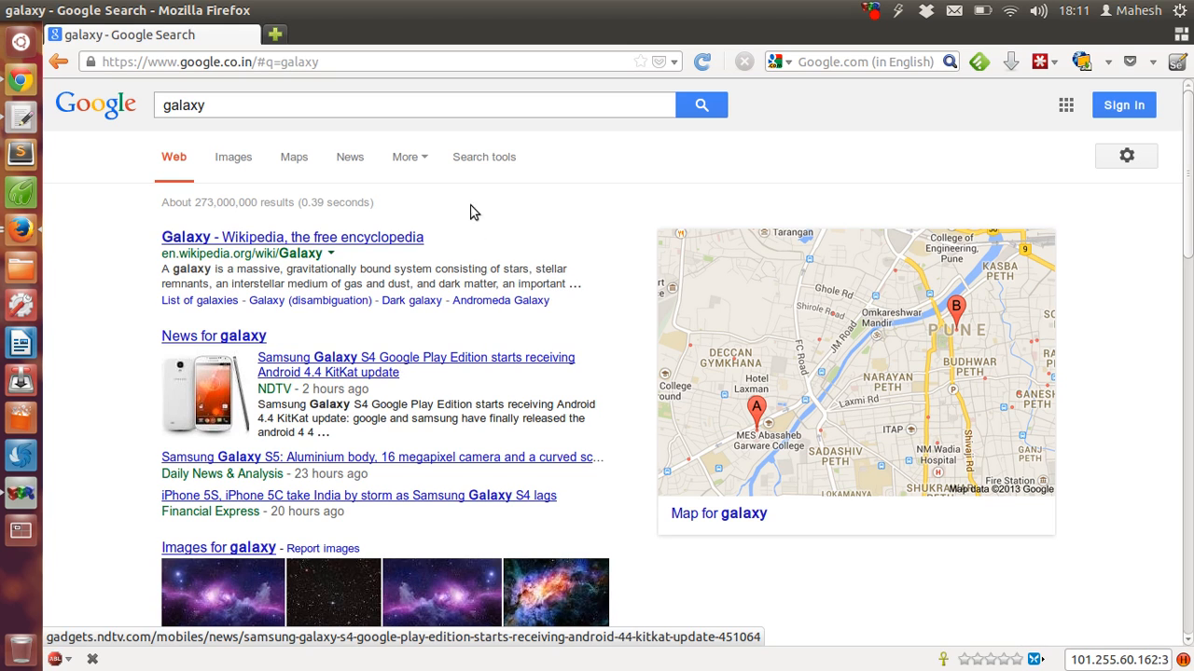
pyautogui.moveTo(521, 232)
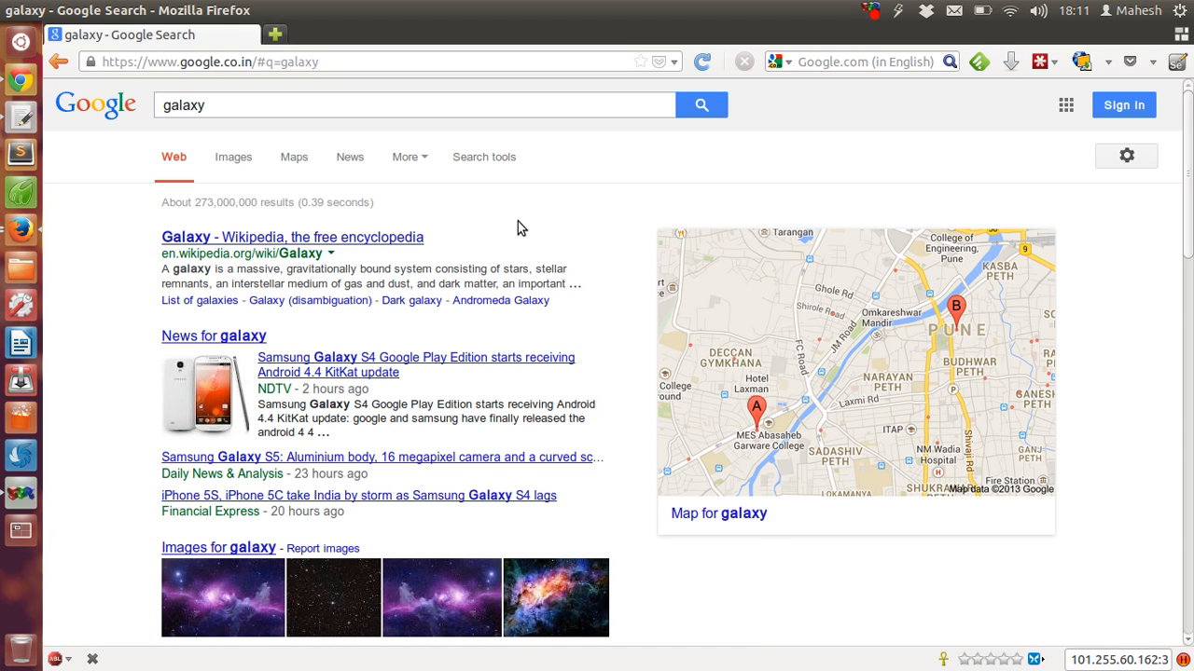
pyautogui.moveTo(412, 237)
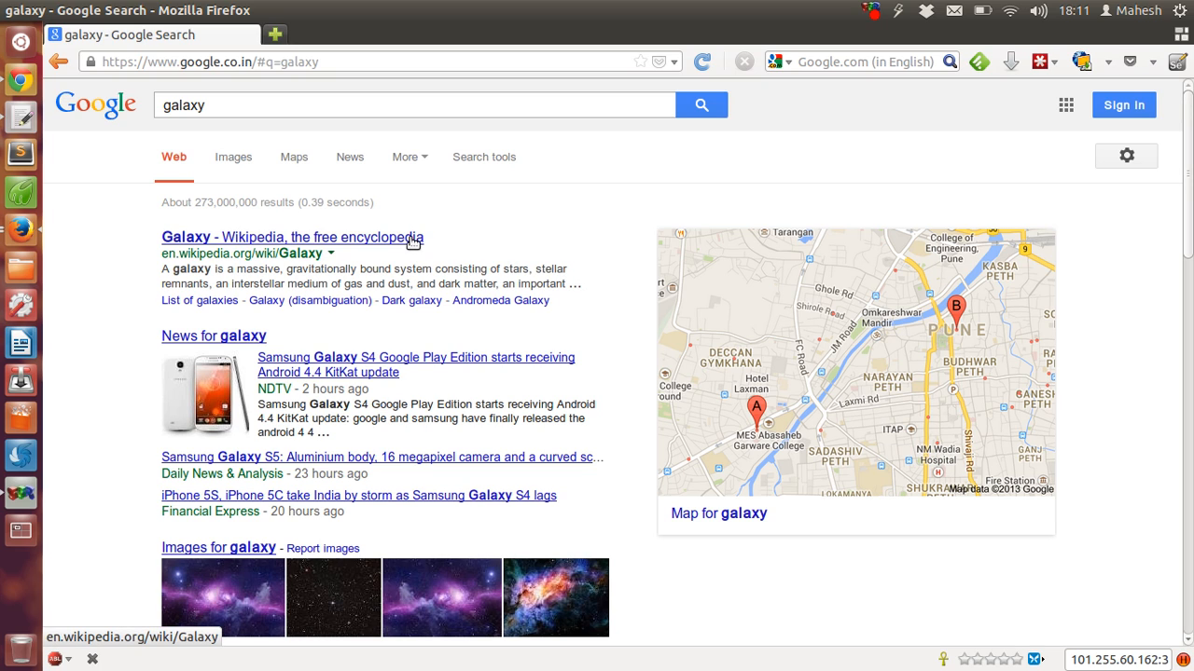
# Follow the 'Galaxy - Wikipedia, the free encyclopedia' search result
pyautogui.click(291, 237)
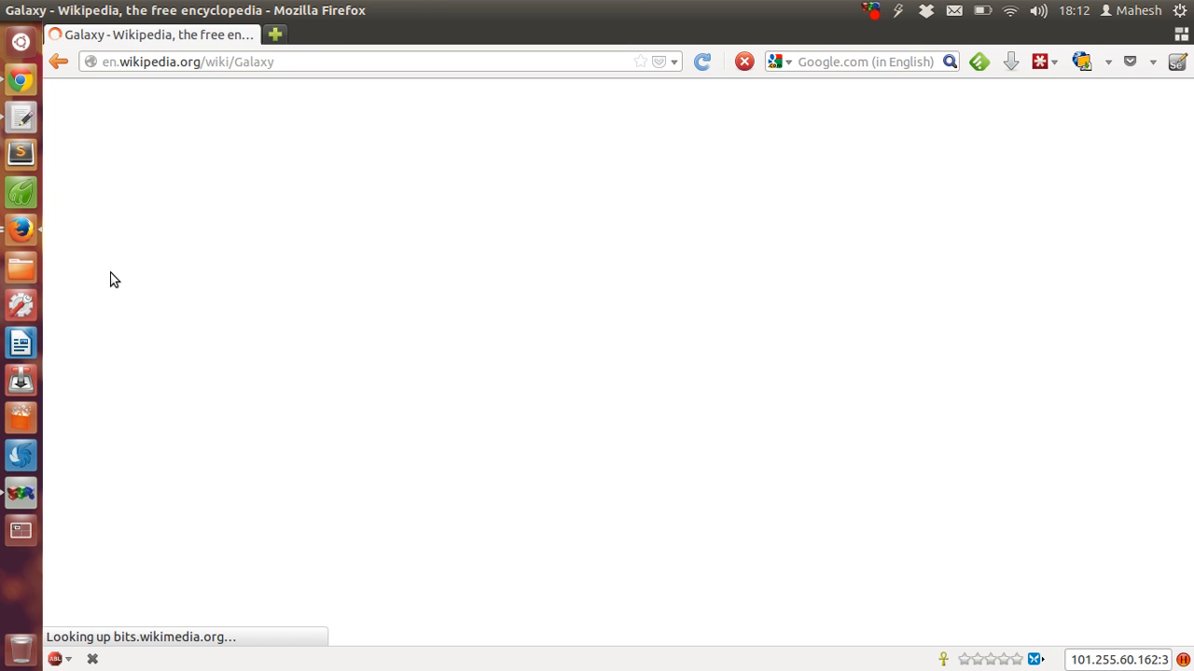
pyautogui.moveTo(680, 253)
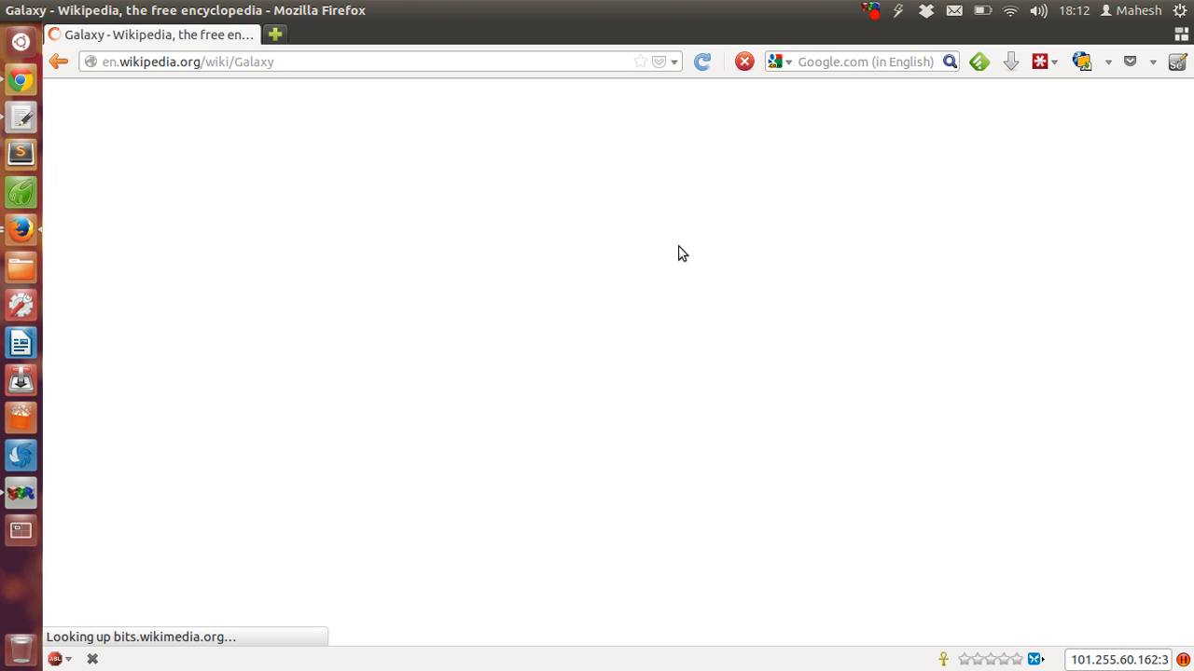
pyautogui.moveTo(511, 249)
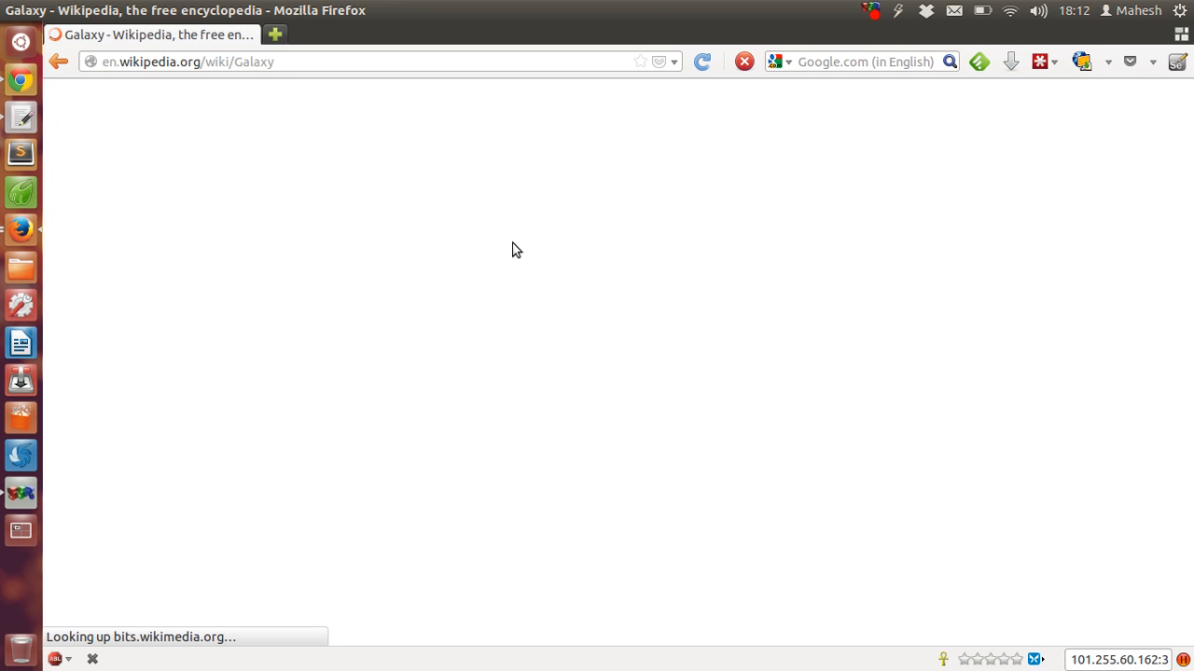
pyautogui.moveTo(521, 242)
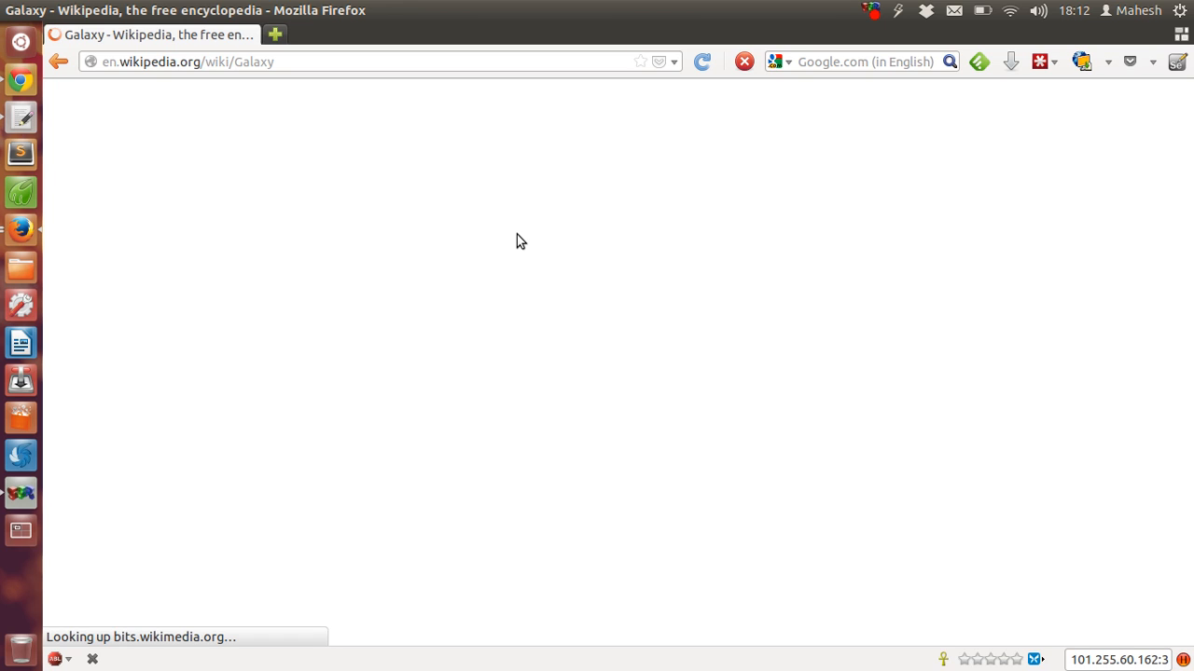
pyautogui.moveTo(415, 206)
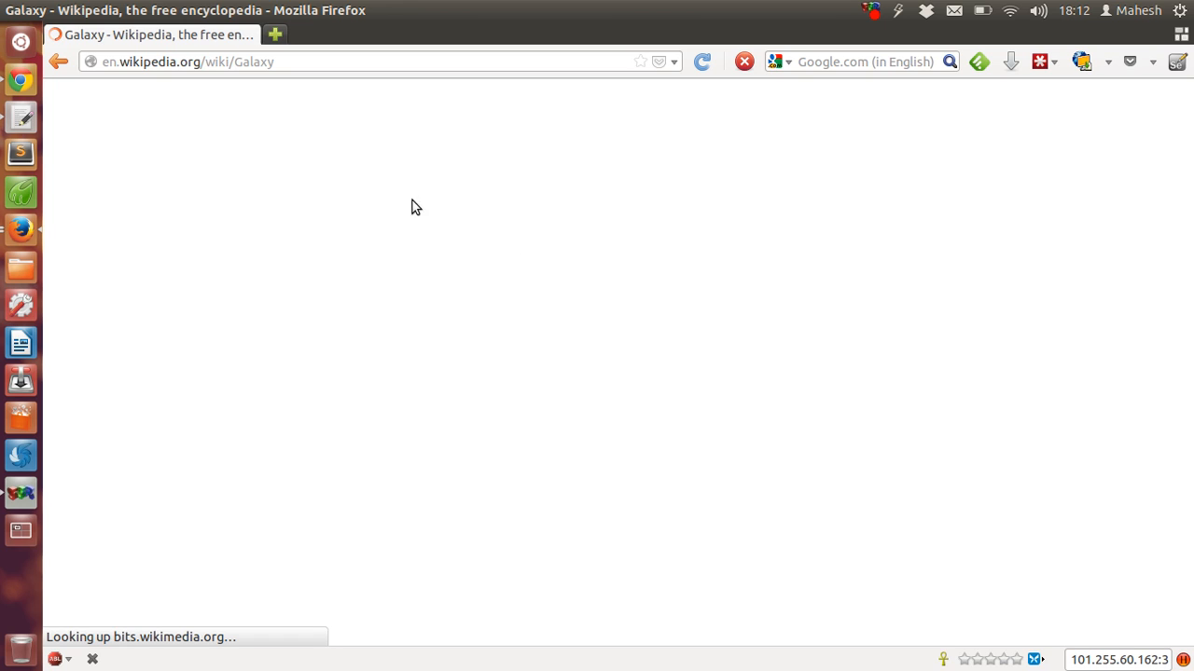
pyautogui.moveTo(372, 276)
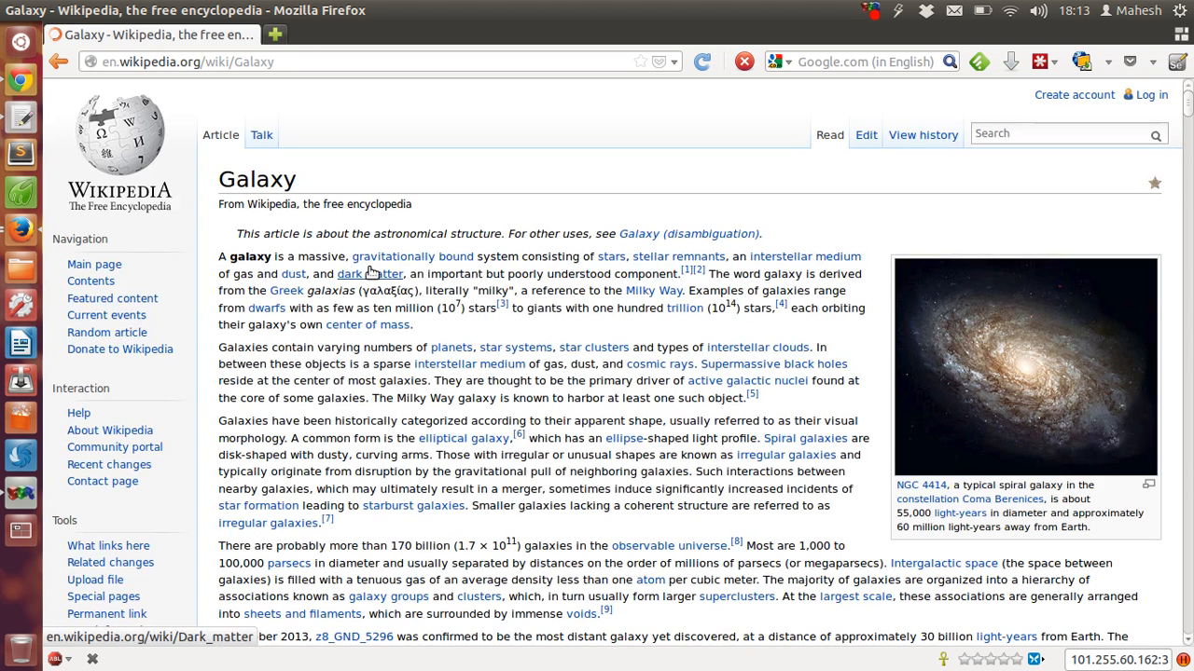
pyautogui.moveTo(641, 189)
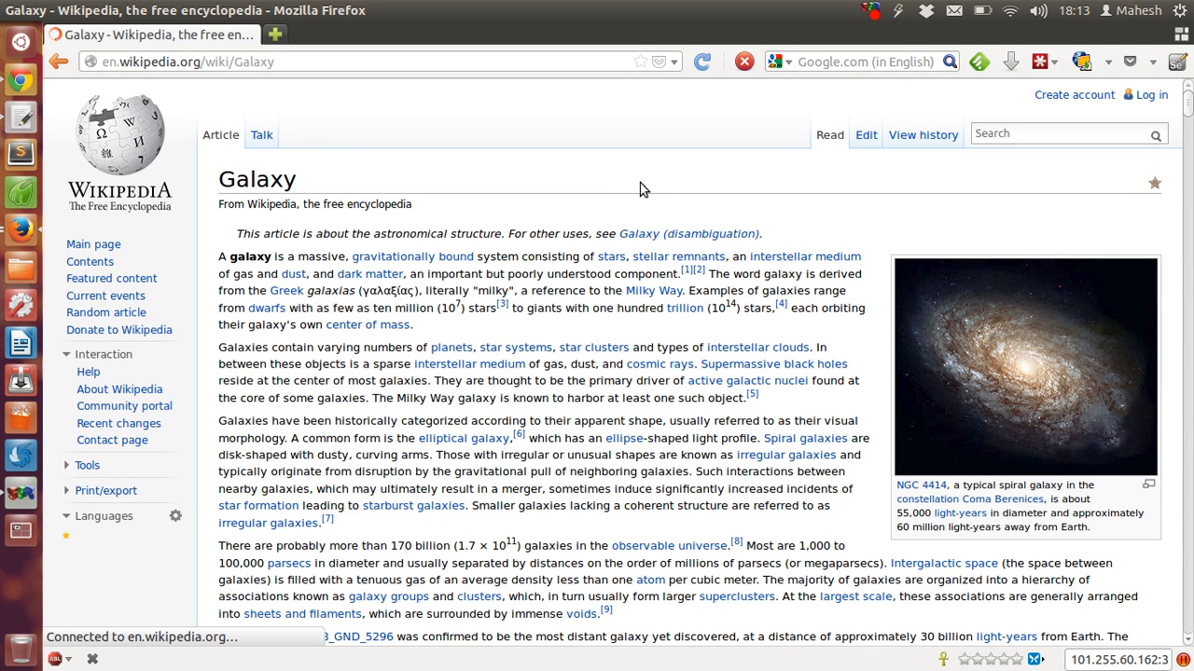
pyautogui.scroll(-3)
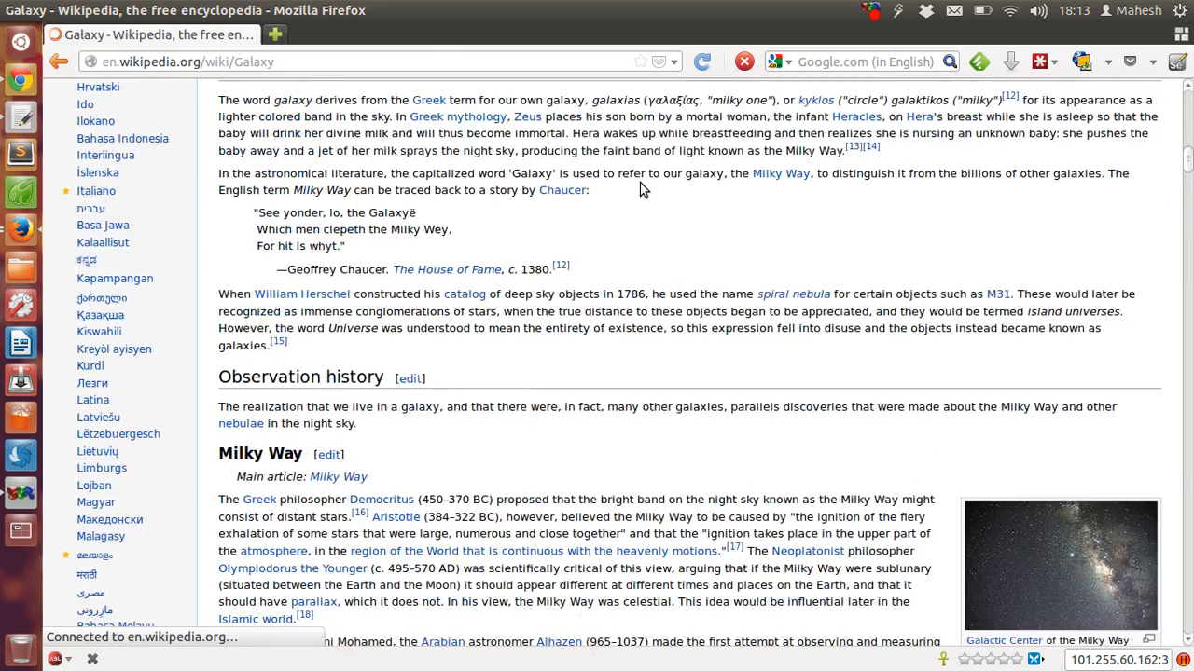
pyautogui.scroll(-3)
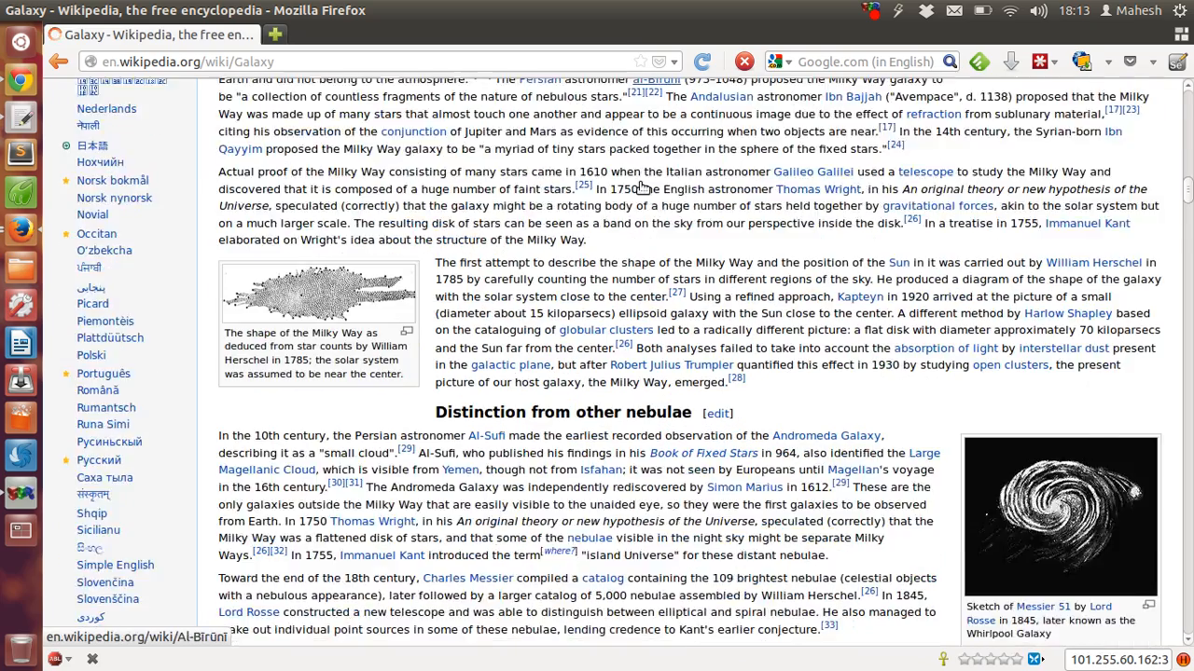
pyautogui.scroll(-3)
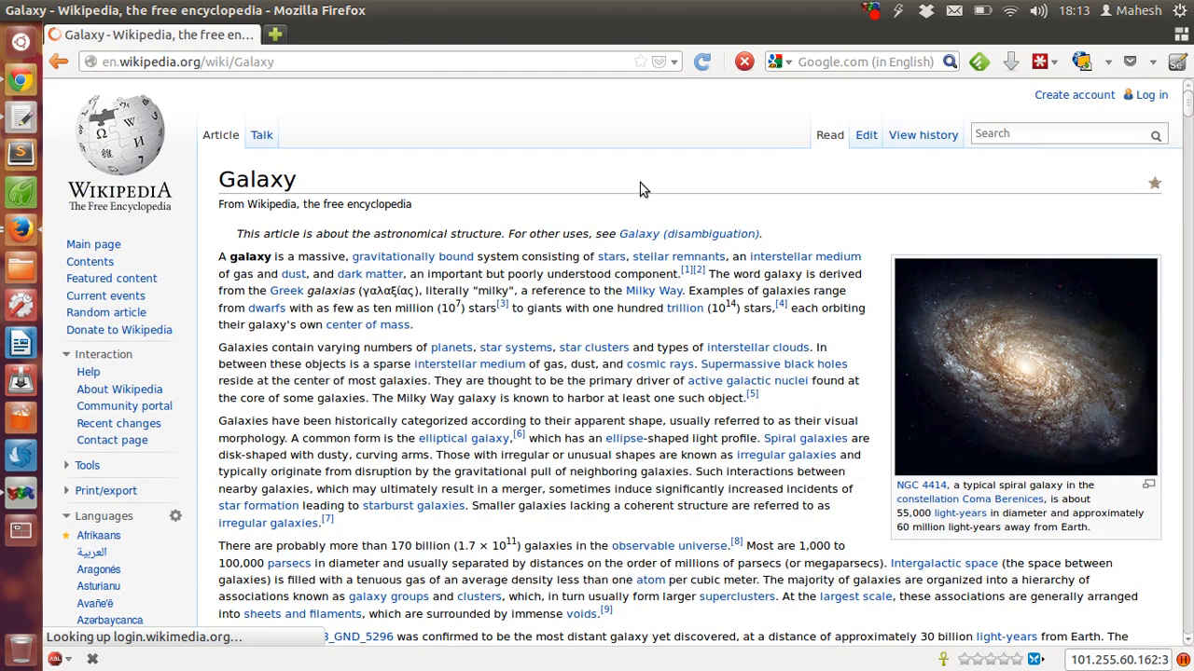
pyautogui.moveTo(639, 177)
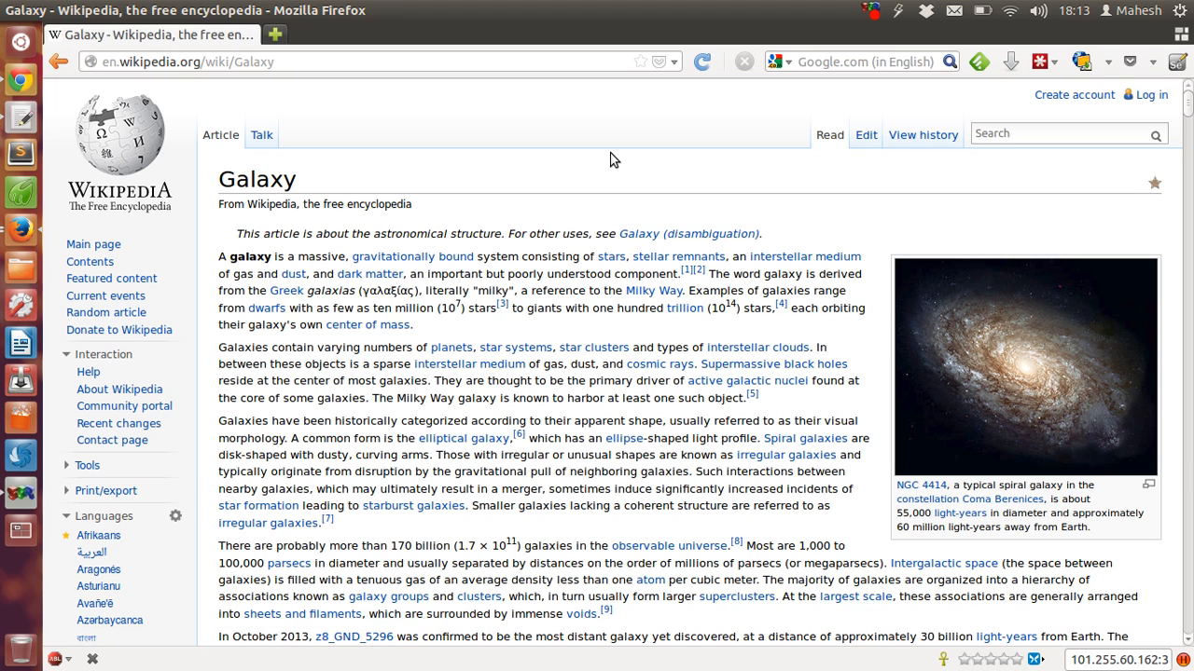
pyautogui.moveTo(617, 171)
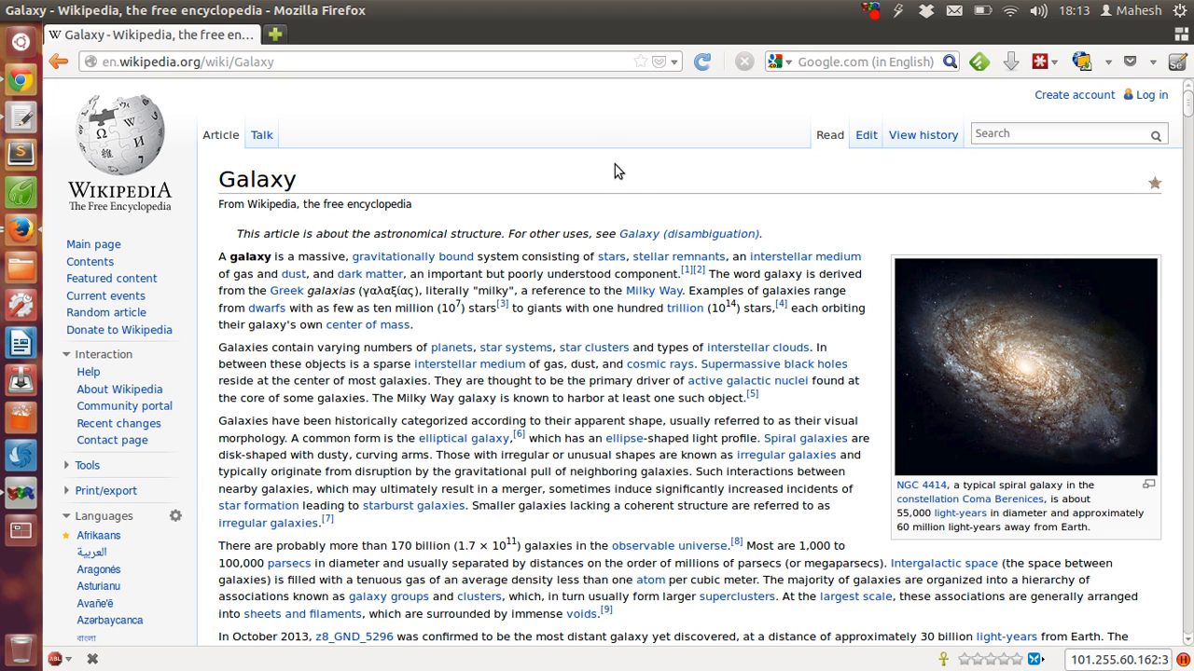
# Record assertTitle 'Galaxy - Wikipedia, the free encyclopedia' via Show All Available Commands
pyautogui.rightClick(616, 173)
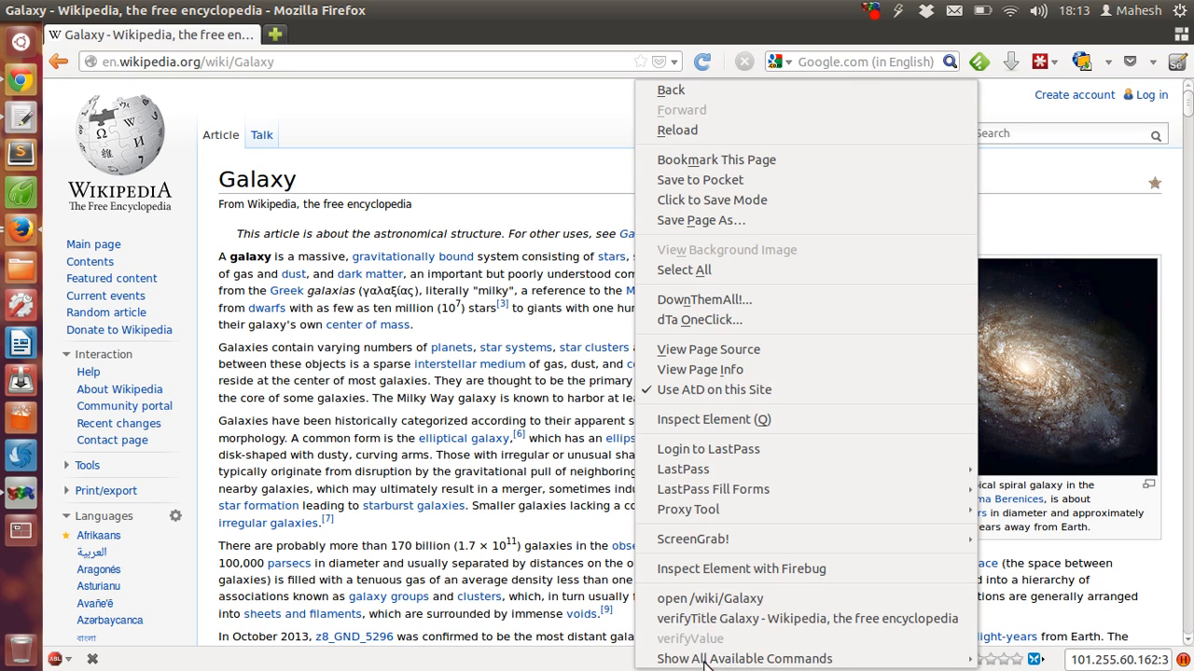
pyautogui.click(744, 658)
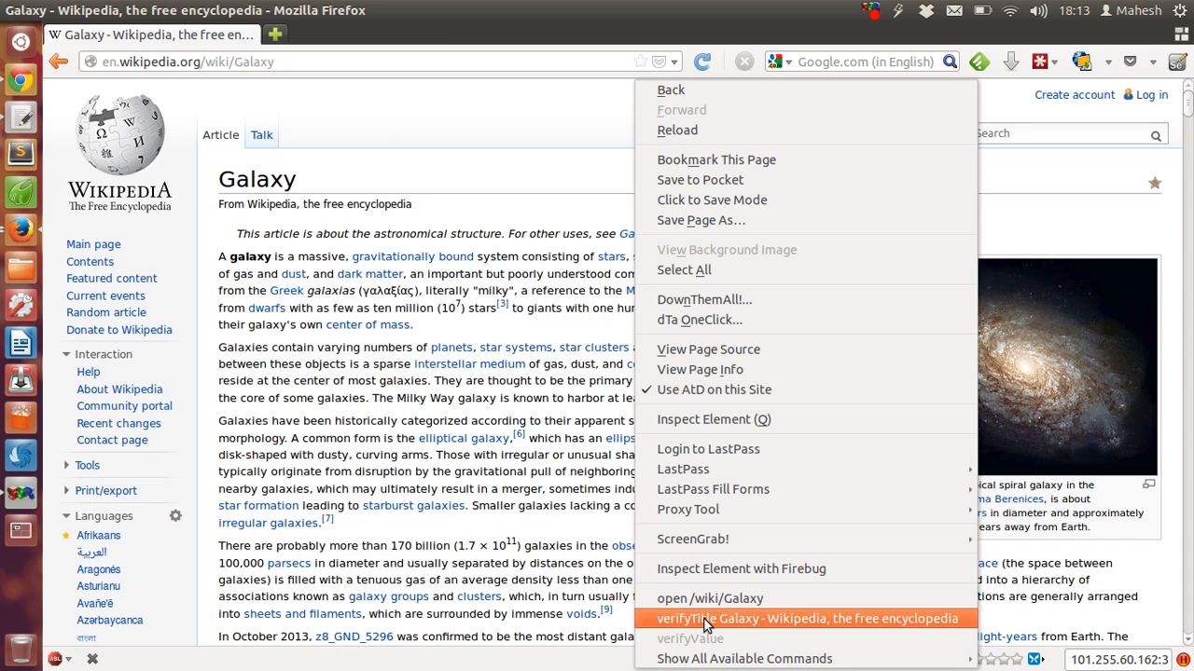
pyautogui.moveTo(820, 627)
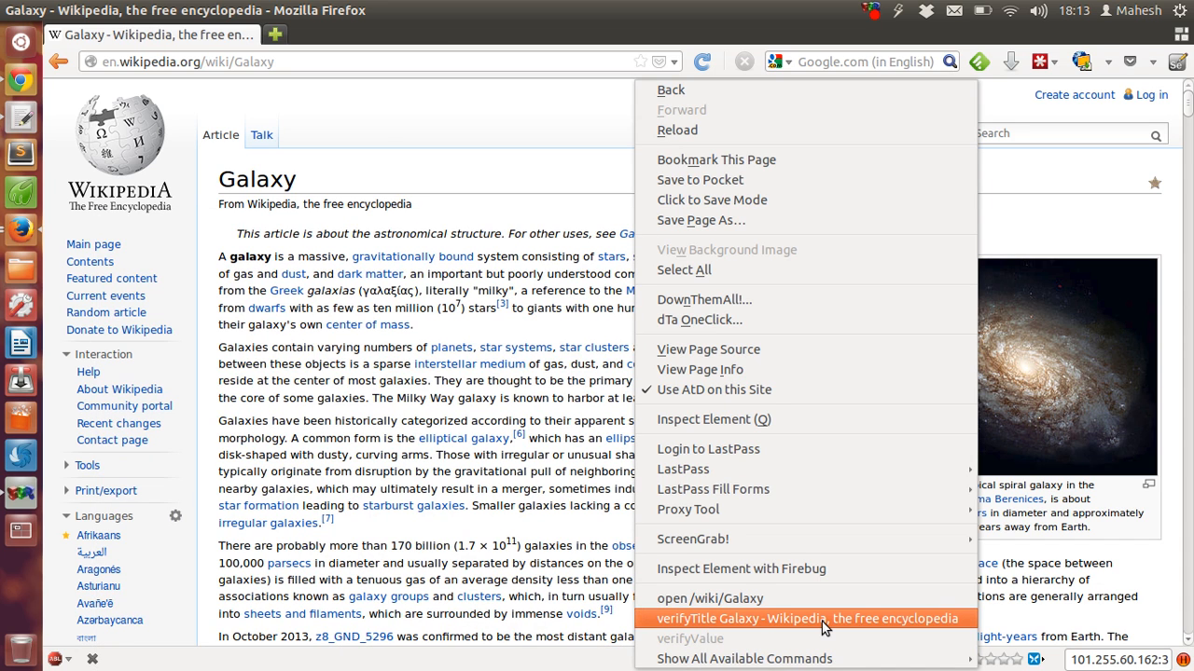
pyautogui.moveTo(709, 599)
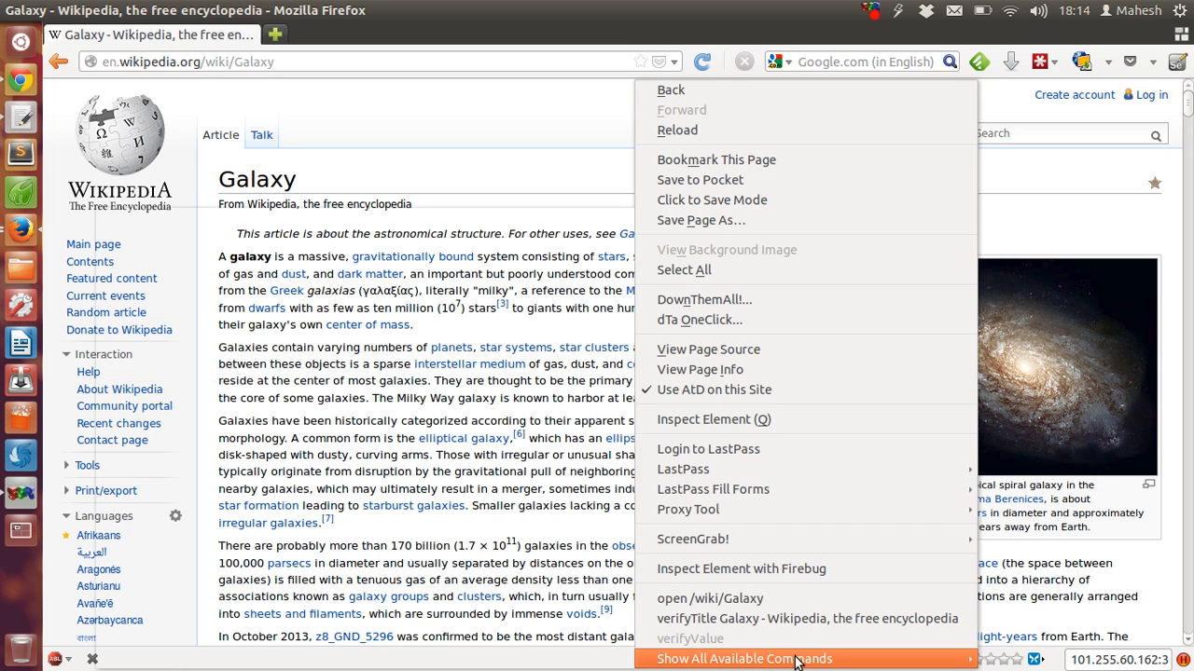
pyautogui.click(744, 658)
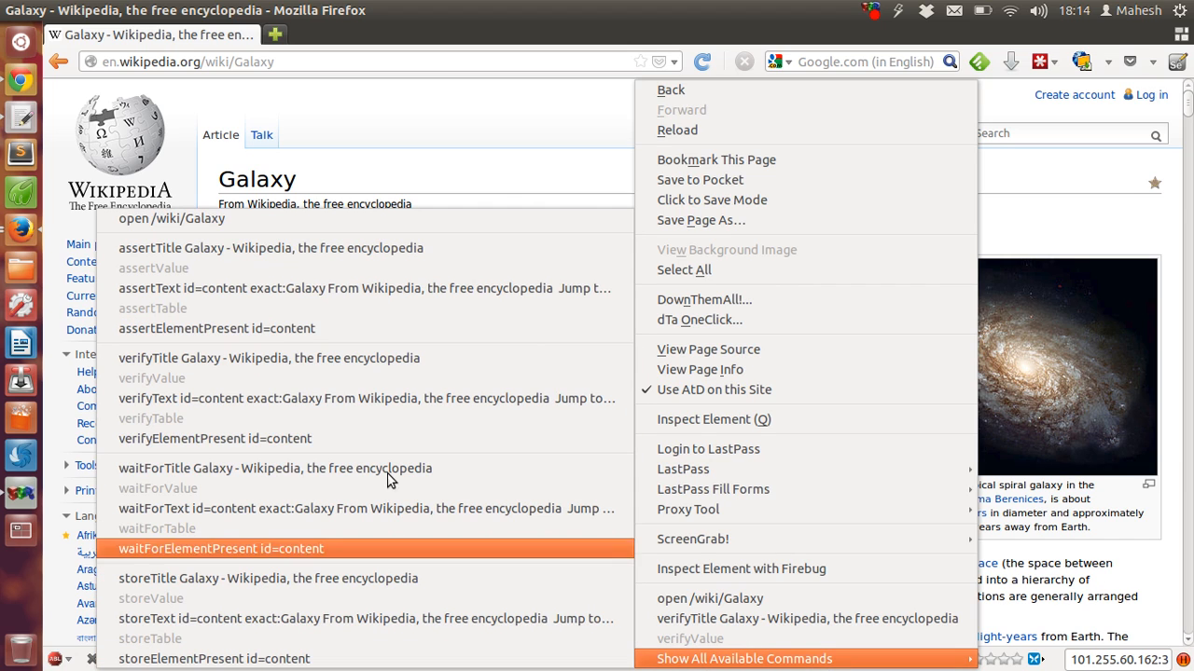
pyautogui.moveTo(363, 261)
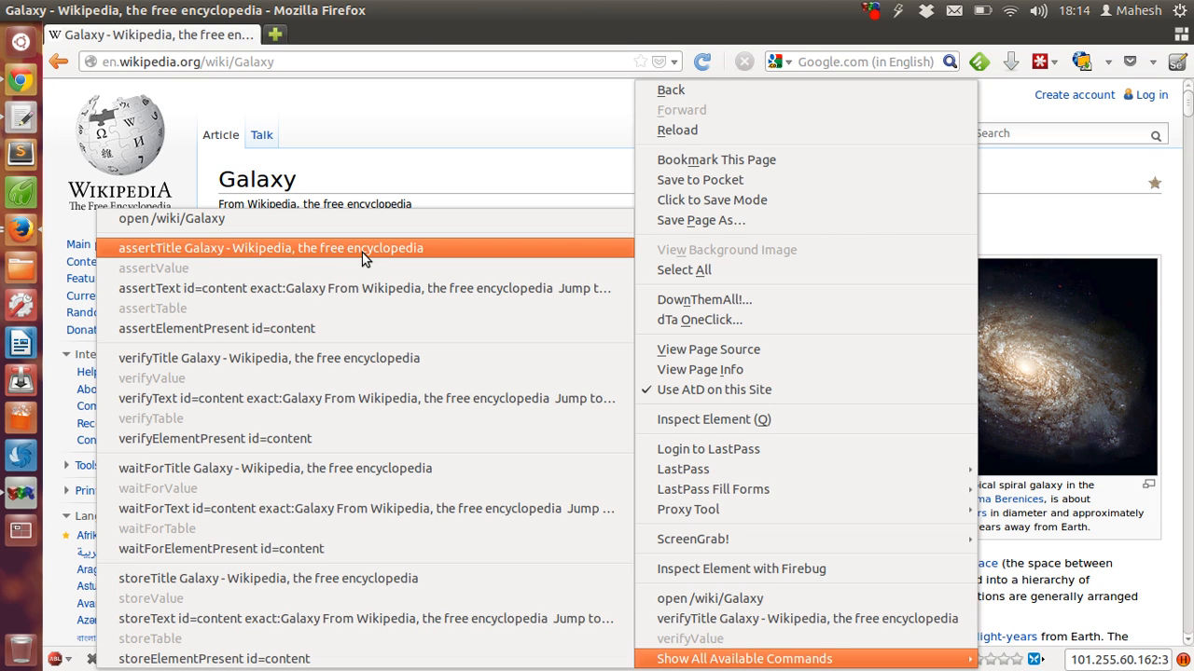
pyautogui.click(517, 158)
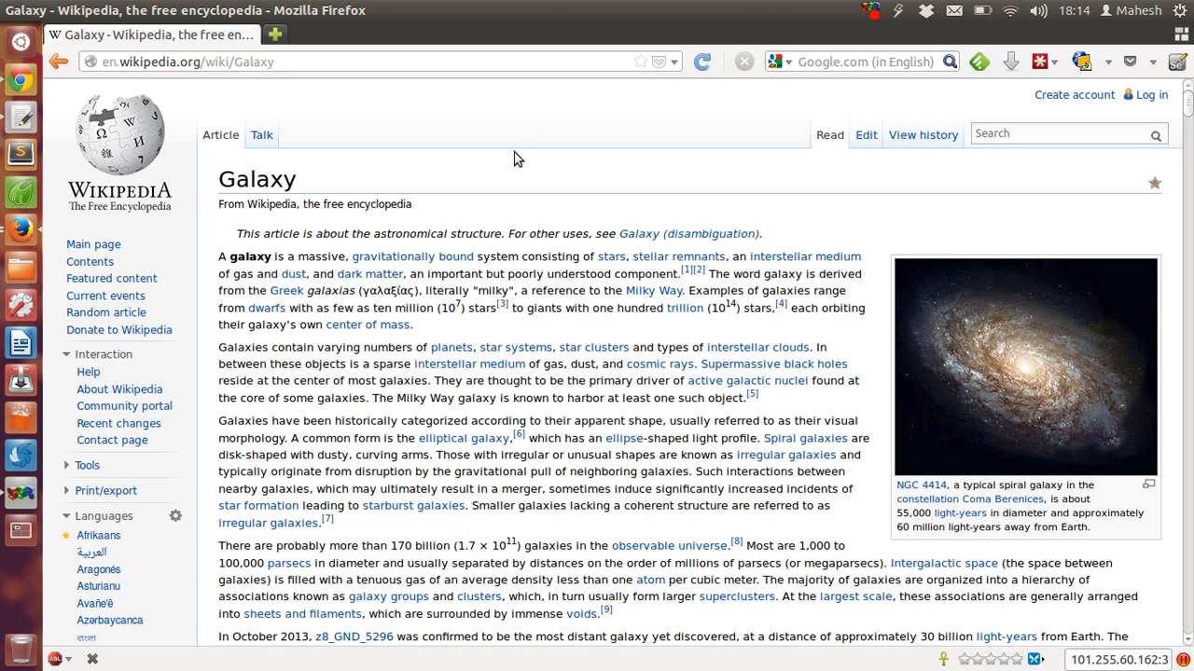
# Record verifyTitle 'Galaxy - Wikipedia, the free encyclopedia' from the page's context menu
pyautogui.rightClick(517, 159)
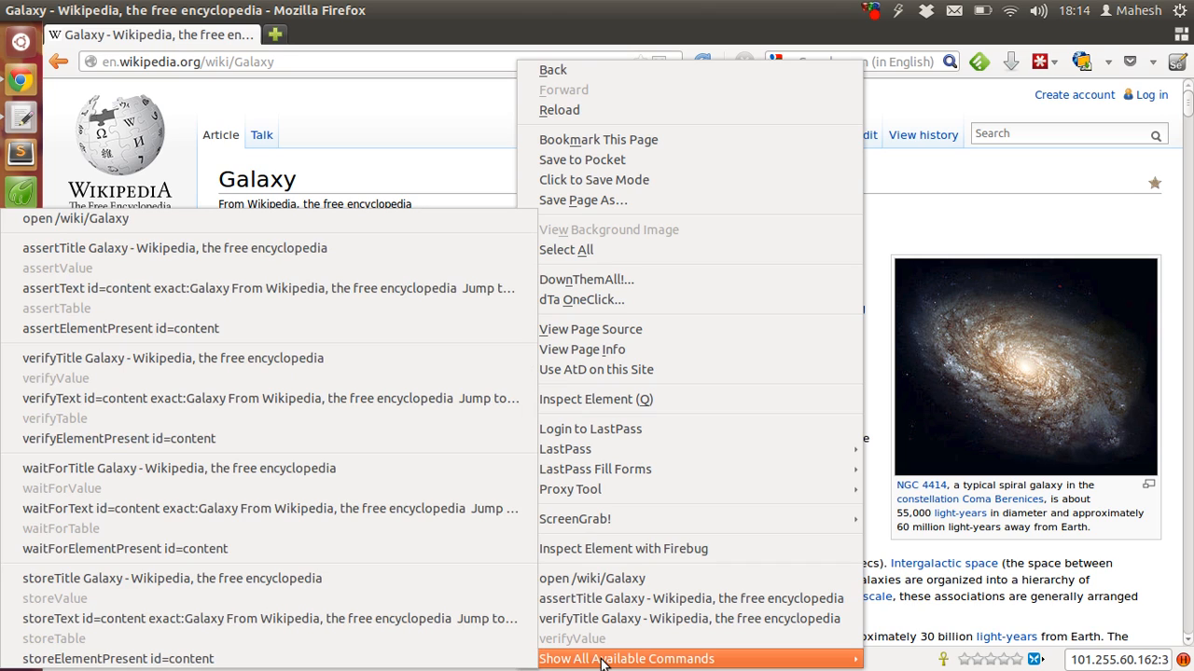
pyautogui.moveTo(271, 359)
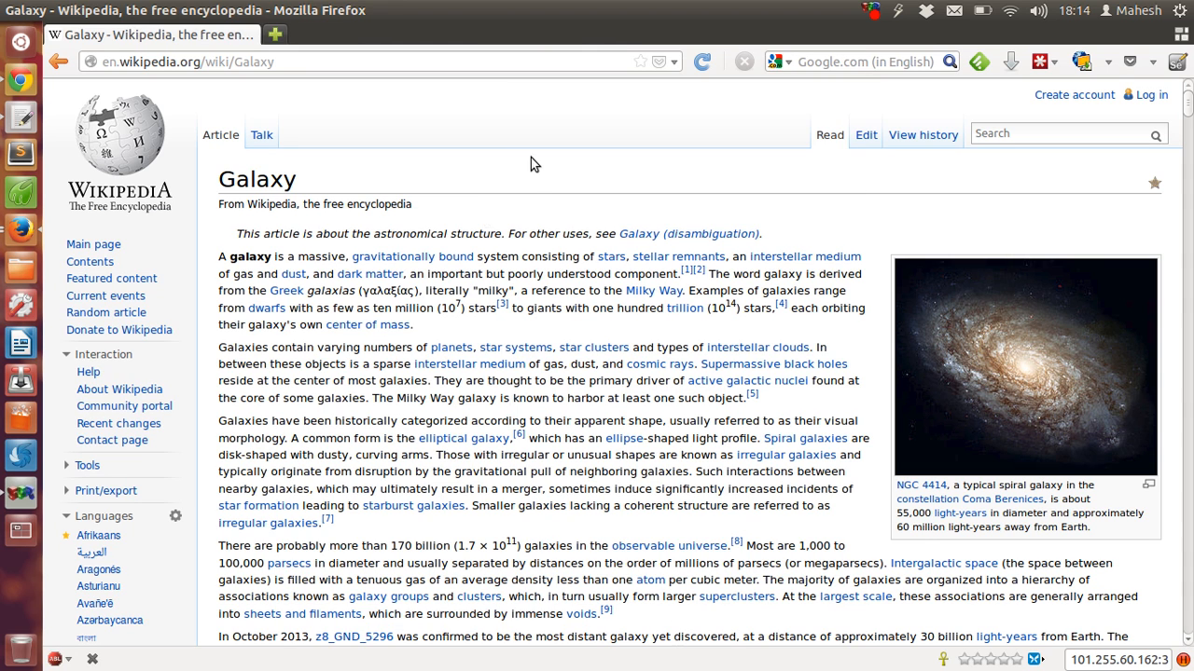
pyautogui.rightClick(534, 165)
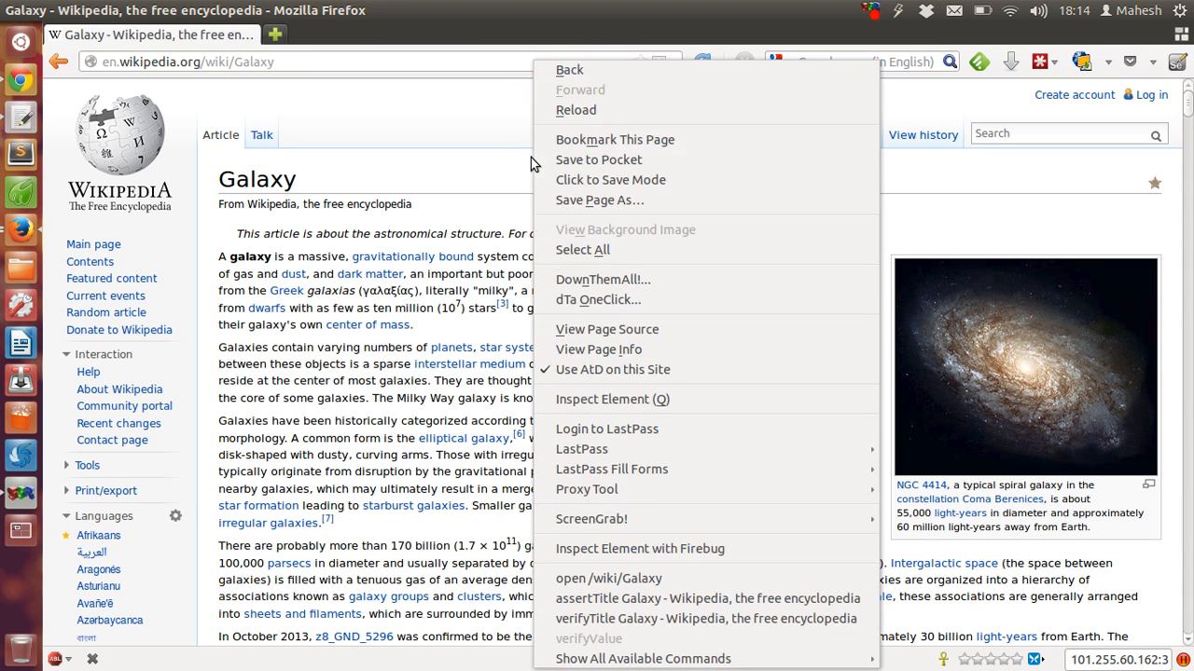
pyautogui.moveTo(587, 598)
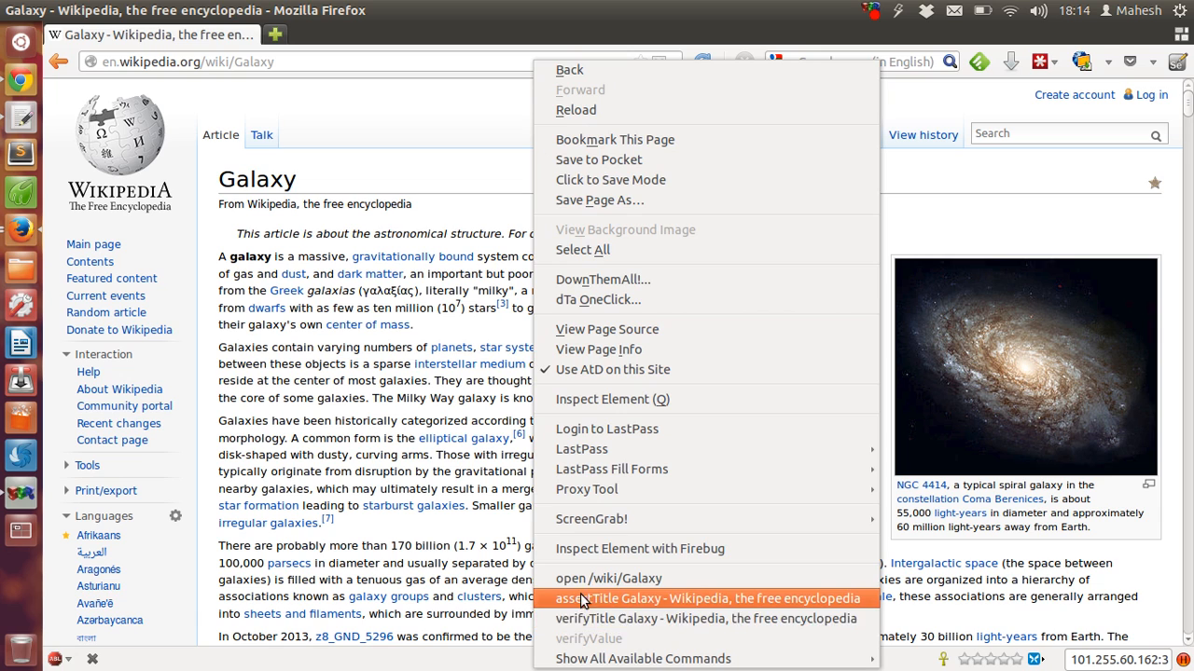
pyautogui.moveTo(445, 164)
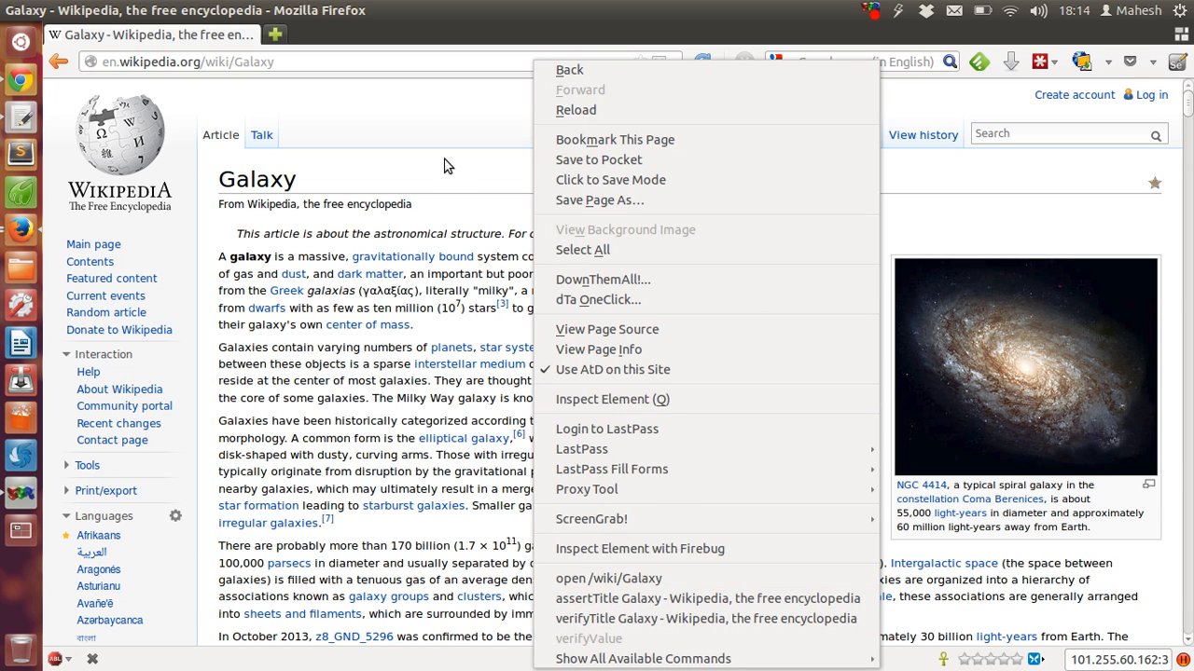
pyautogui.click(746, 178)
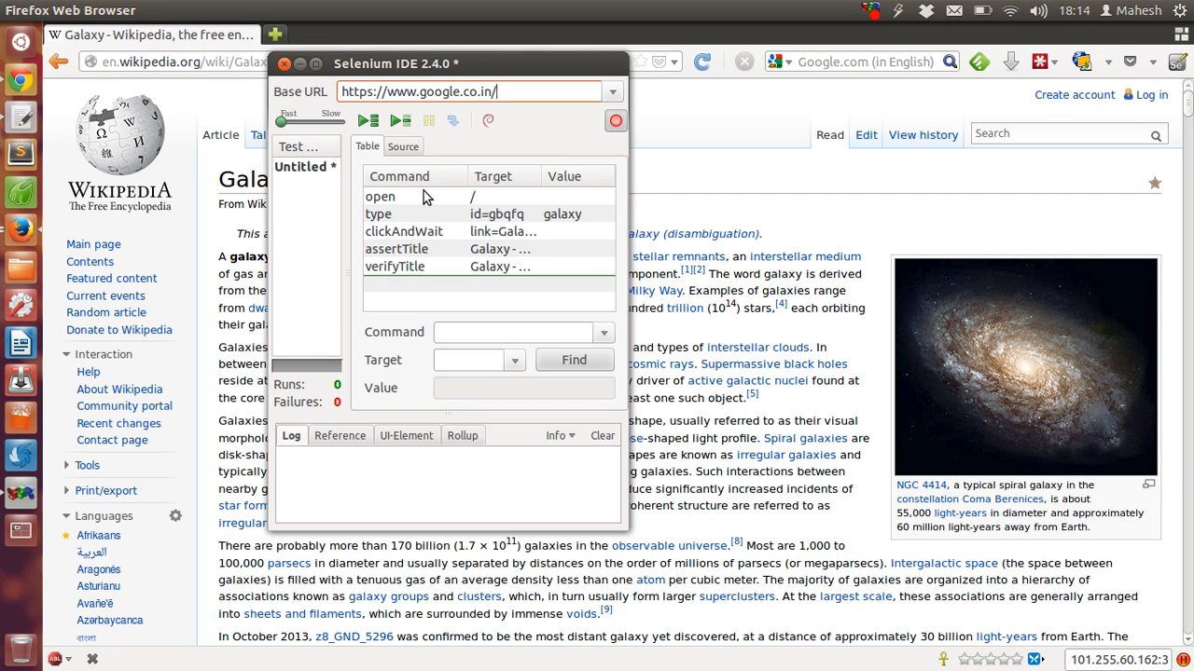
# Review the type, clickAndWait, assertTitle and verifyTitle rows of the recorded test
pyautogui.click(380, 196)
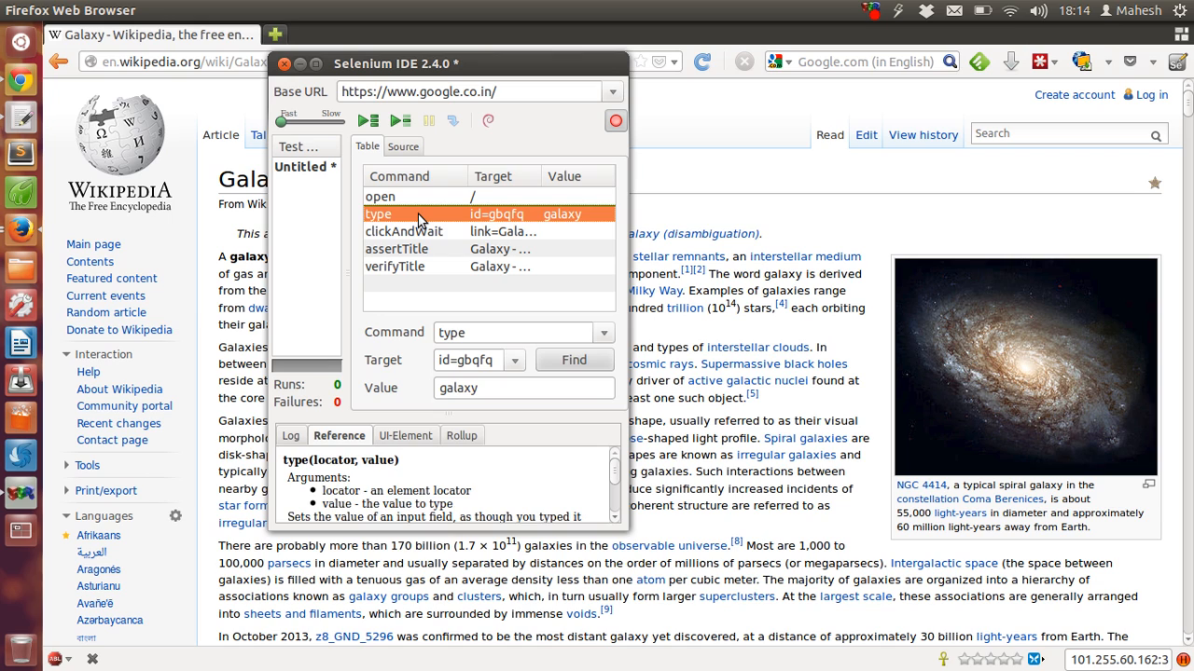
pyautogui.click(405, 232)
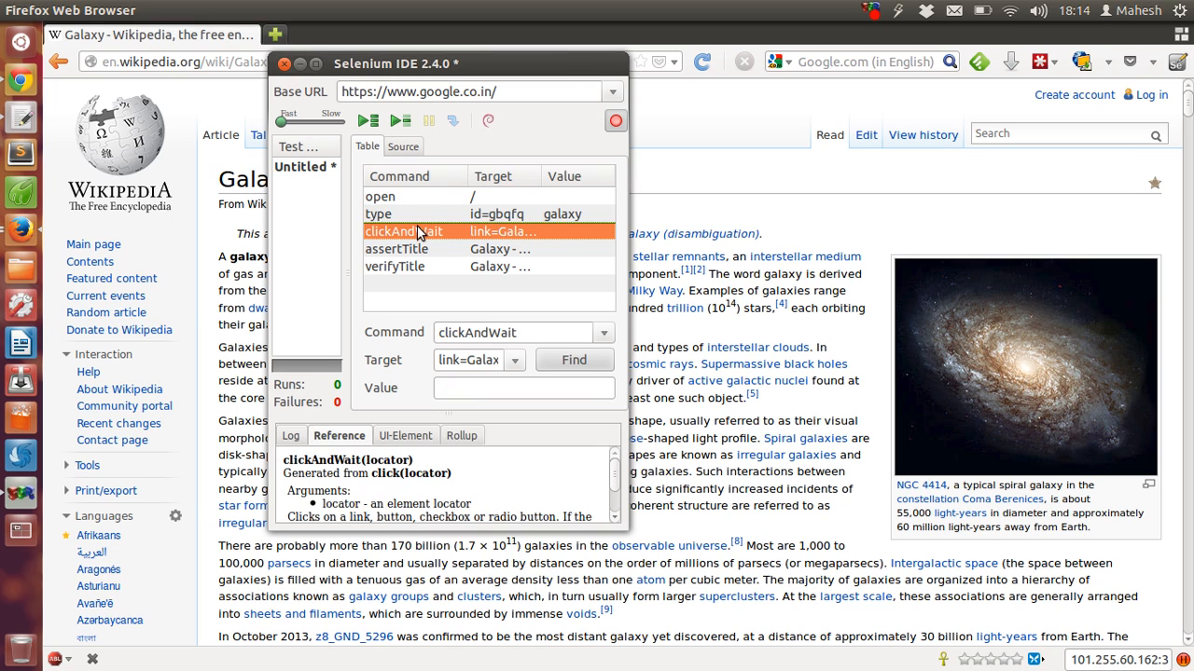
pyautogui.moveTo(484, 233)
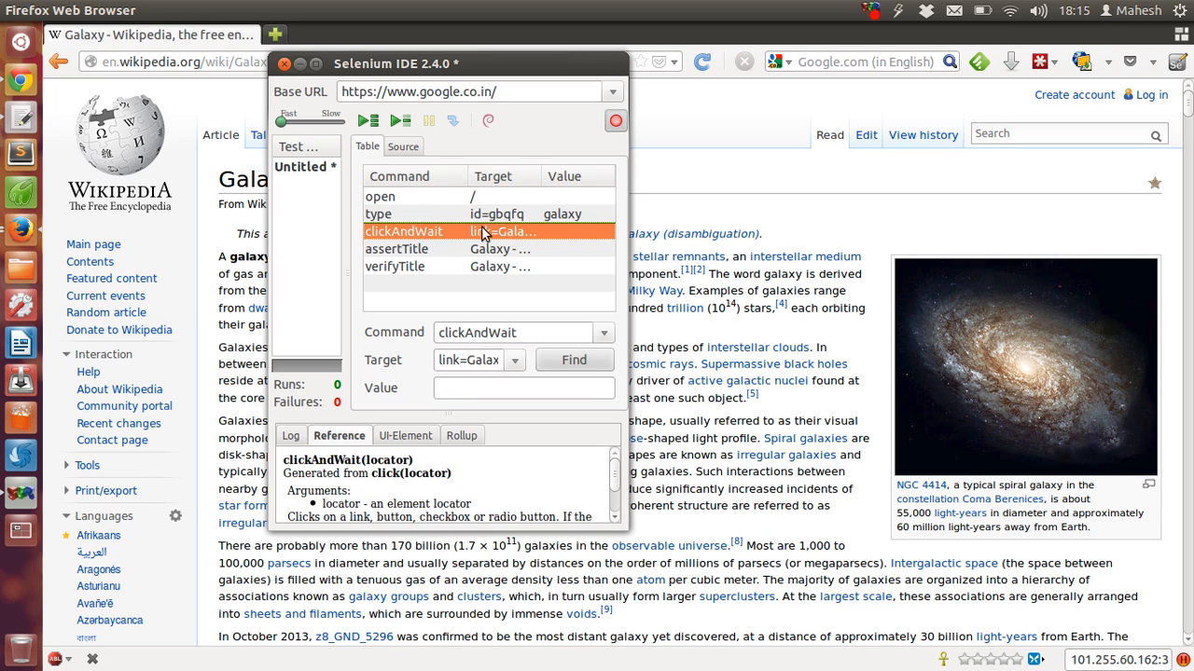
pyautogui.moveTo(513, 231)
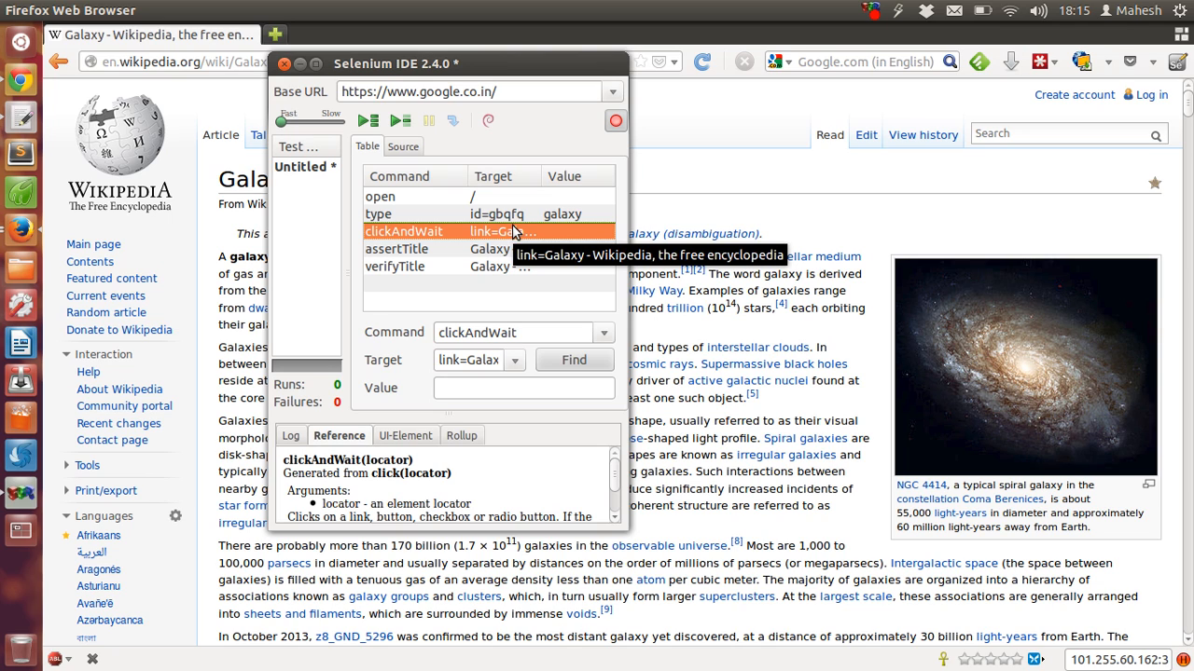
pyautogui.click(396, 249)
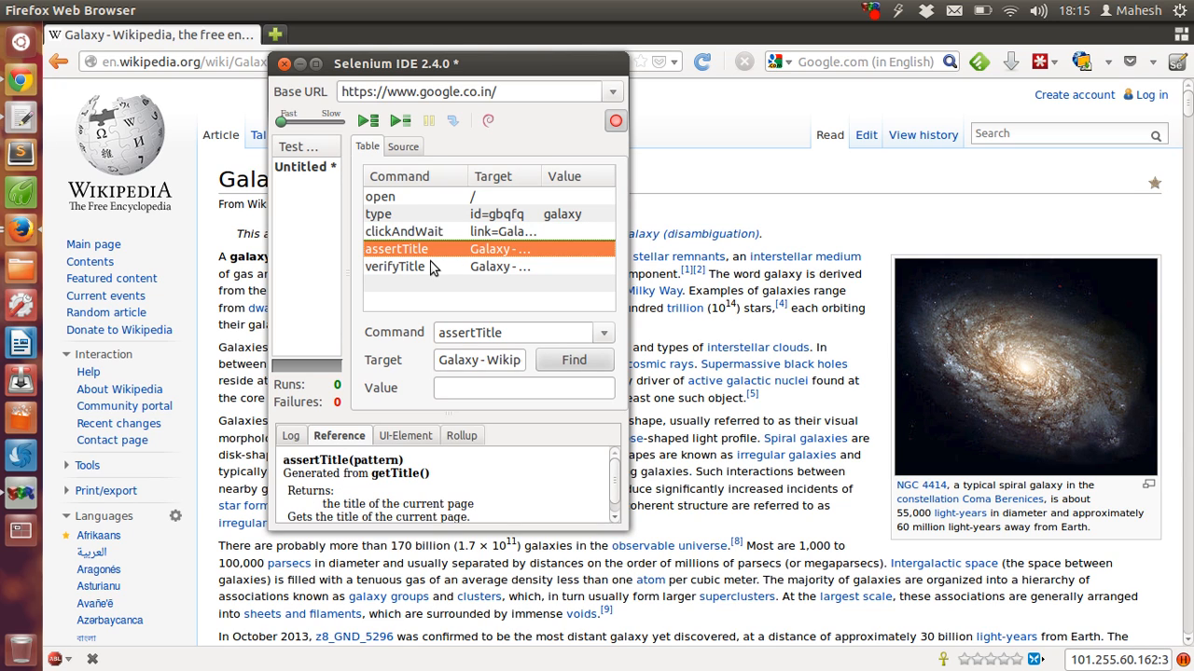
pyautogui.click(395, 267)
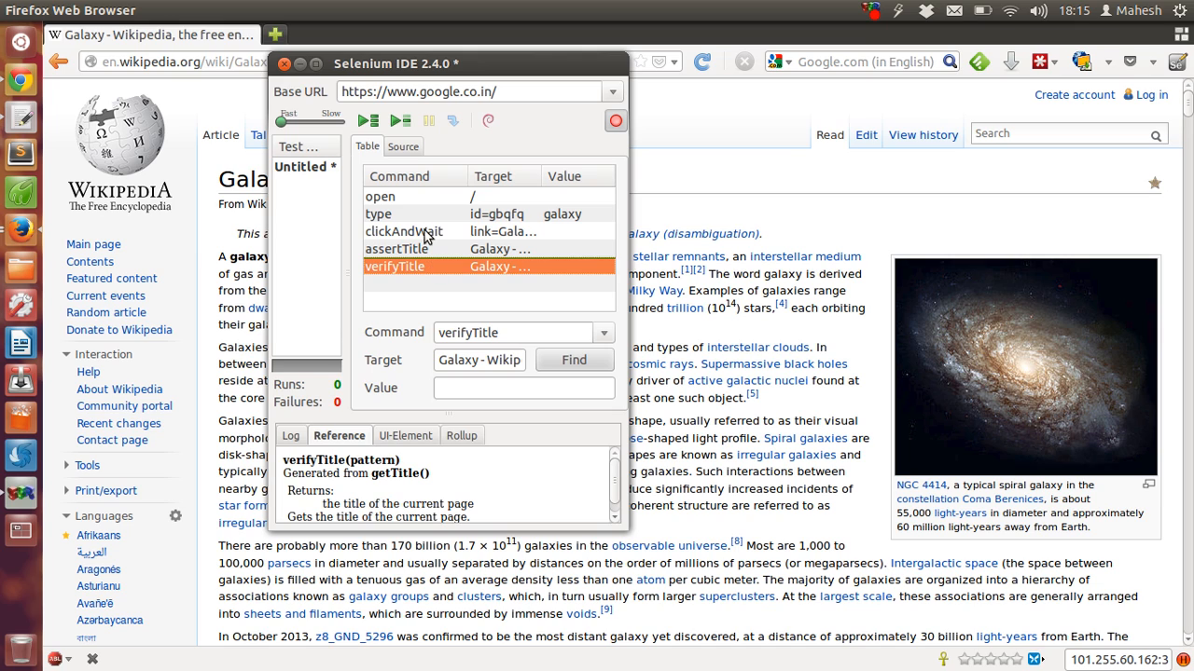
pyautogui.click(415, 196)
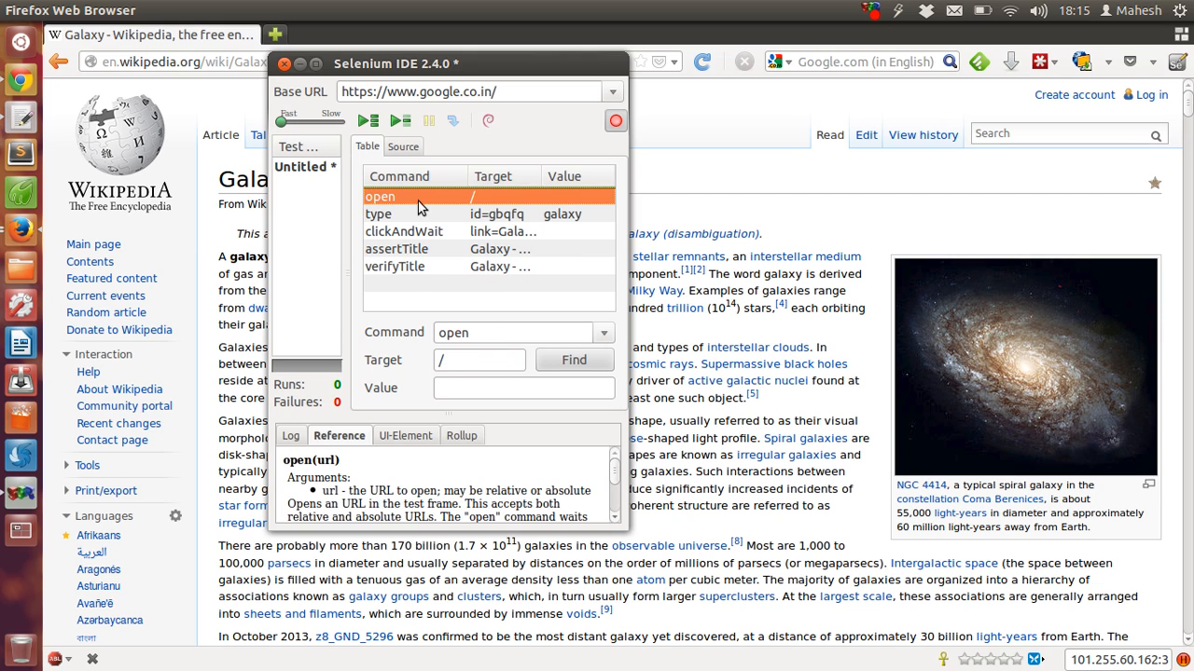
# Name the test case file firefox-search-test in the Desktop folder and save it
pyautogui.click(72, 10)
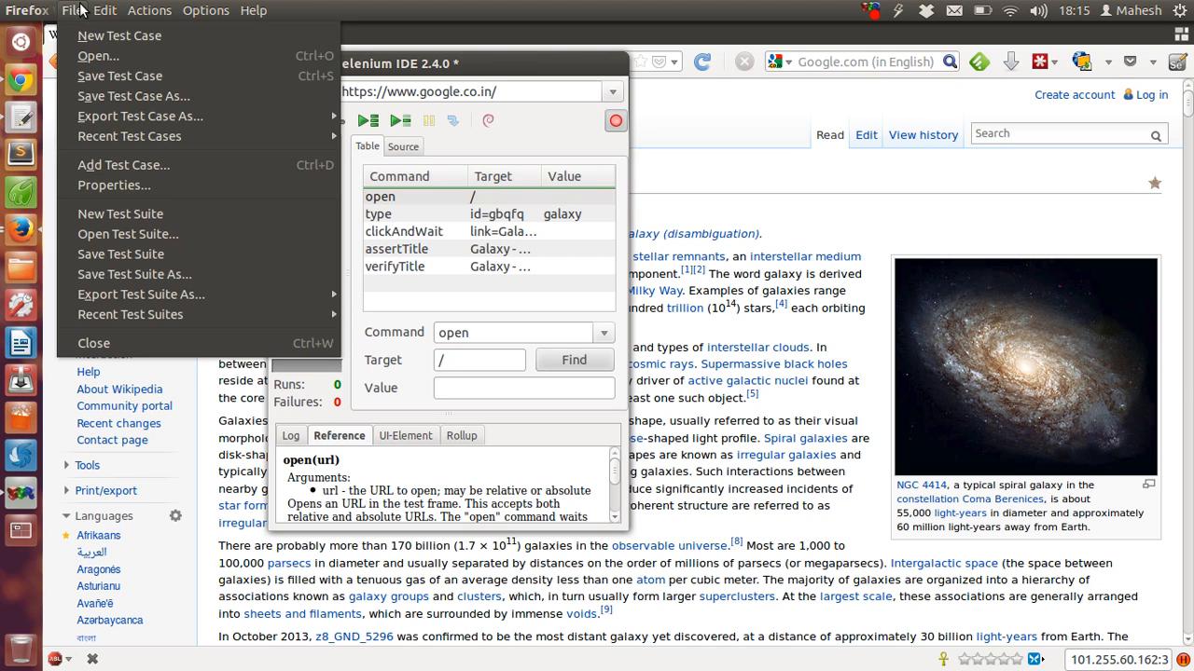
pyautogui.moveTo(120, 35)
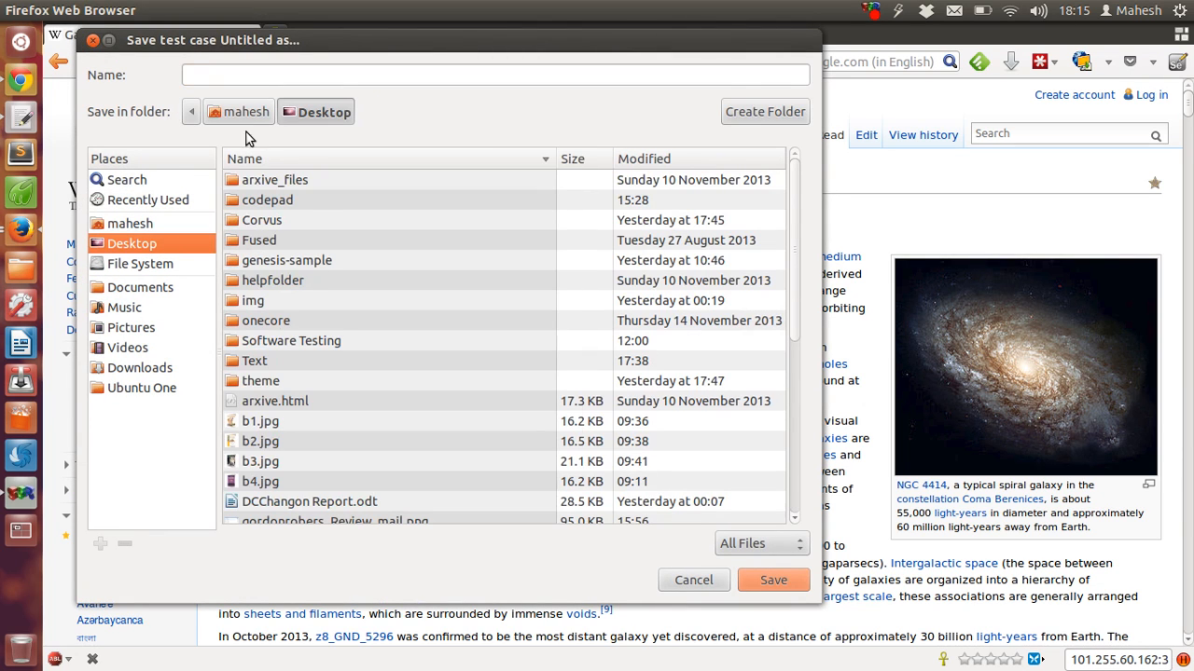
pyautogui.click(494, 75)
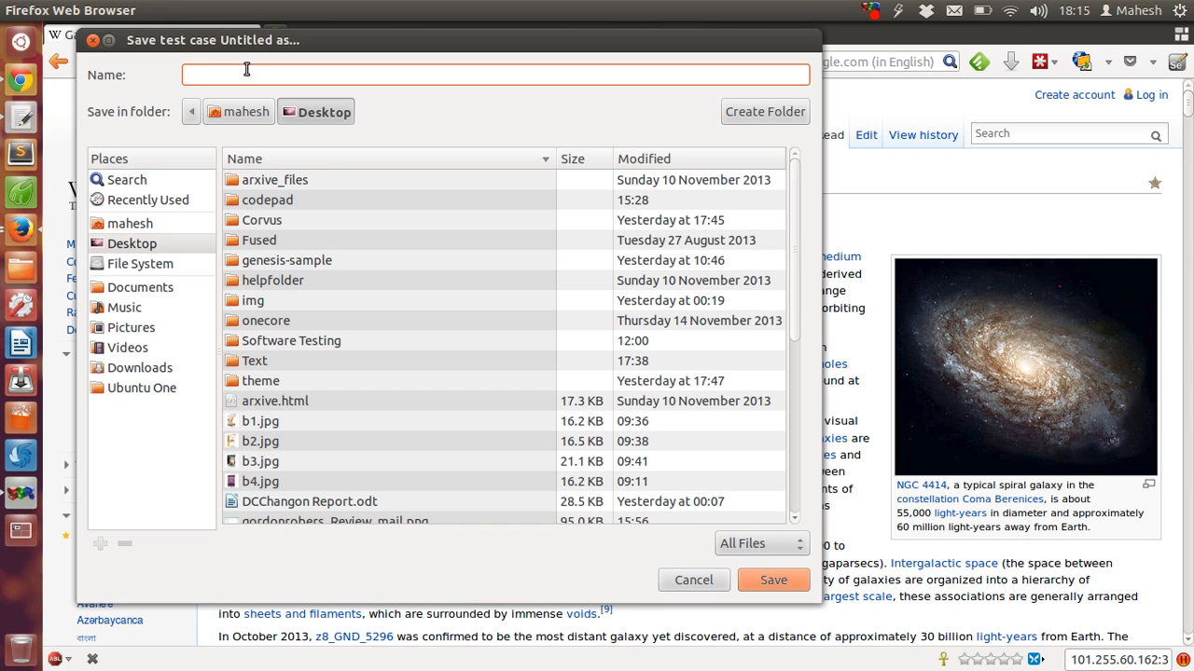
pyautogui.write('firefox-')
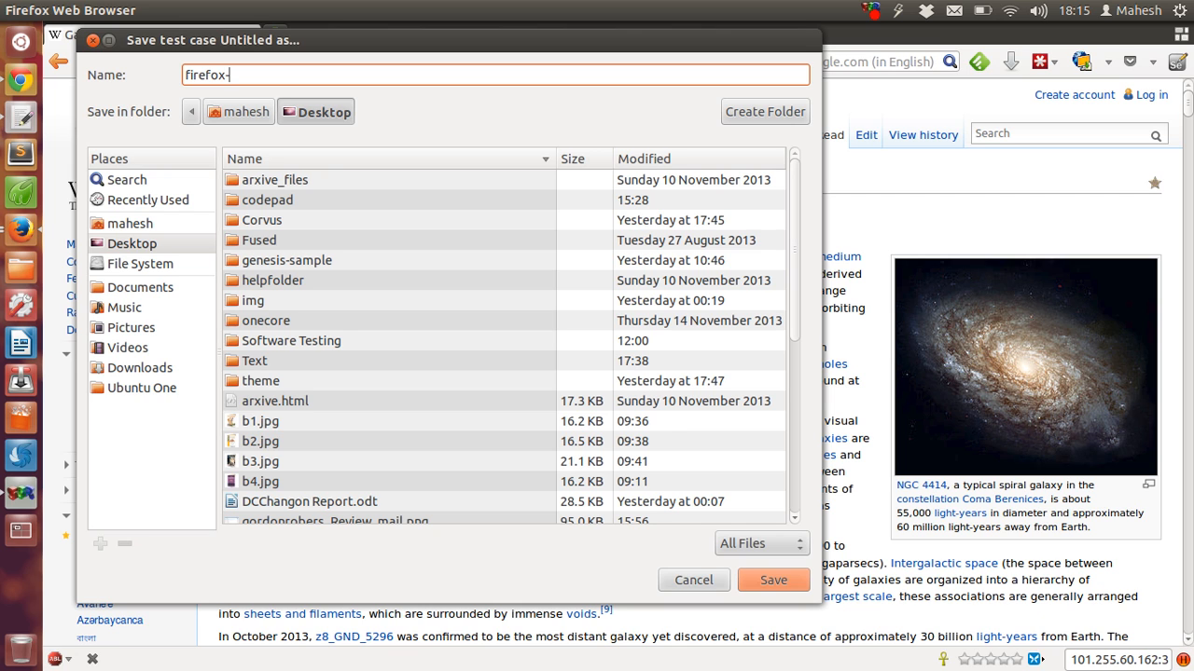
pyautogui.write('search-te')
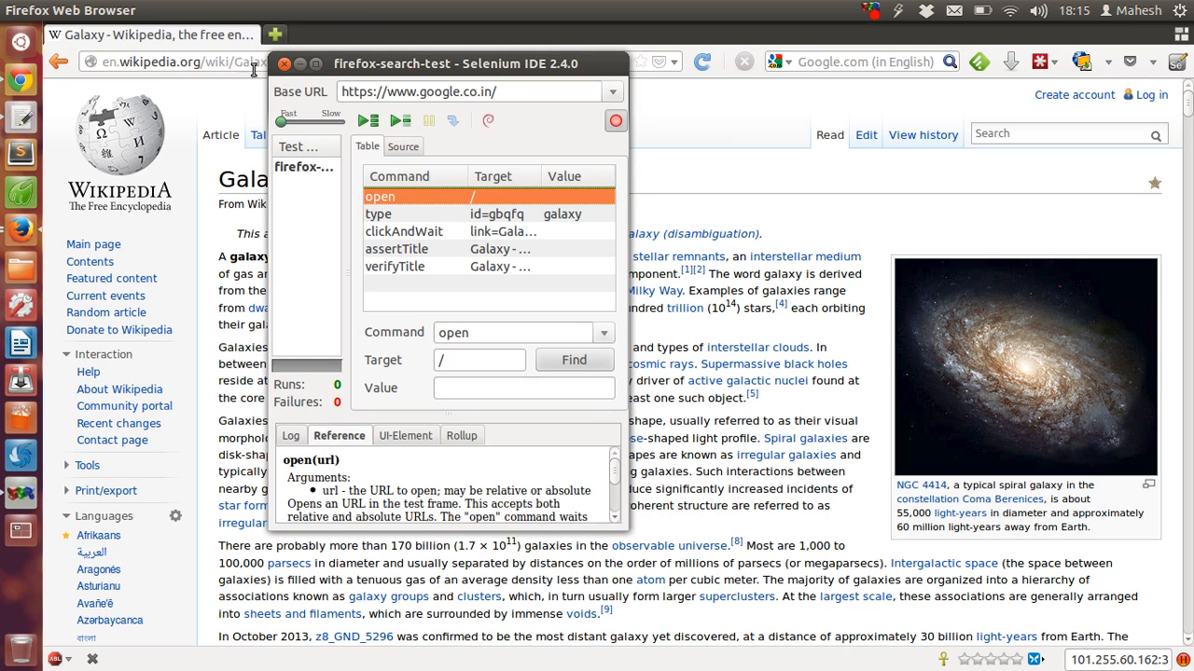
pyautogui.moveTo(397, 399)
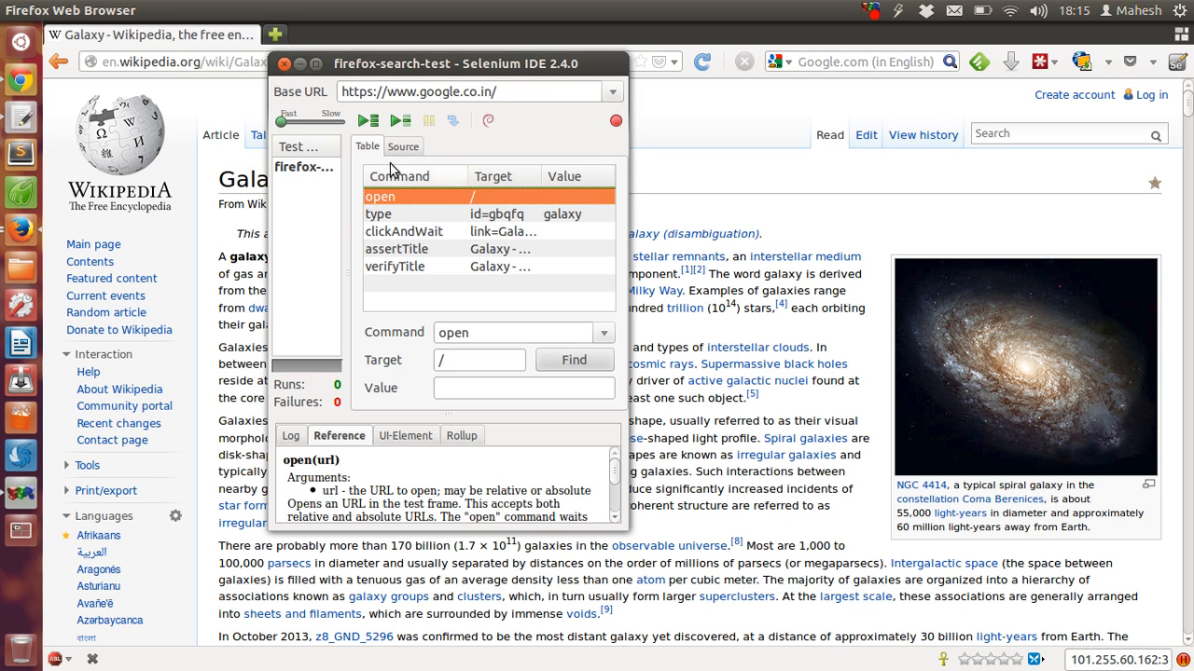
pyautogui.moveTo(368, 121)
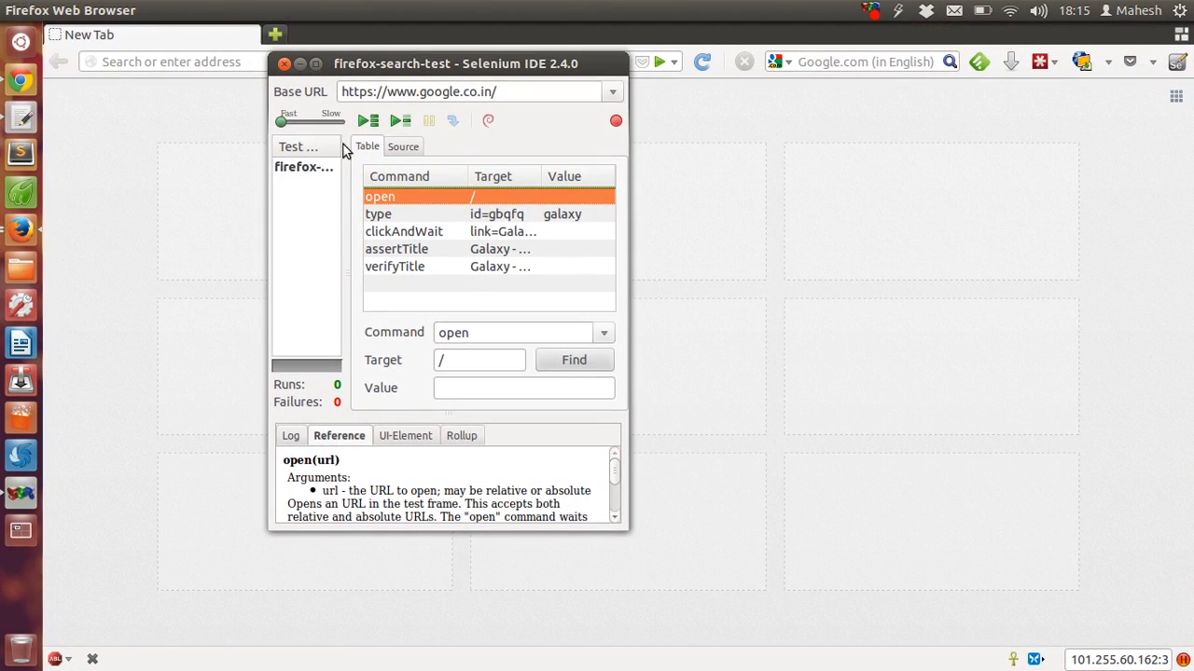
pyautogui.moveTo(367, 121)
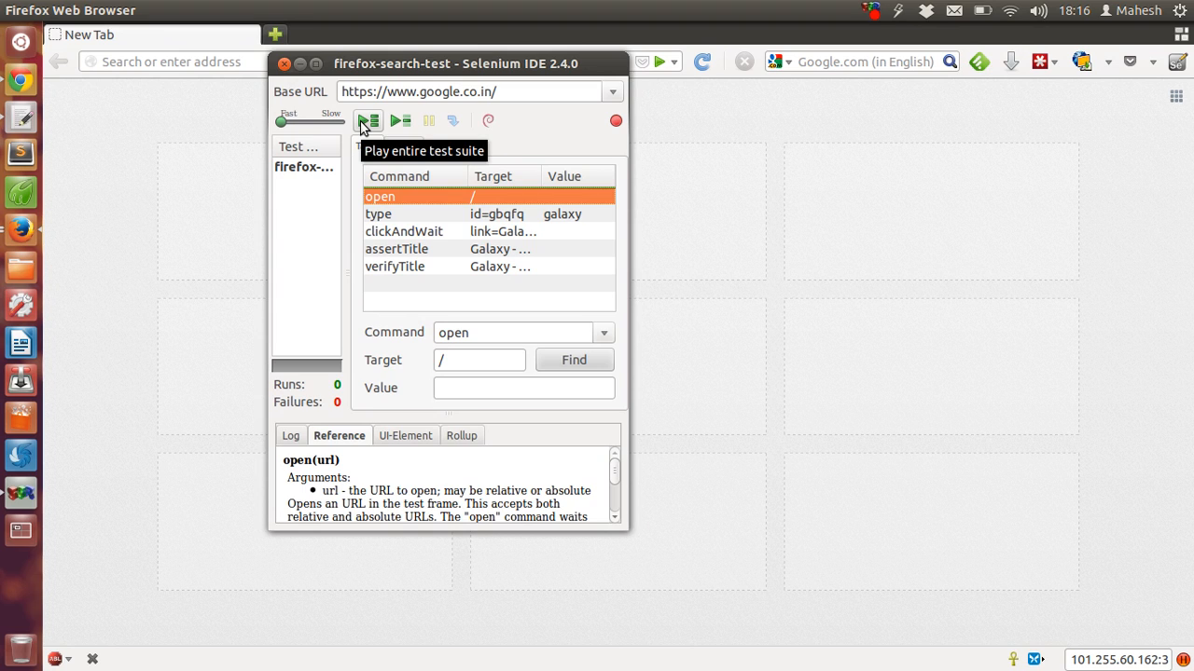
# Play the entire test suite and watch it fail at clickAndWait on the Galaxy link
pyautogui.click(368, 121)
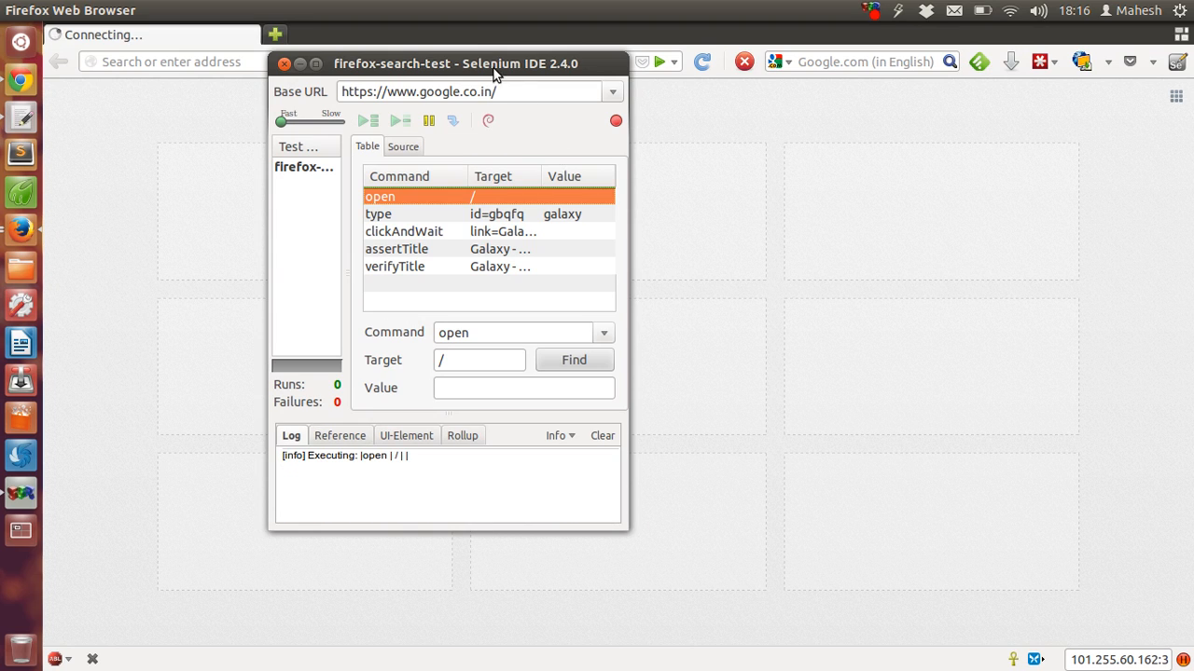
pyautogui.moveTo(456, 64); pyautogui.dragTo(929, 86)
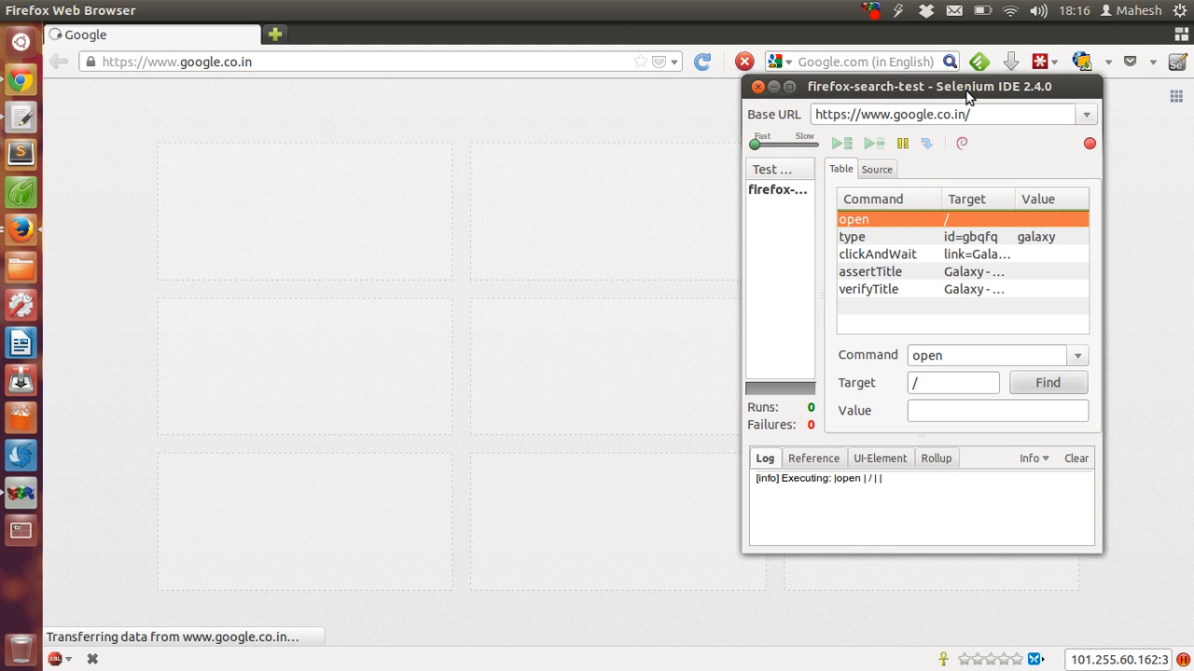
pyautogui.click(840, 142)
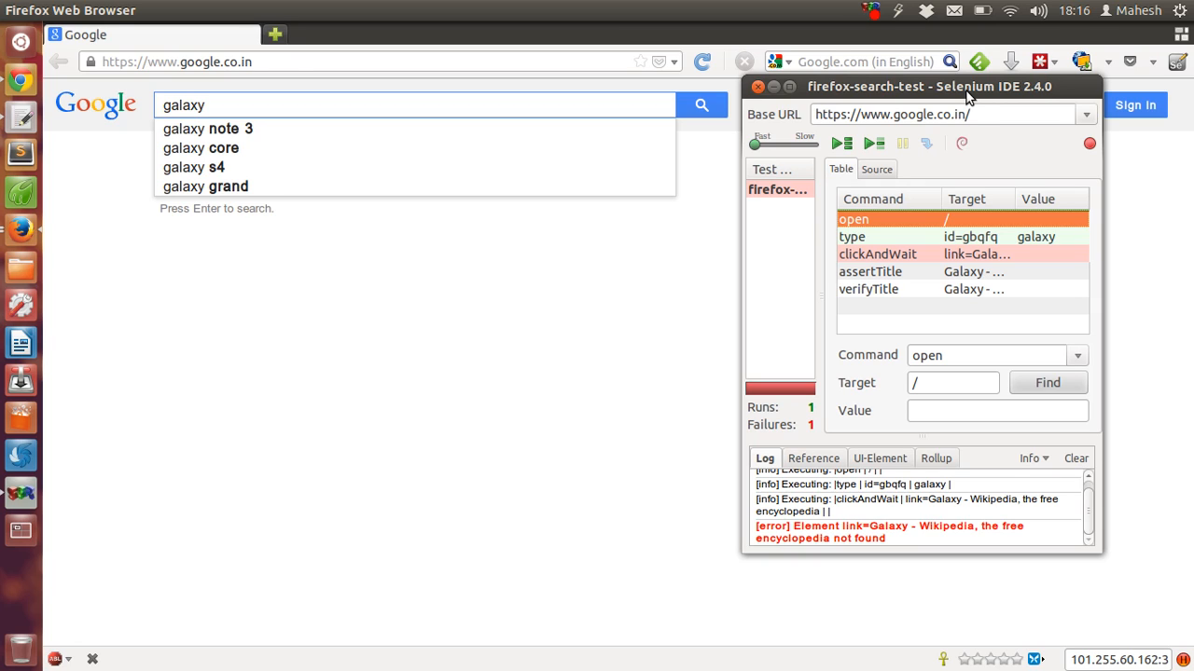
# Inspect the type, assertTitle and failing clickAndWait rows with their Reference entries
pyautogui.click(878, 253)
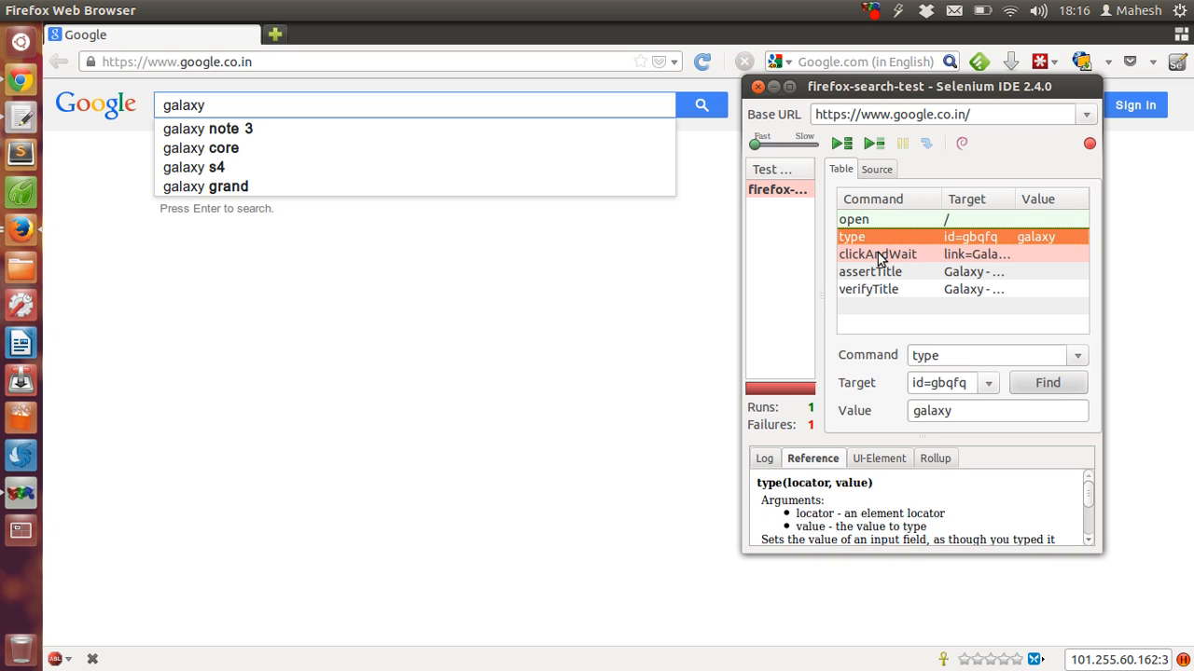
pyautogui.click(869, 271)
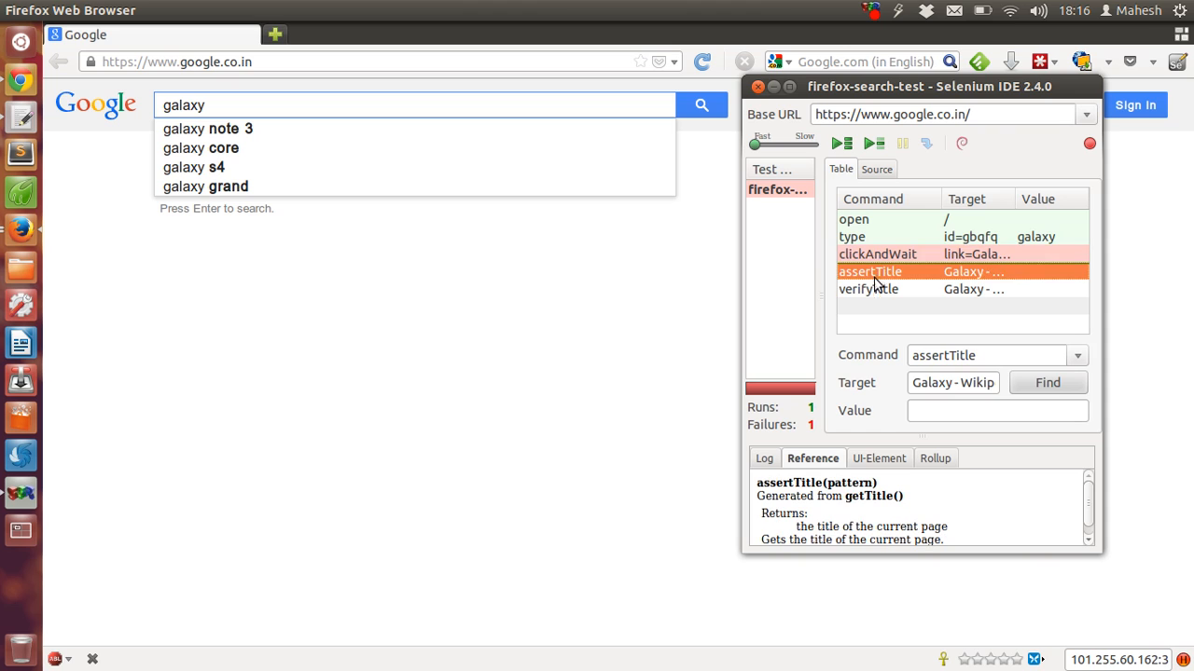
pyautogui.click(877, 253)
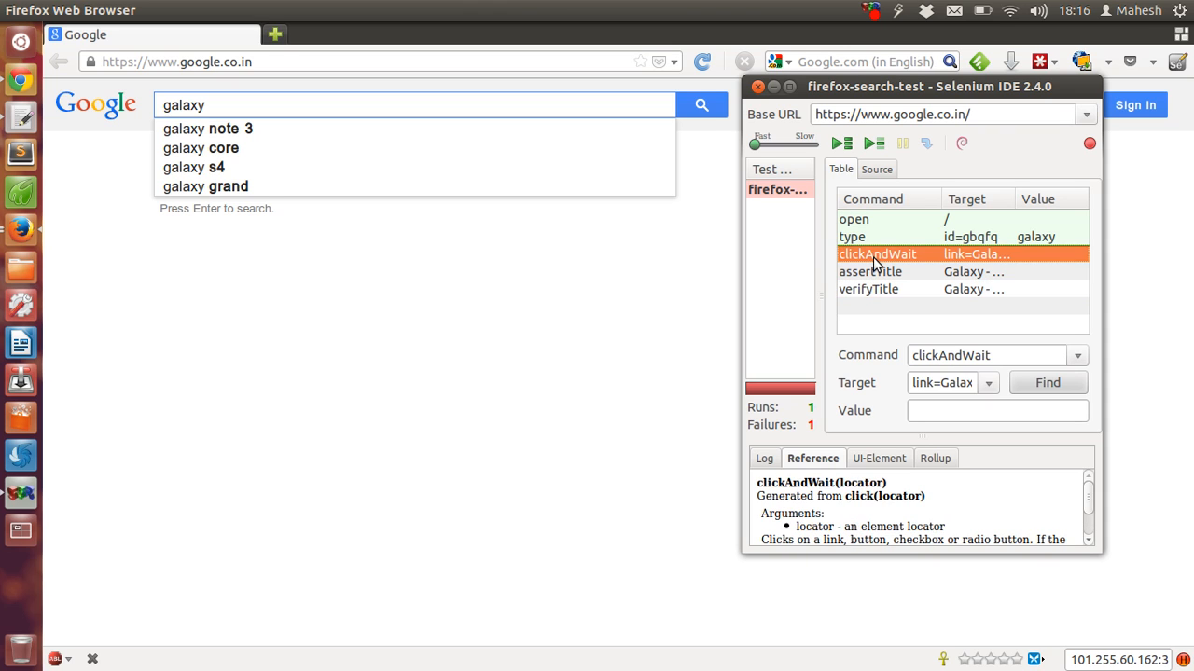
pyautogui.click(852, 236)
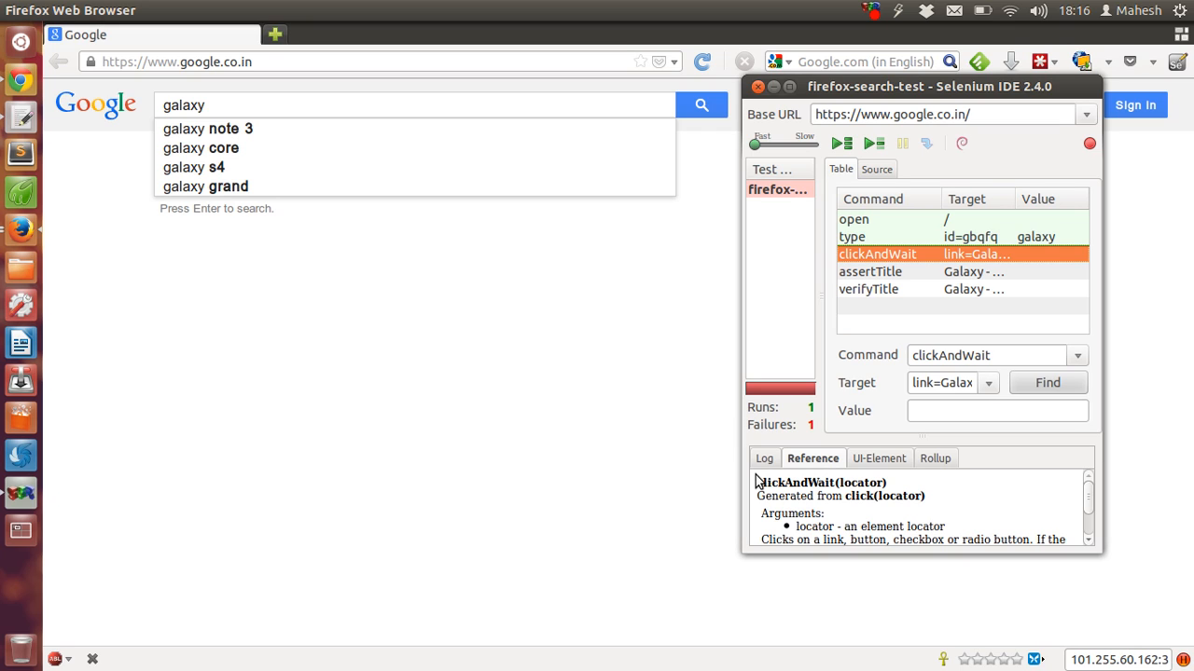
pyautogui.moveTo(904, 560)
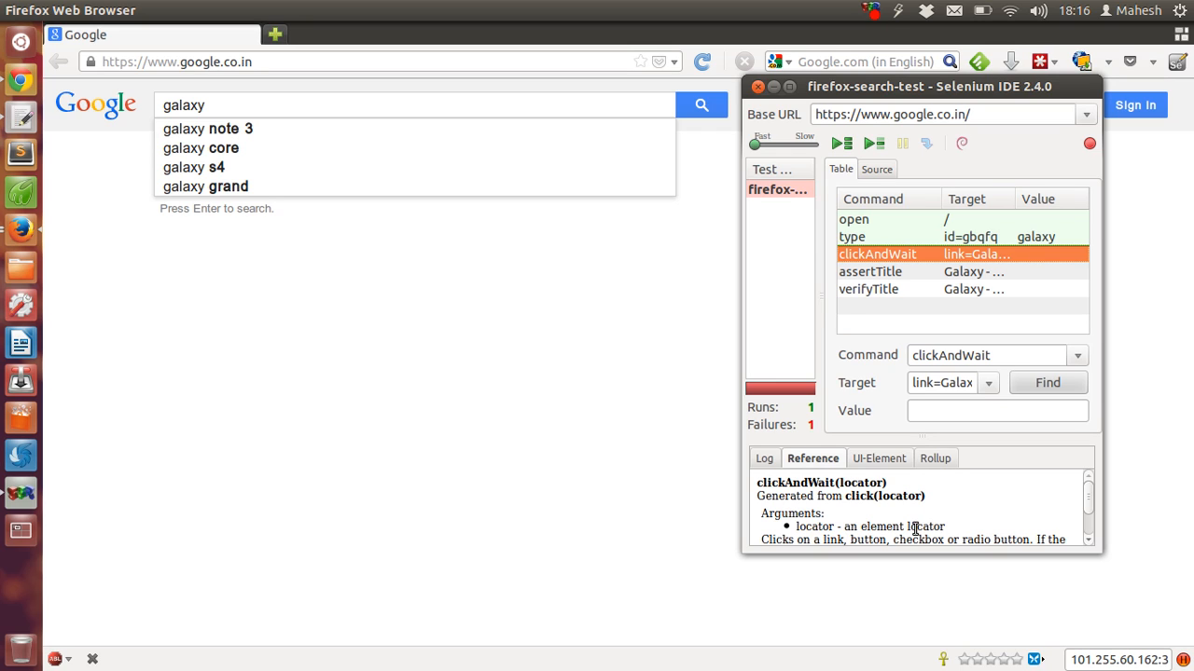
pyautogui.moveTo(854, 305)
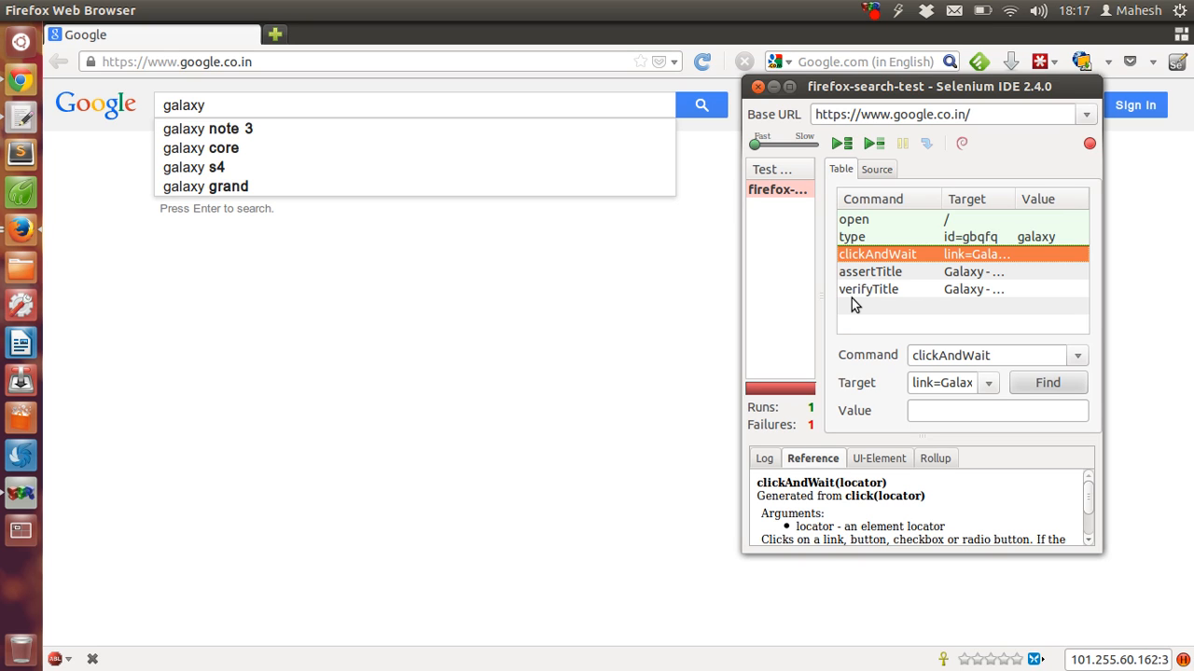
pyautogui.moveTo(851, 306)
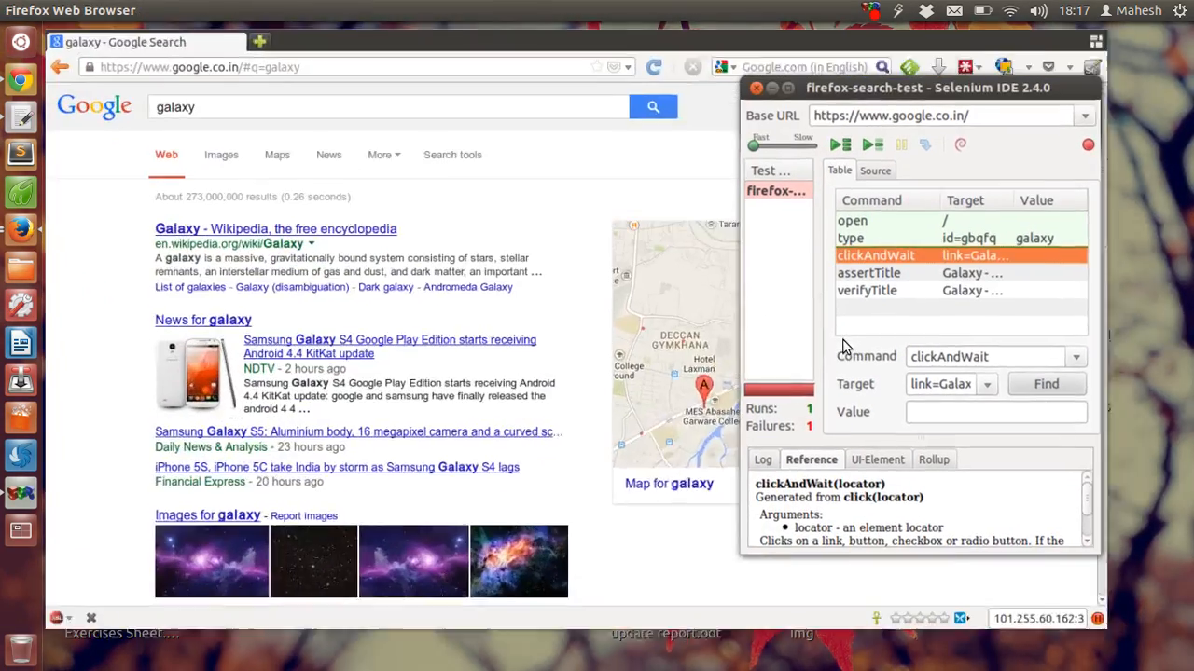
# Switch Selenium IDE to the test case's HTML source while Google's galaxy results load
pyautogui.click(869, 272)
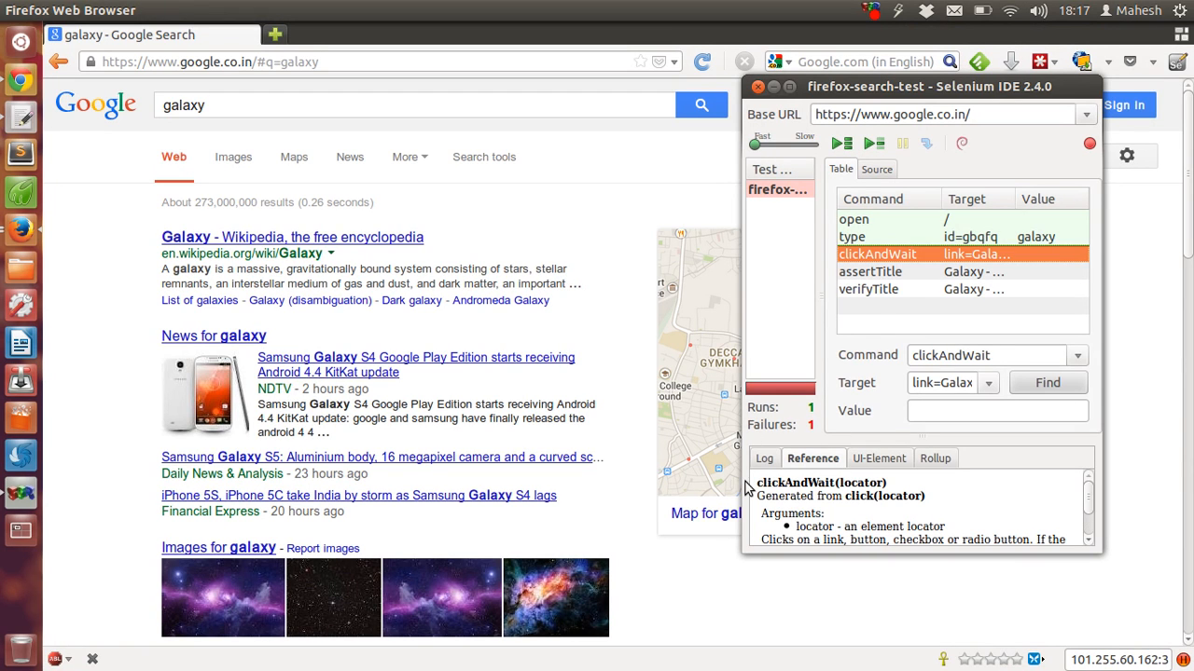
pyautogui.click(875, 169)
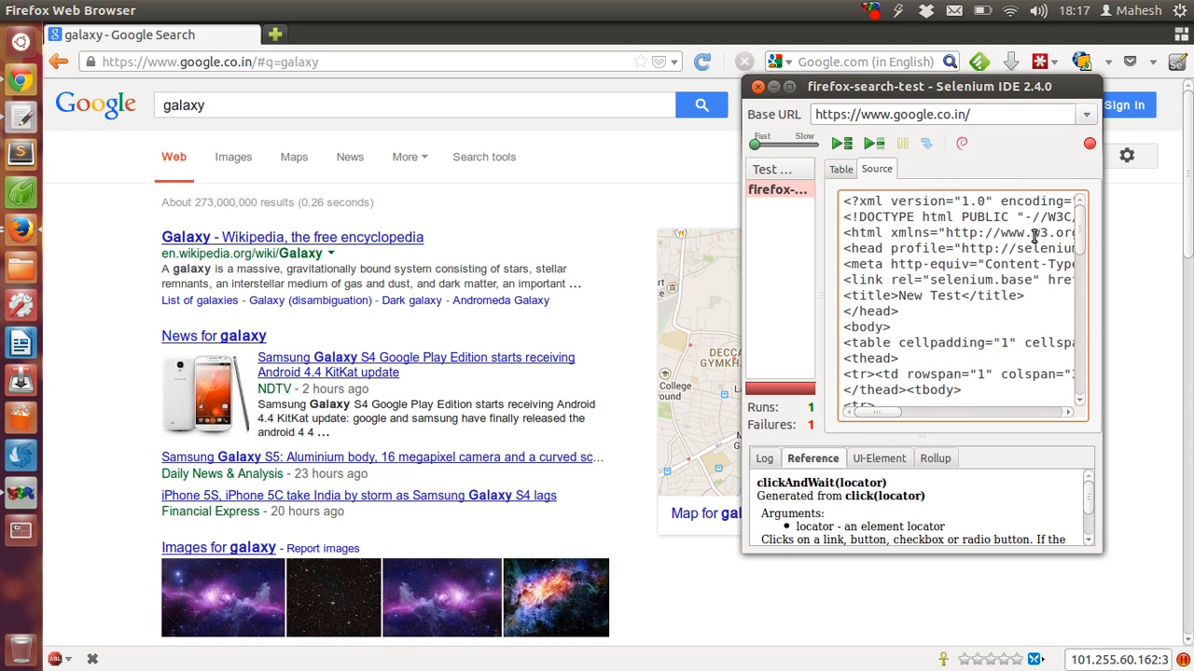
# Scroll through the test case's HTML source and highlight the id=gbqfq locator
pyautogui.scroll(-3)
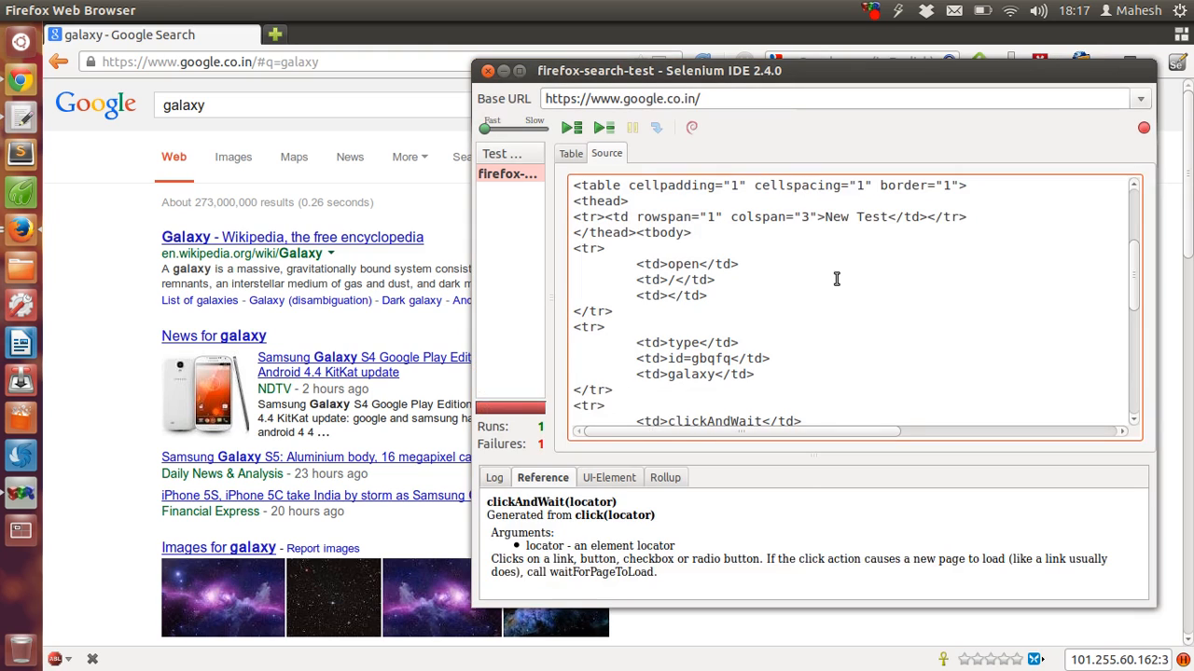
pyautogui.moveTo(842, 276)
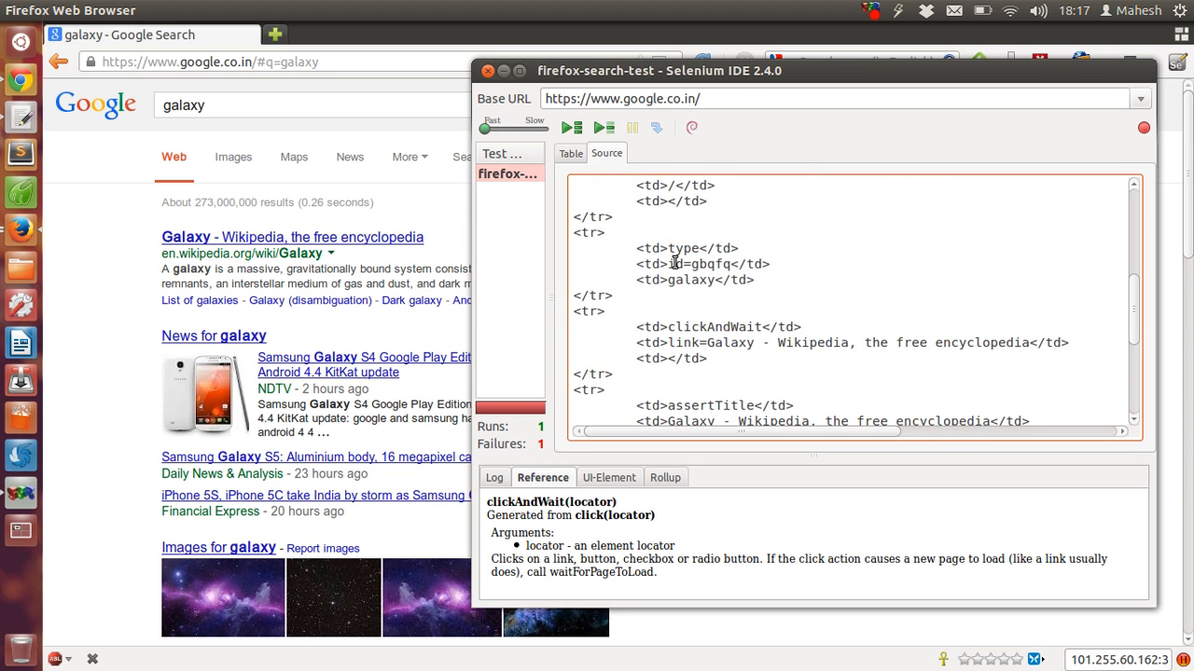
pyautogui.doubleClick(696, 280)
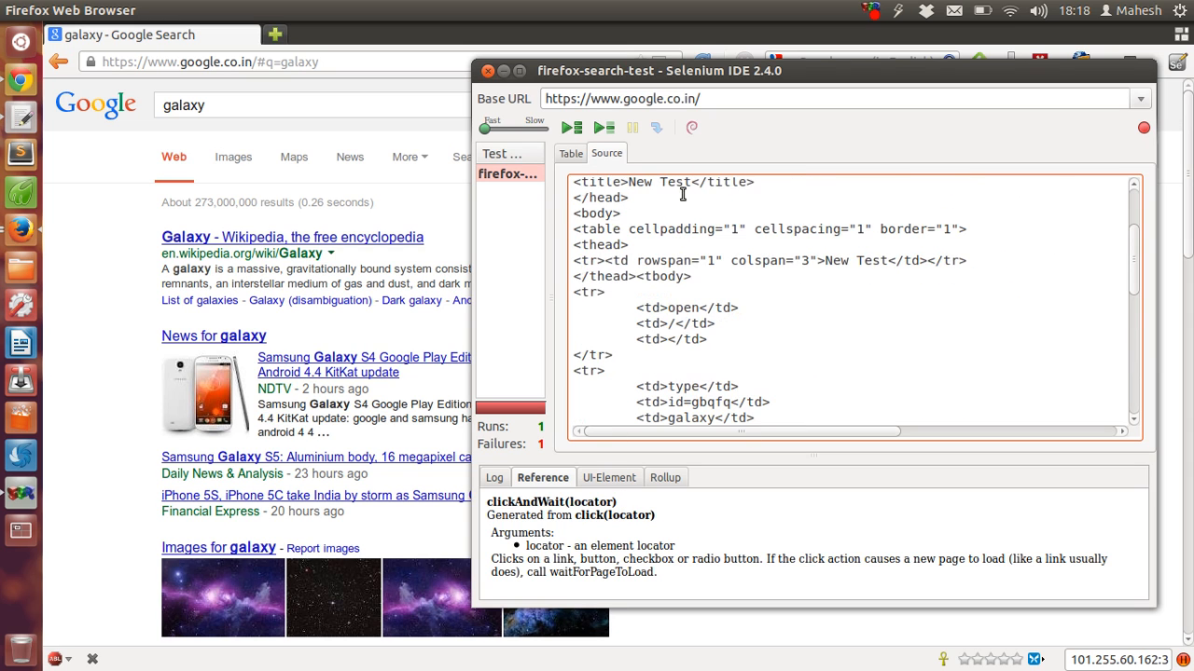
# Replay the test case, then select the failing clickAndWait row in the Table view
pyautogui.click(604, 128)
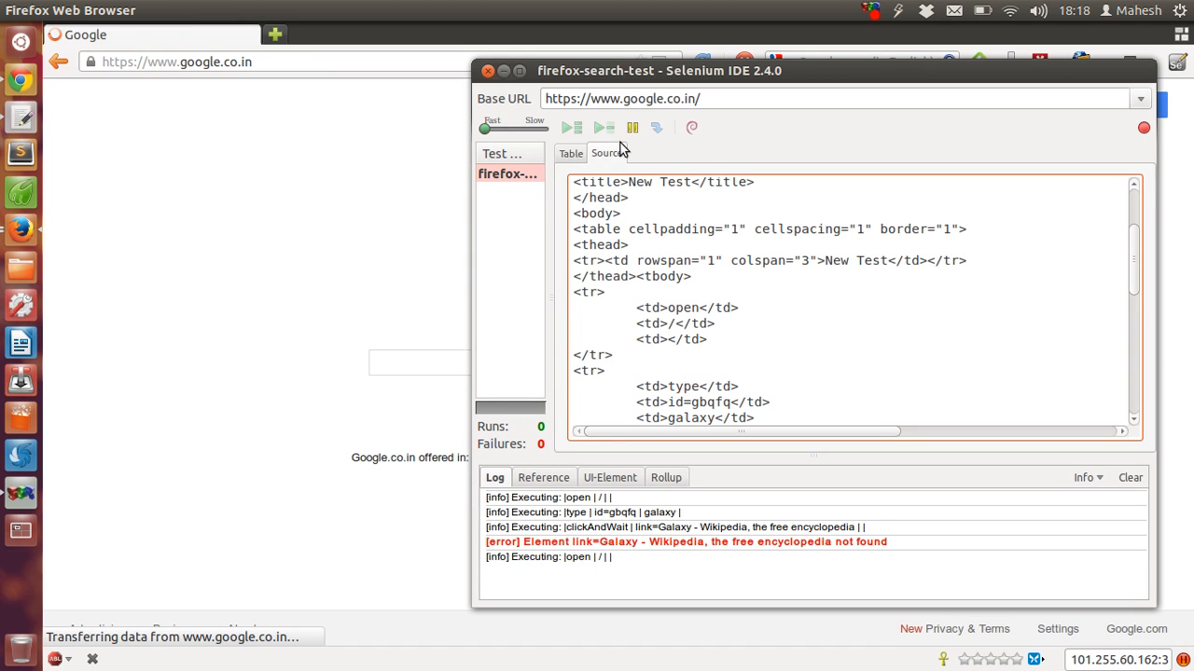
pyautogui.click(570, 153)
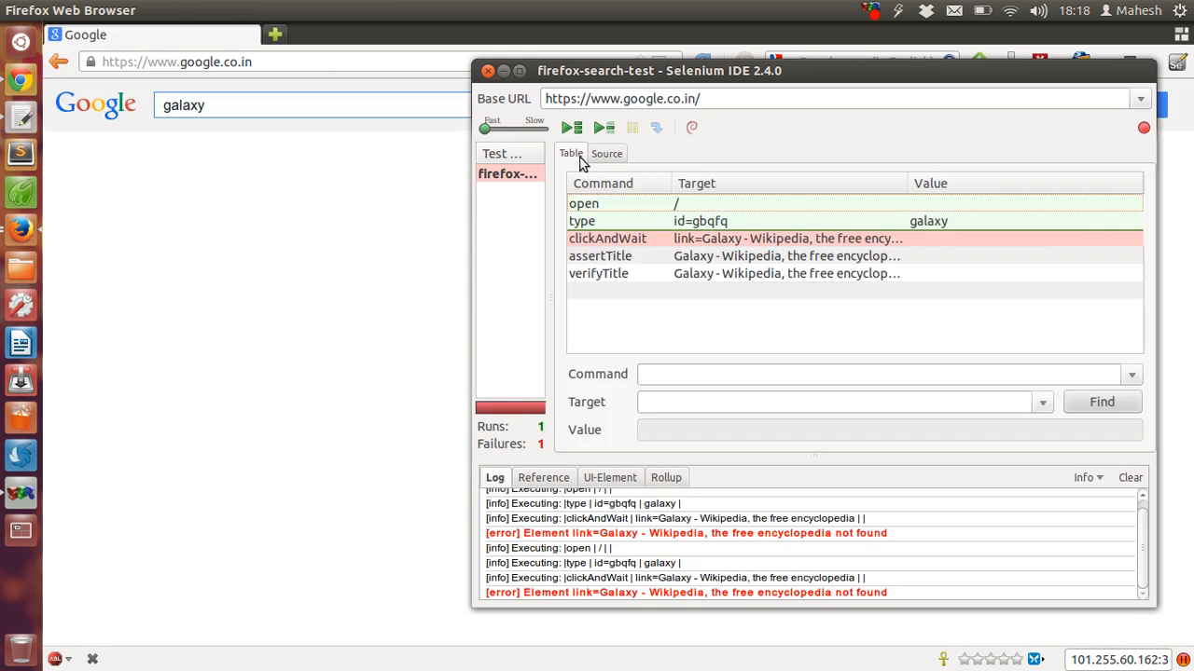
pyautogui.click(608, 238)
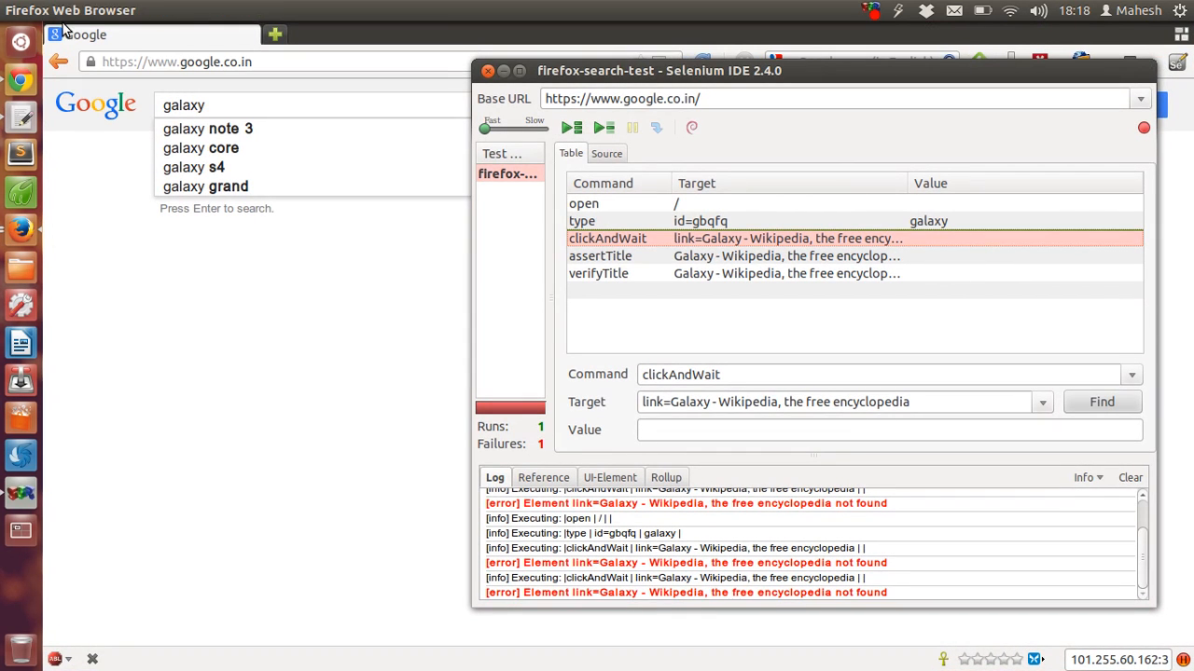
# Create a new Untitled test case, minimise Selenium IDE, and focus Google's search box
pyautogui.click(71, 10)
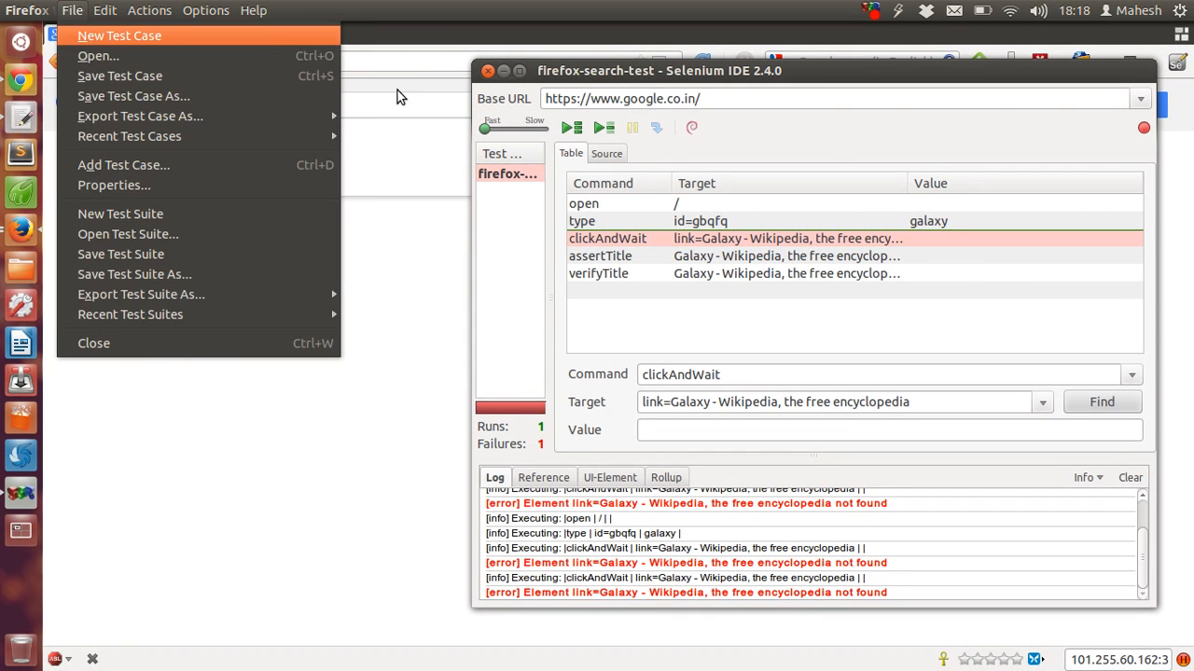
pyautogui.click(120, 35)
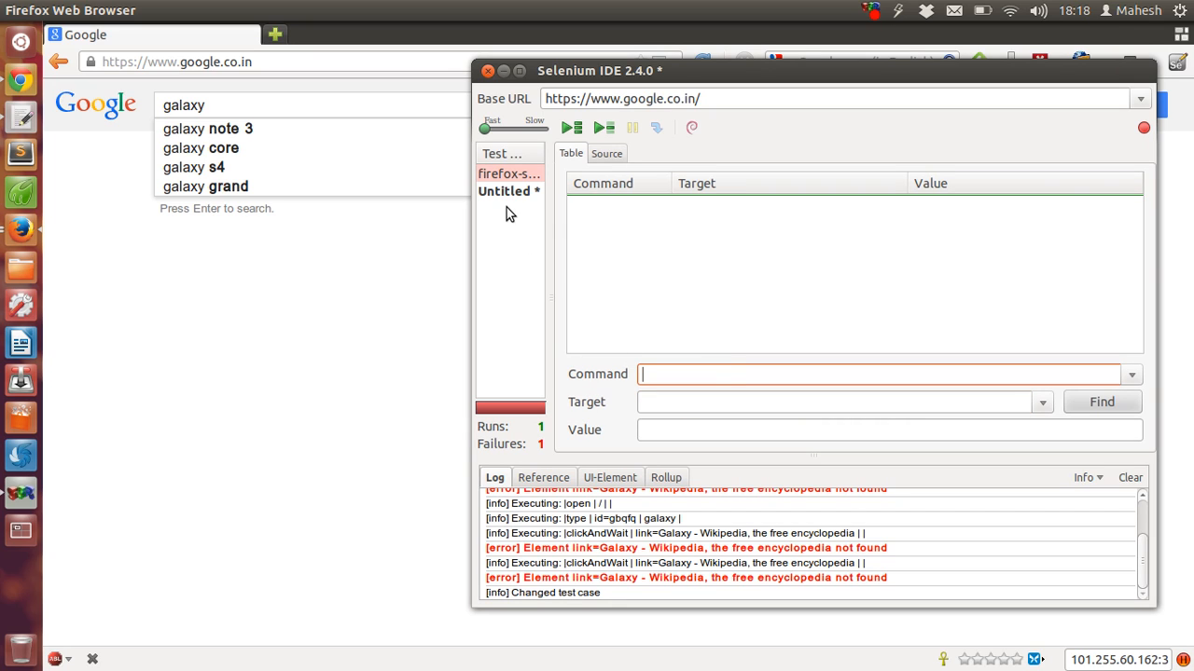
pyautogui.click(508, 191)
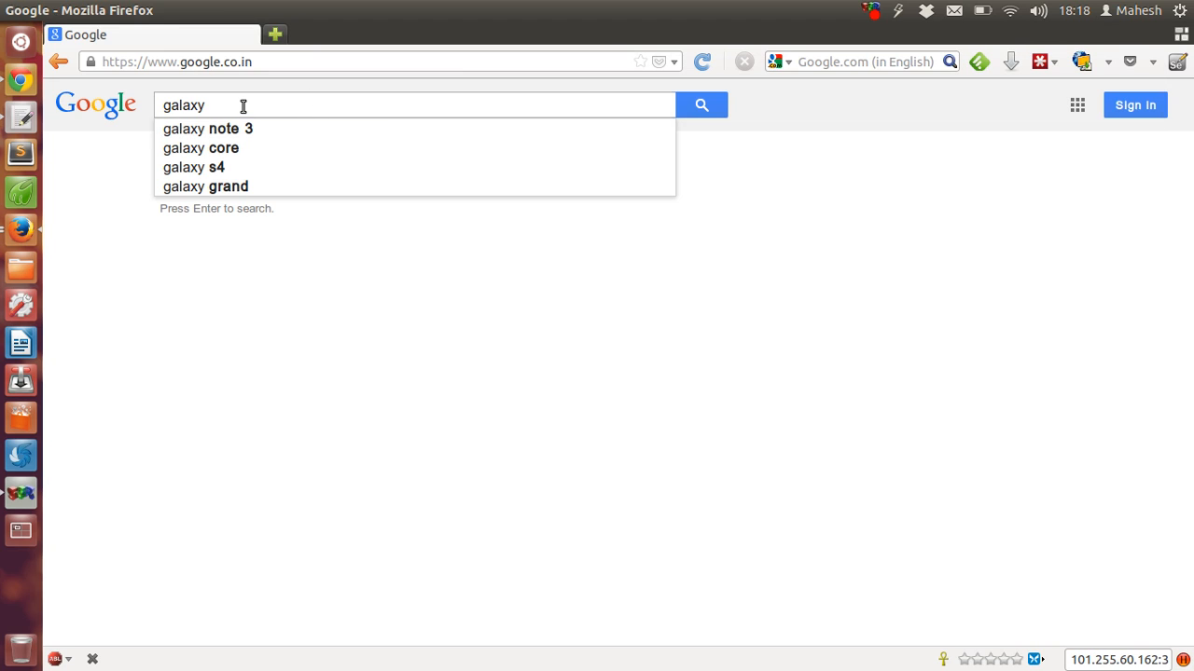
pyautogui.click(280, 62)
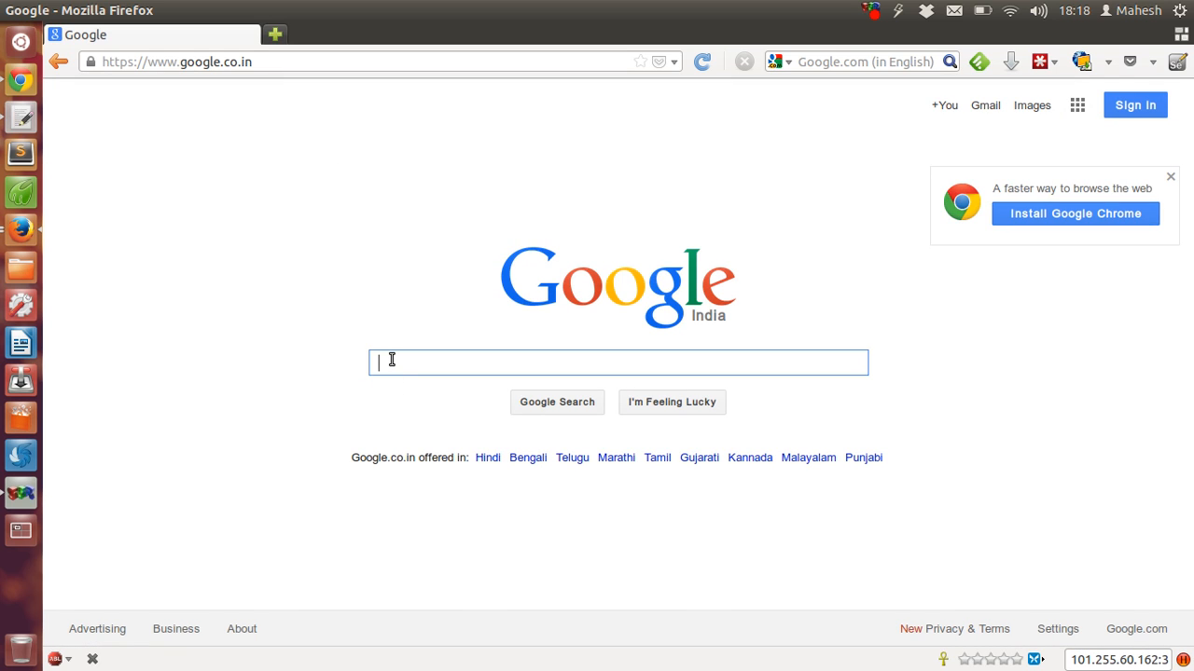
# Search Google for galaxy, open the Galaxy Wikipedia result, then open a blank tab
pyautogui.write('galaxy')
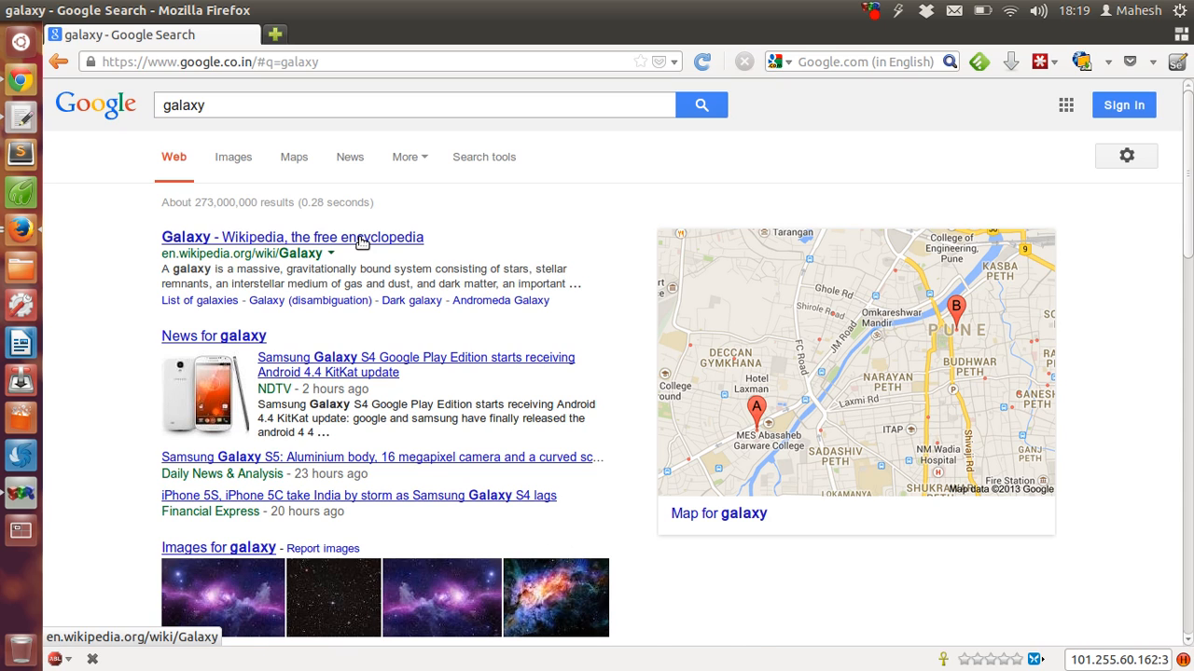
pyautogui.click(291, 237)
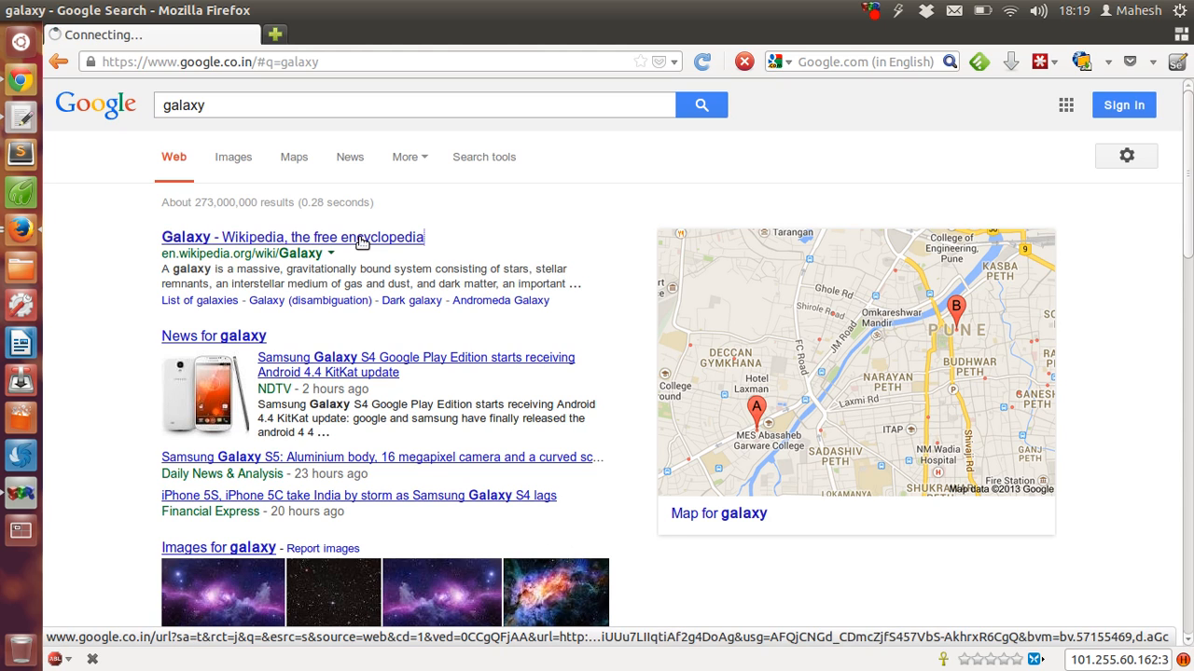
pyautogui.click(290, 238)
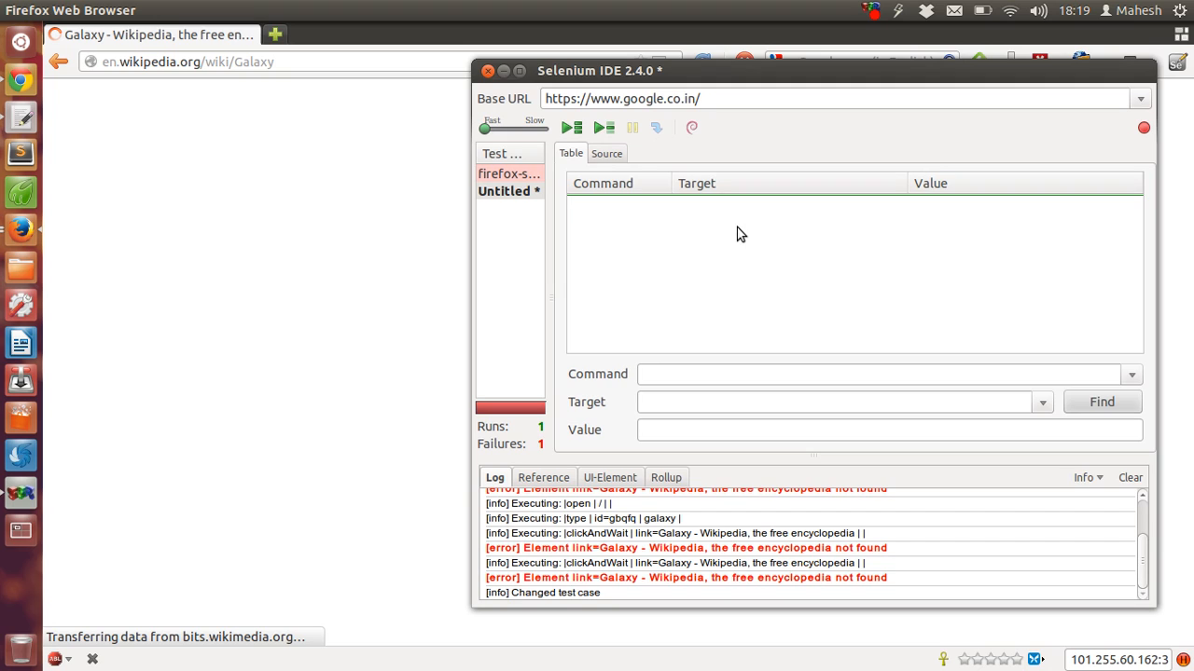
pyautogui.moveTo(1142, 132)
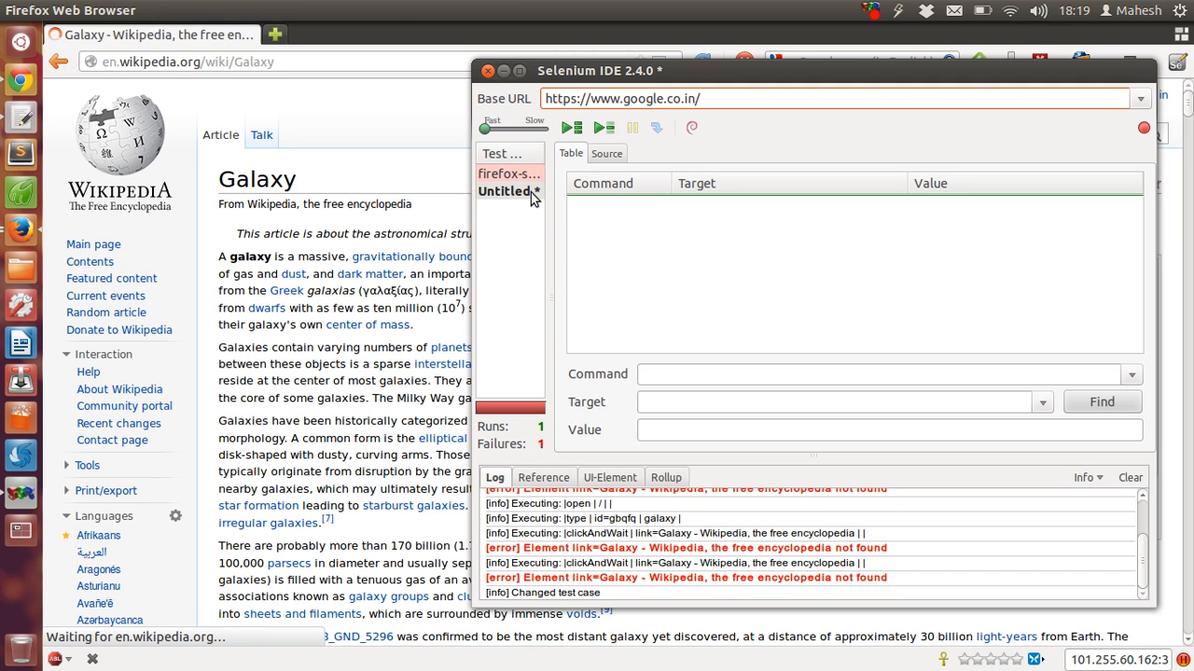
pyautogui.click(487, 71)
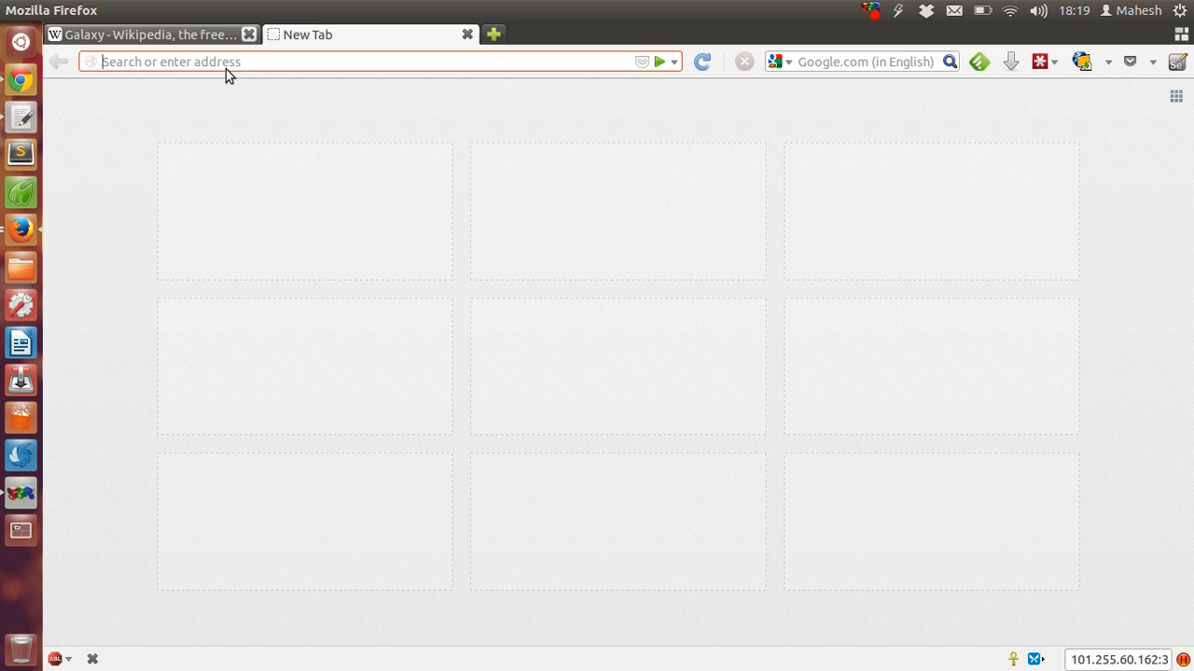
# Load google.com in the new tab and toggle Selenium IDE between the UI-Element and Log panels
pyautogui.write('google.com')
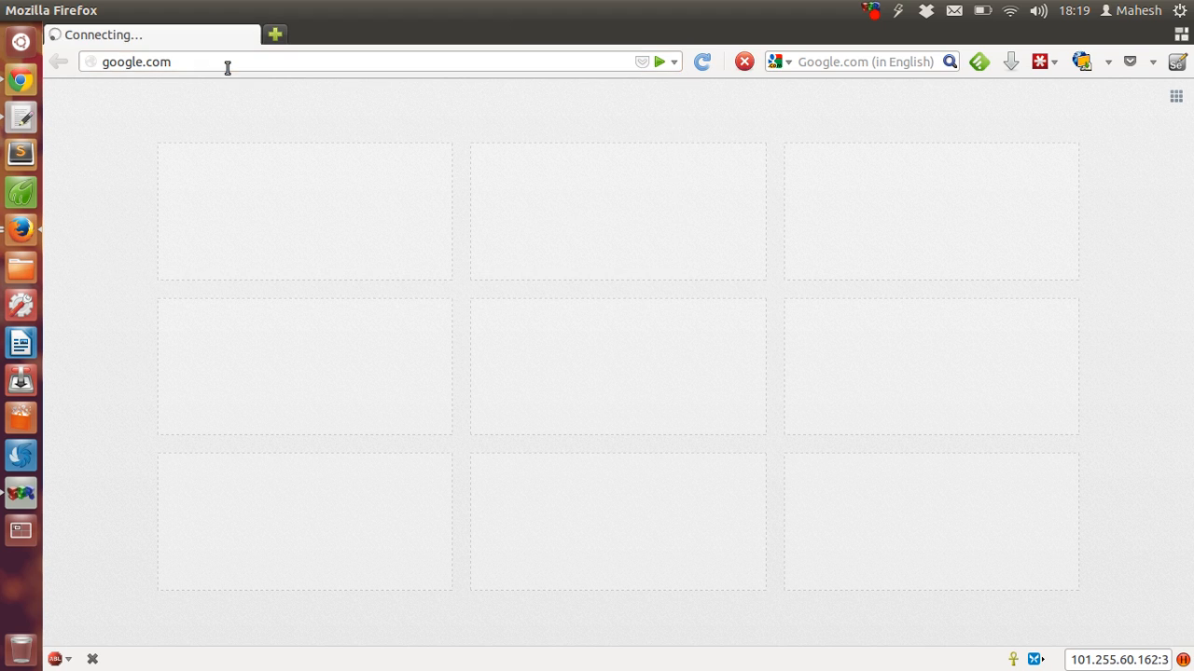
pyautogui.moveTo(20, 230)
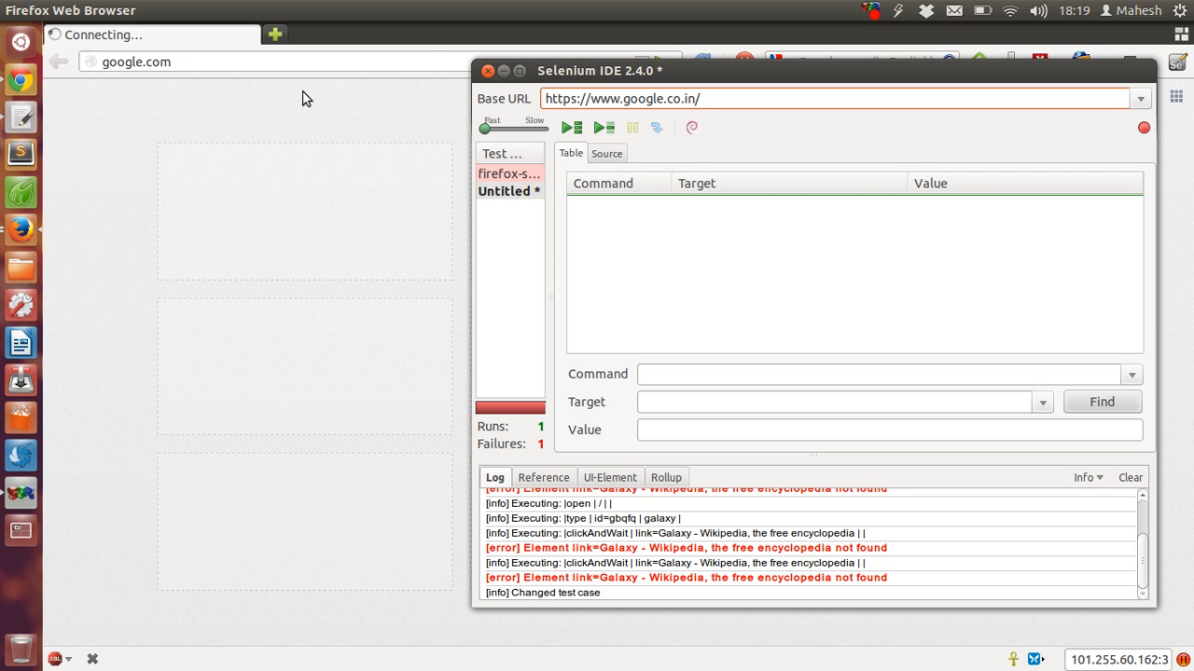
pyautogui.moveTo(212, 82)
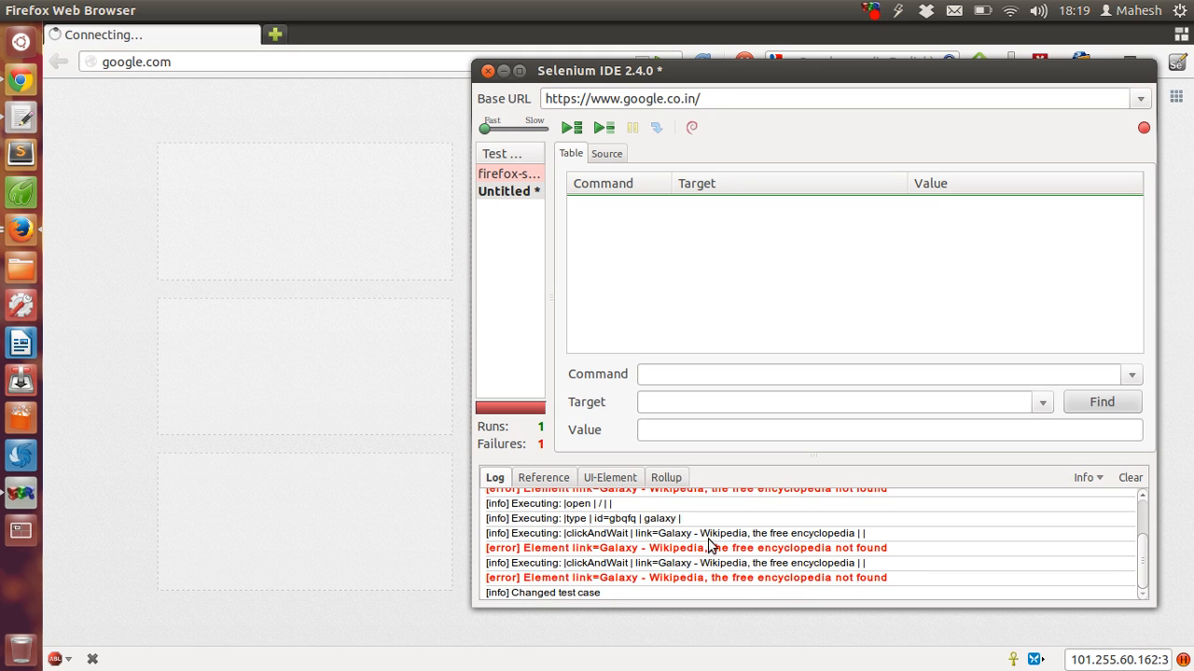
pyautogui.scroll(-3)
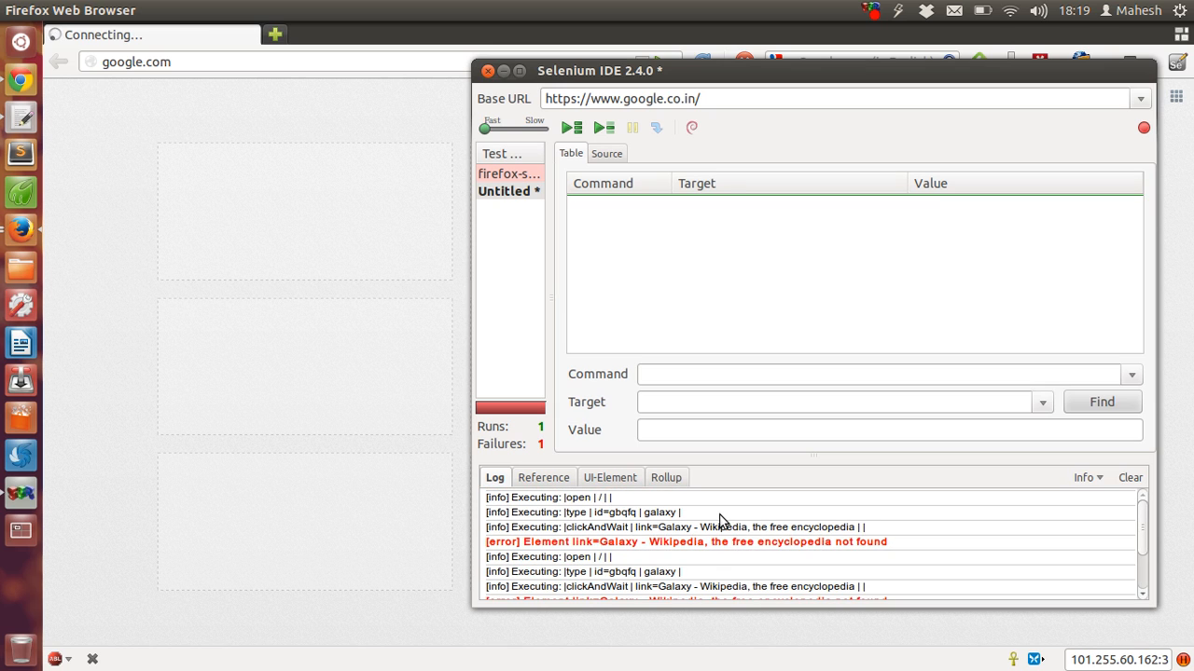
pyautogui.click(508, 191)
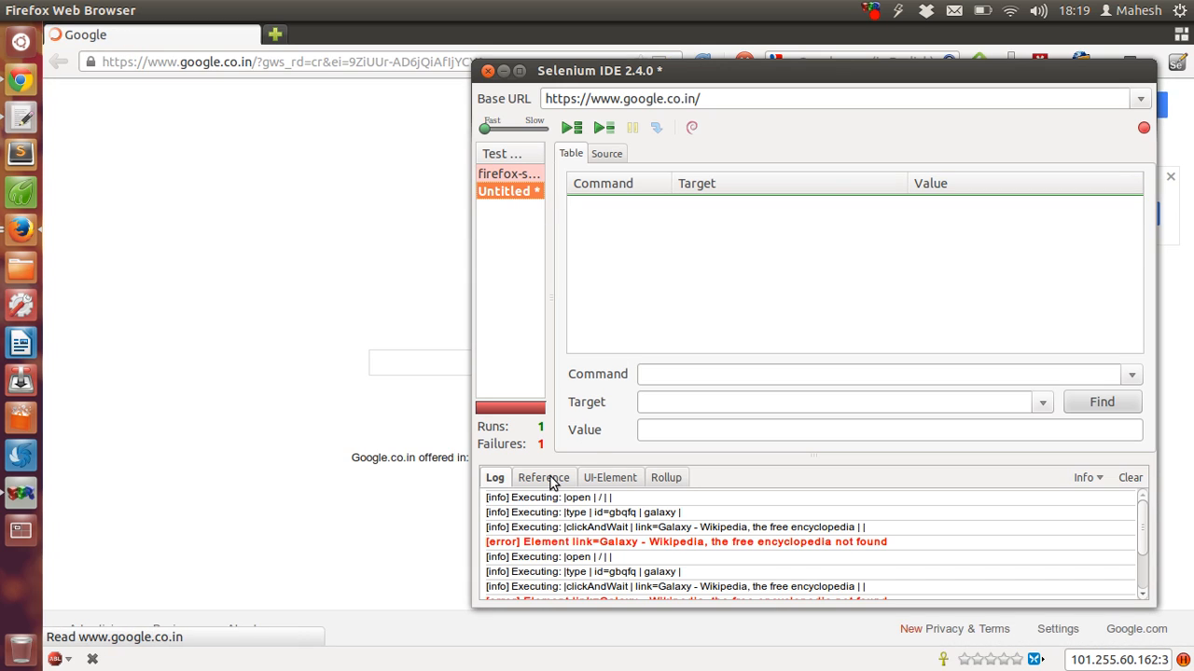
pyautogui.click(610, 478)
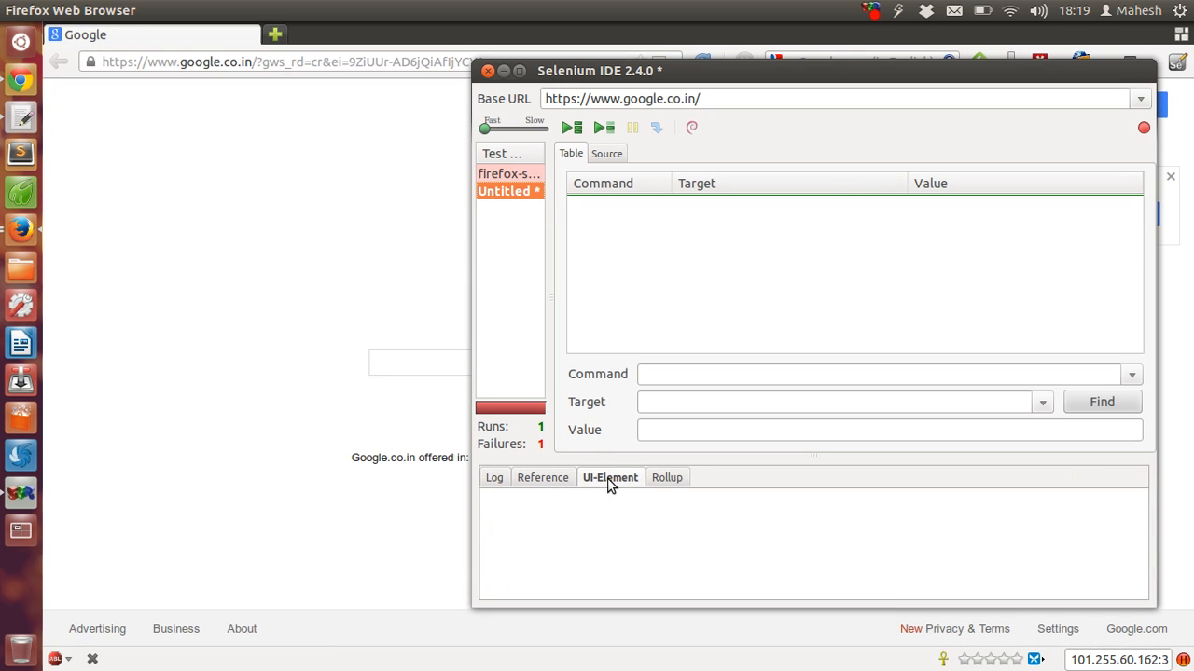
pyautogui.moveTo(497, 479)
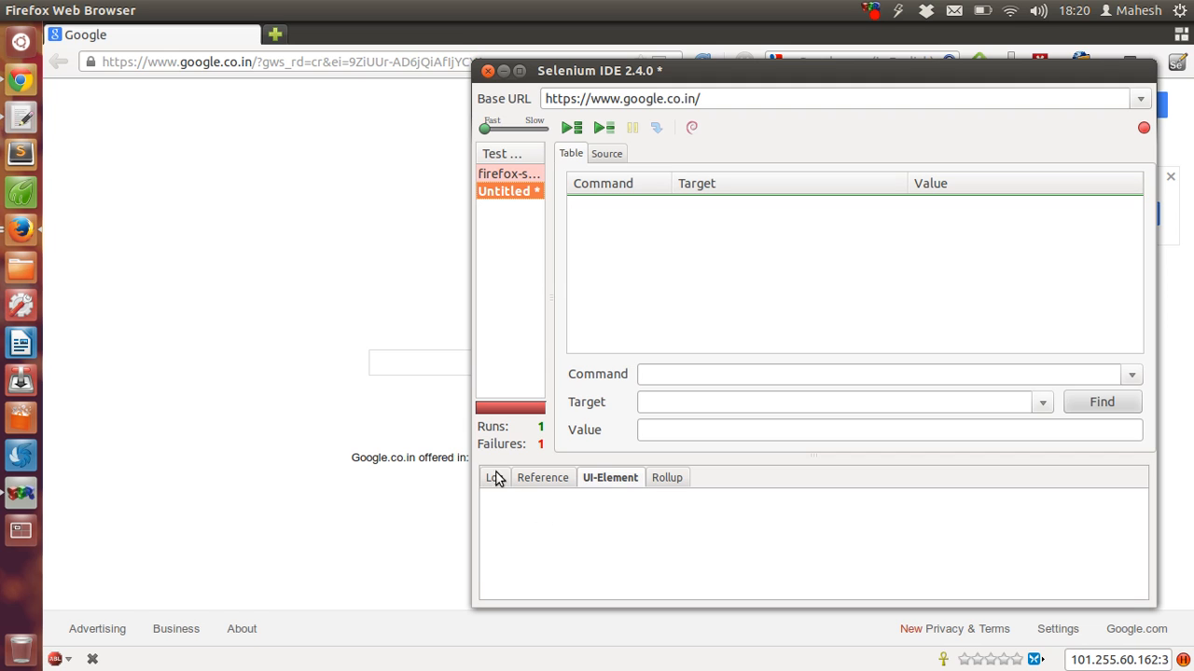
pyautogui.click(495, 478)
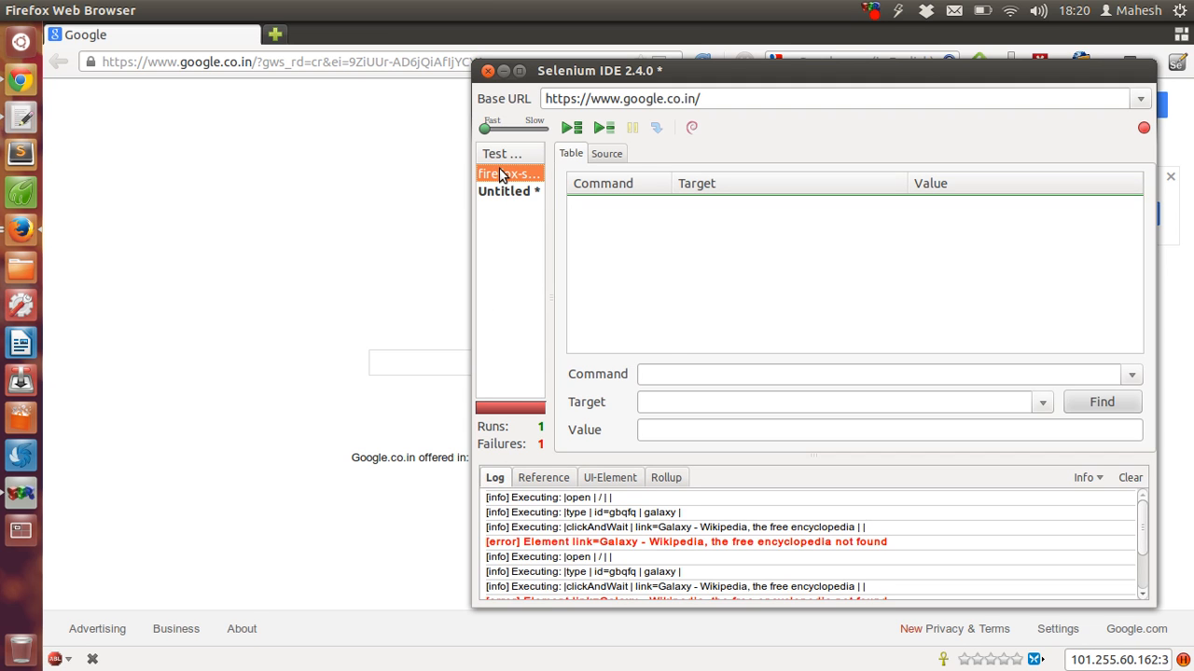
pyautogui.click(610, 476)
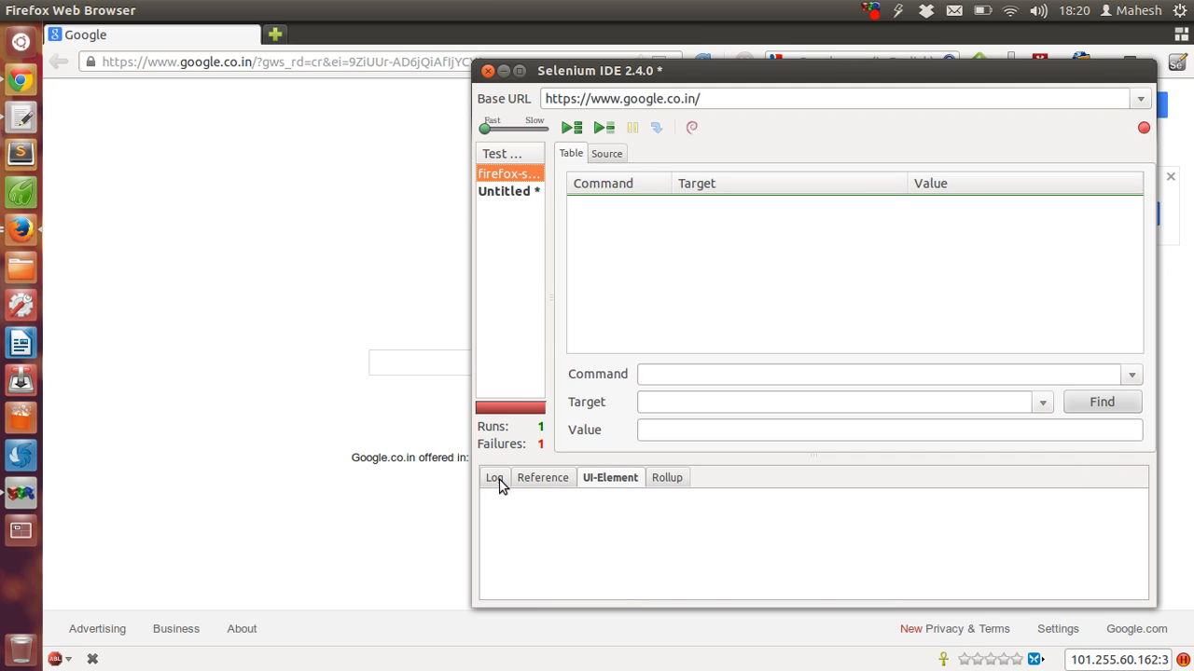
pyautogui.click(494, 478)
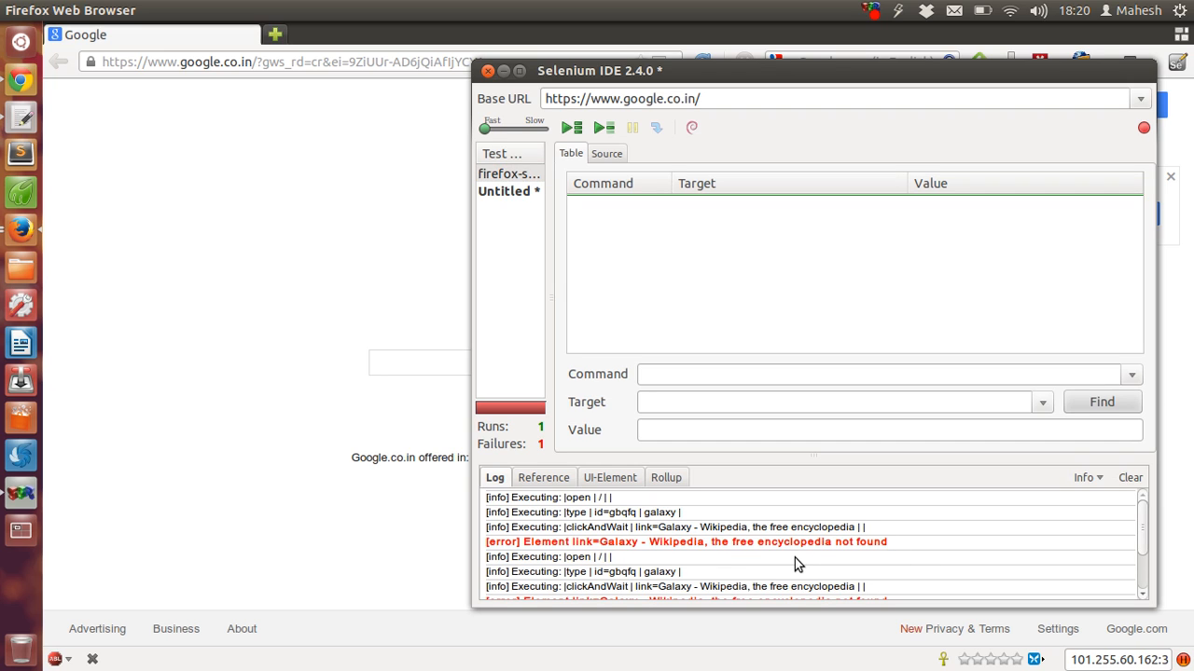
pyautogui.moveTo(476, 394)
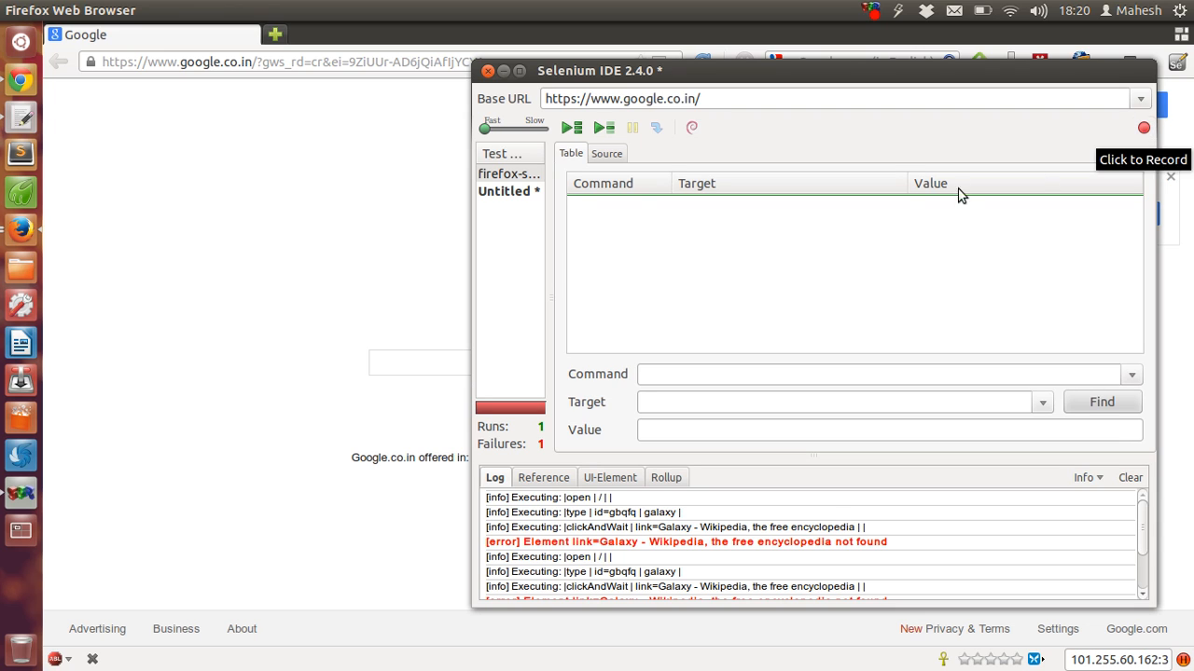
# Record a Google search for galaxy into the Untitled test case
pyautogui.click(509, 191)
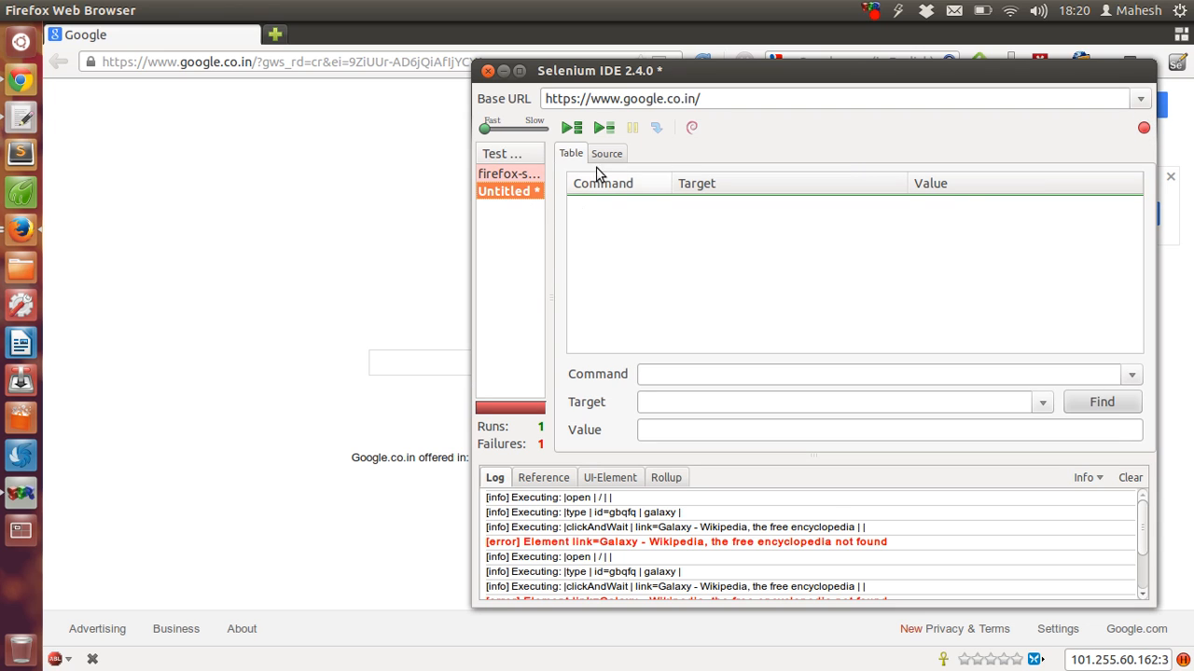
pyautogui.moveTo(1144, 128)
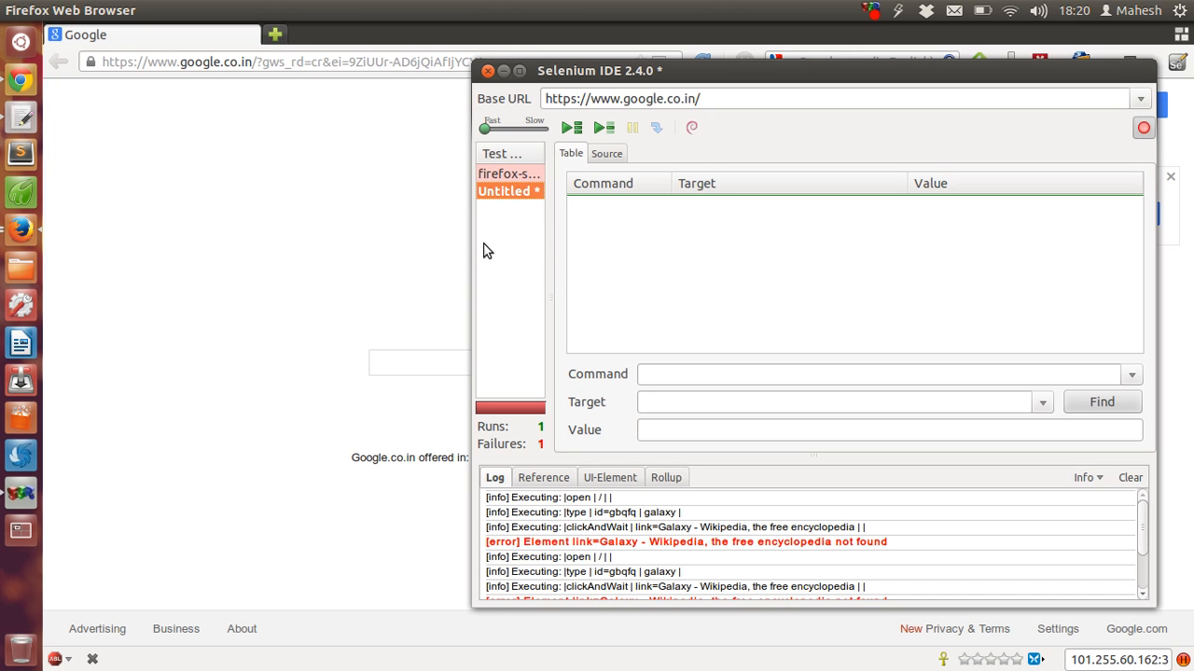
pyautogui.moveTo(326, 306)
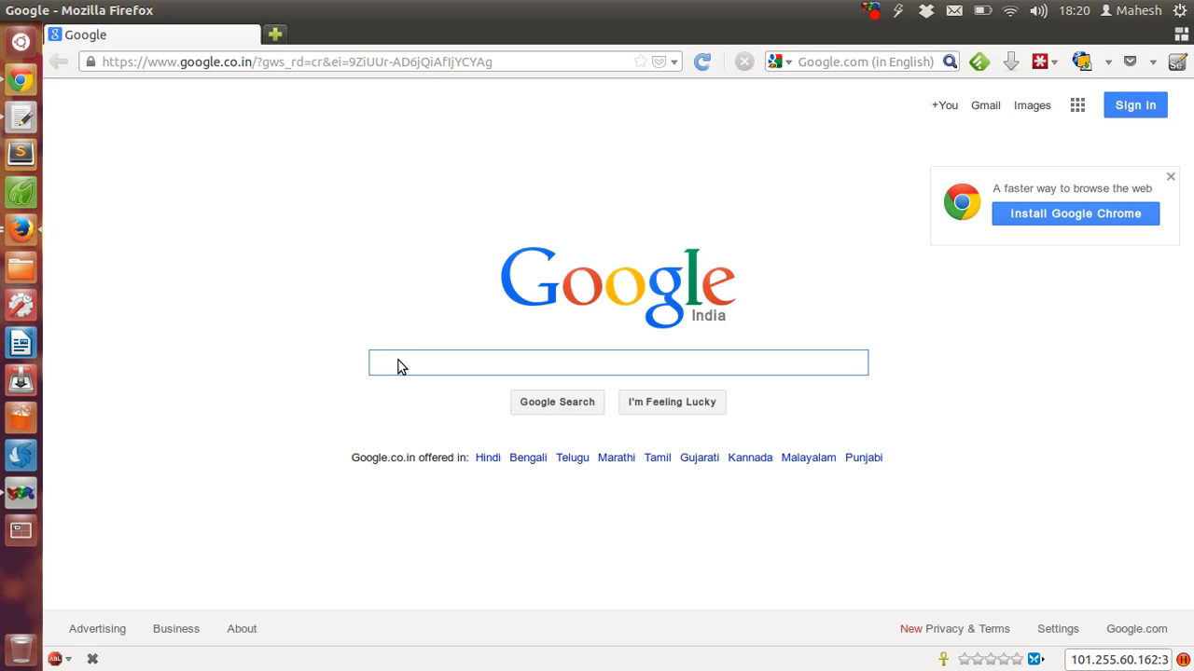
pyautogui.write('galaxy')
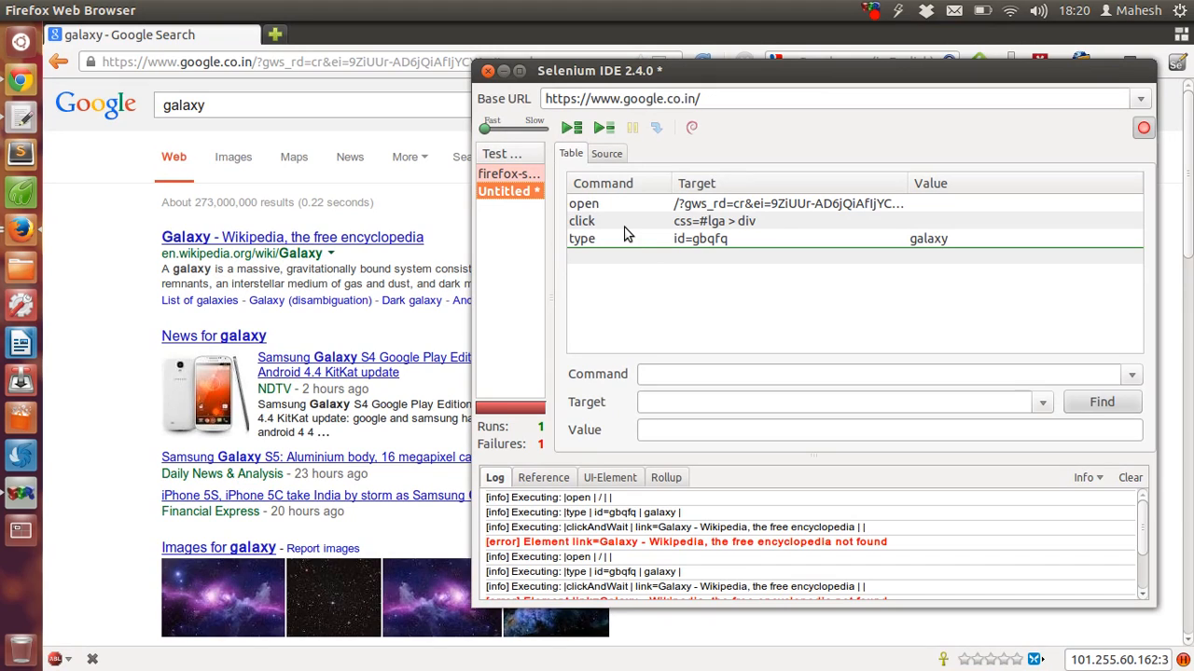
pyautogui.moveTo(445, 243)
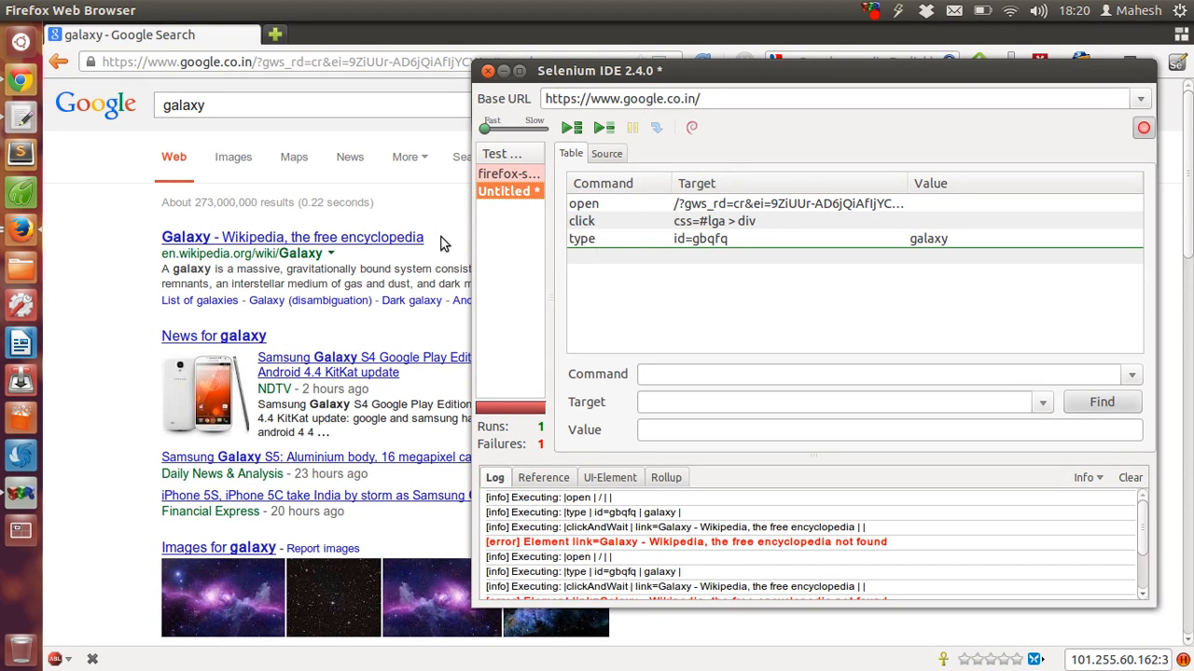
pyautogui.moveTo(342, 271)
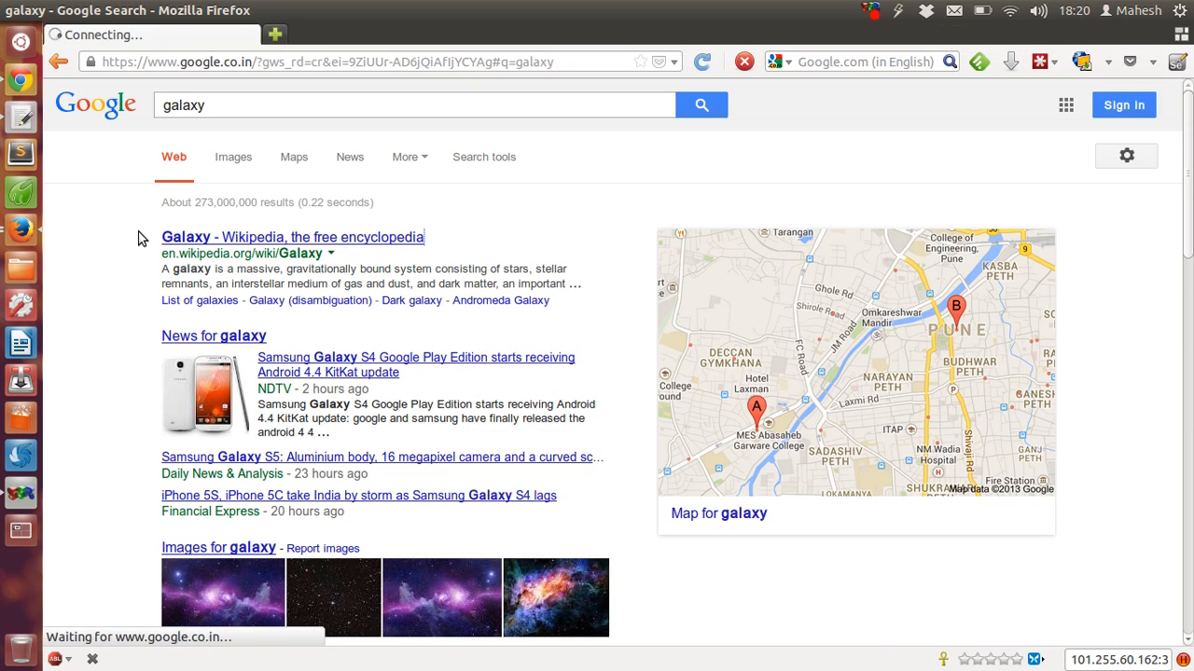
# Record following the Galaxy Wikipedia result, edit the clickAndWait target, and add verifyTitle
pyautogui.click(291, 237)
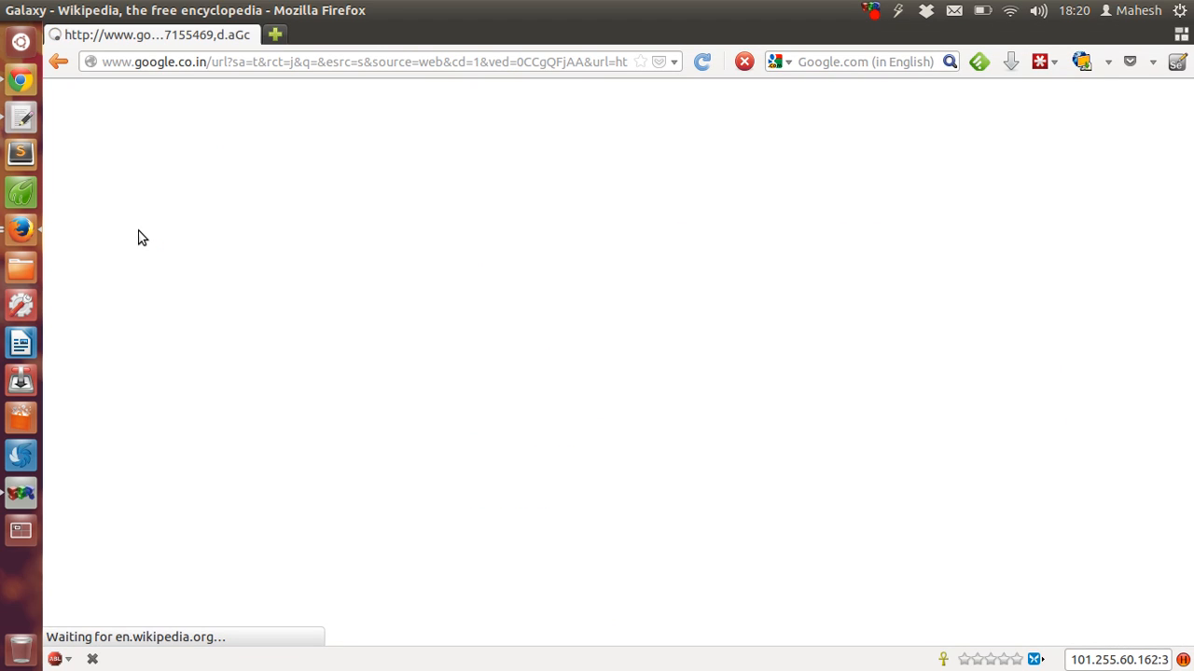
pyautogui.moveTo(110, 244)
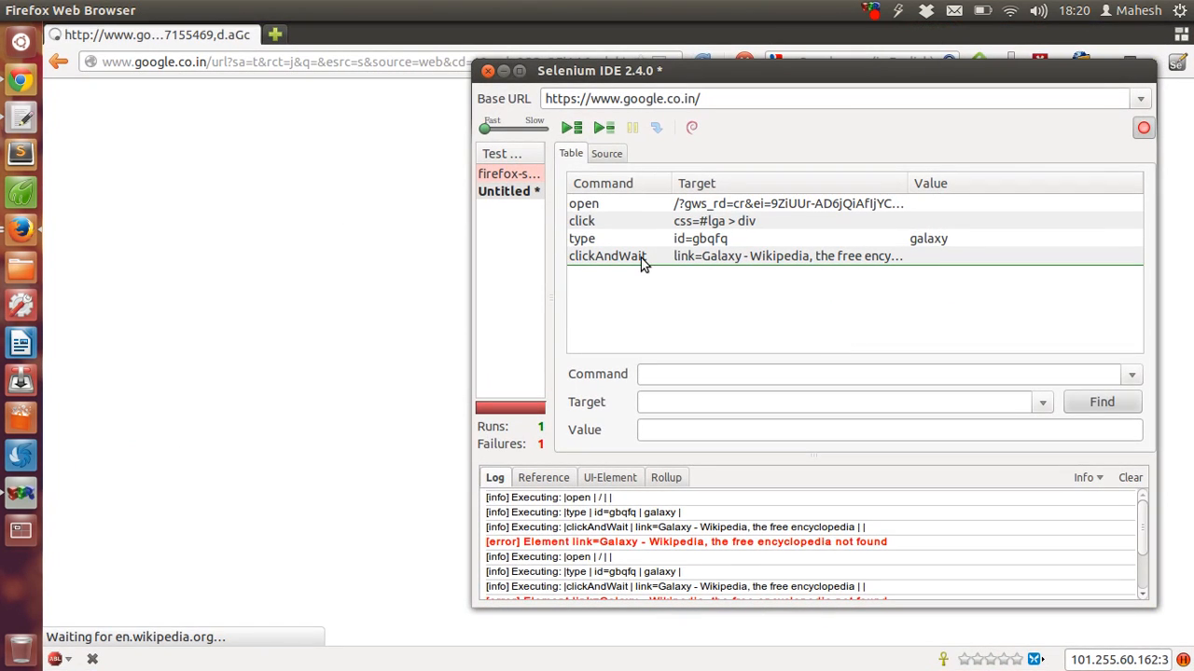
pyautogui.click(607, 256)
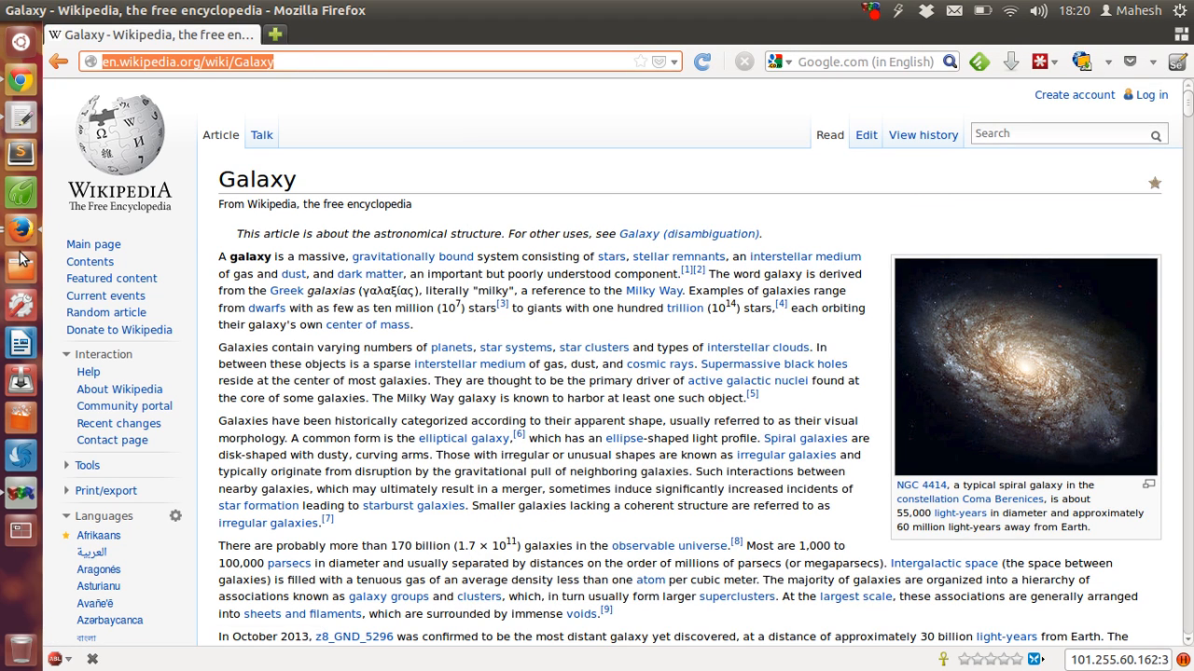
pyautogui.moveTo(20, 228)
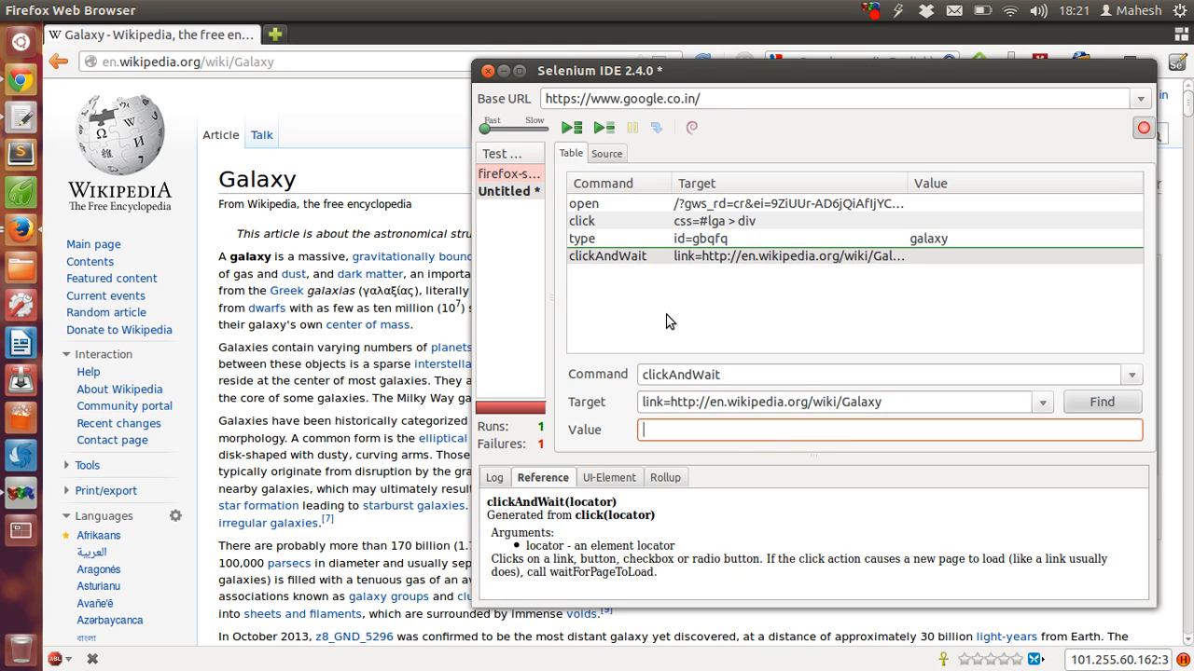
pyautogui.click(488, 70)
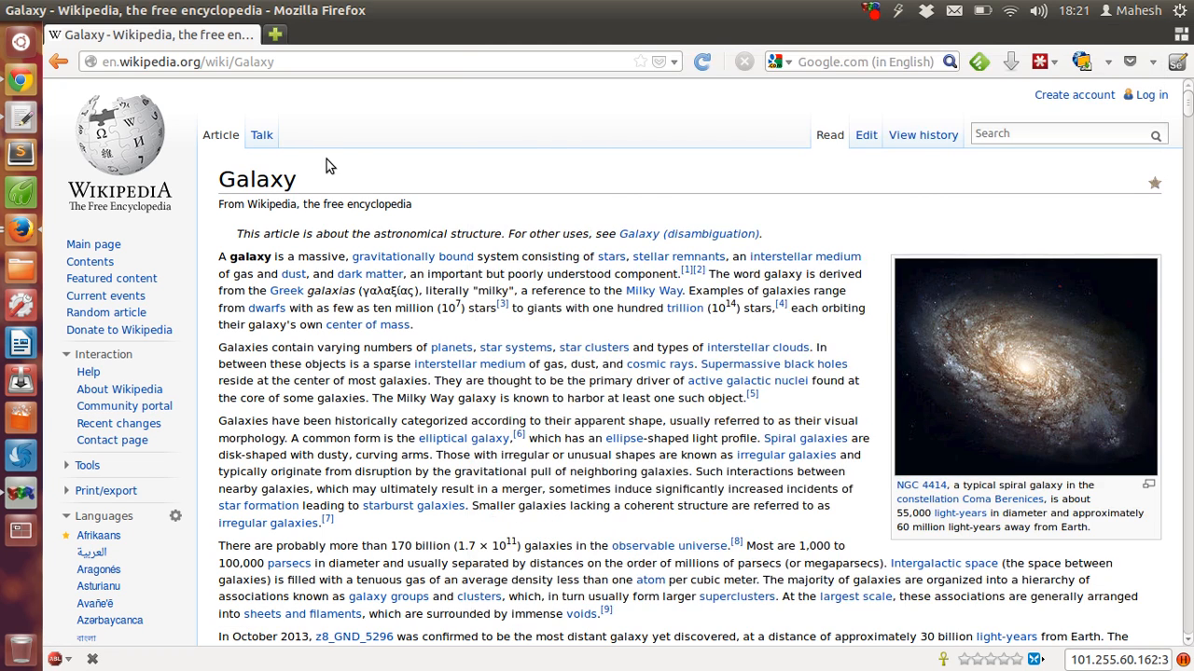
pyautogui.moveTo(391, 171)
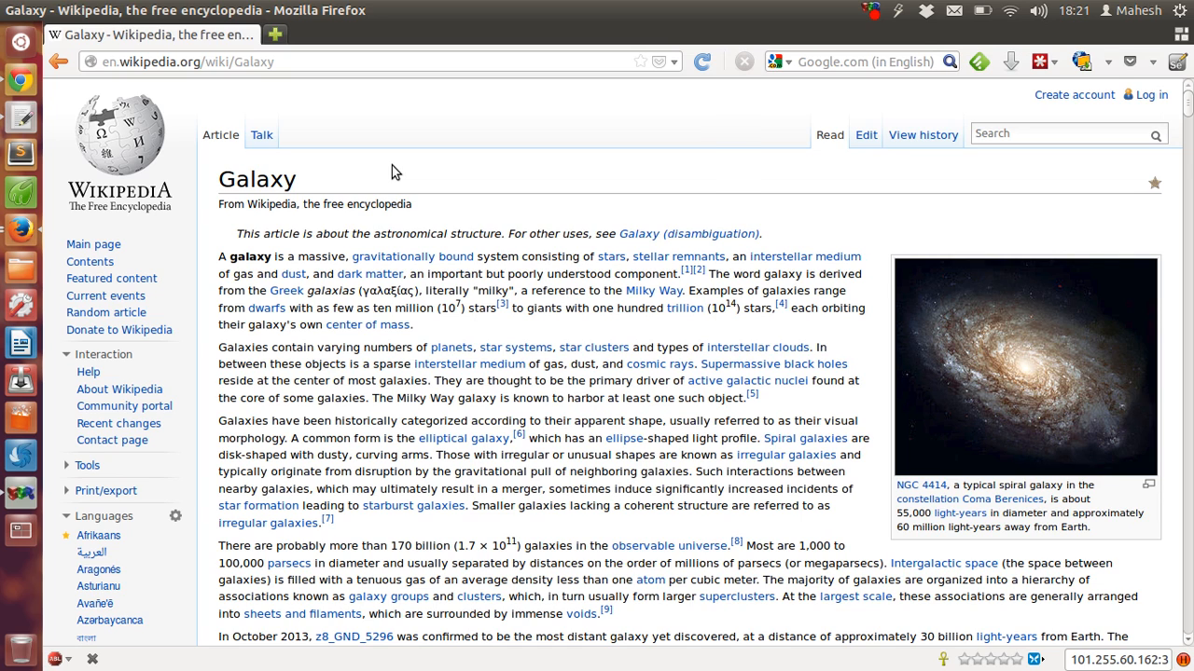
pyautogui.rightClick(392, 172)
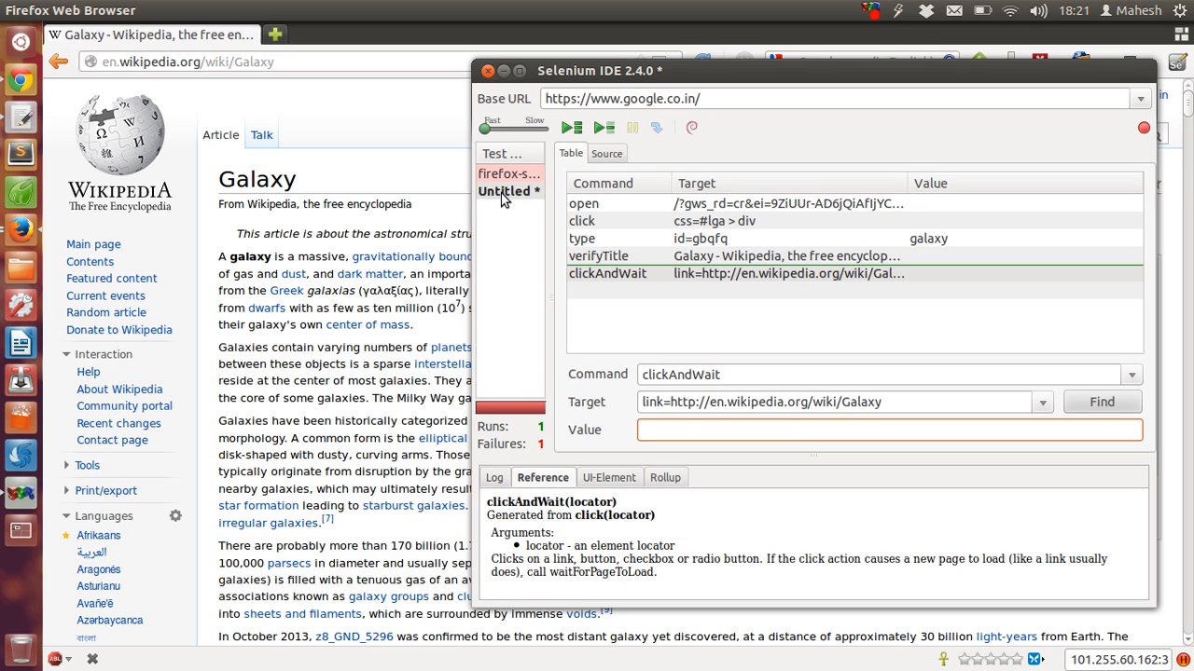
pyautogui.moveTo(572, 128)
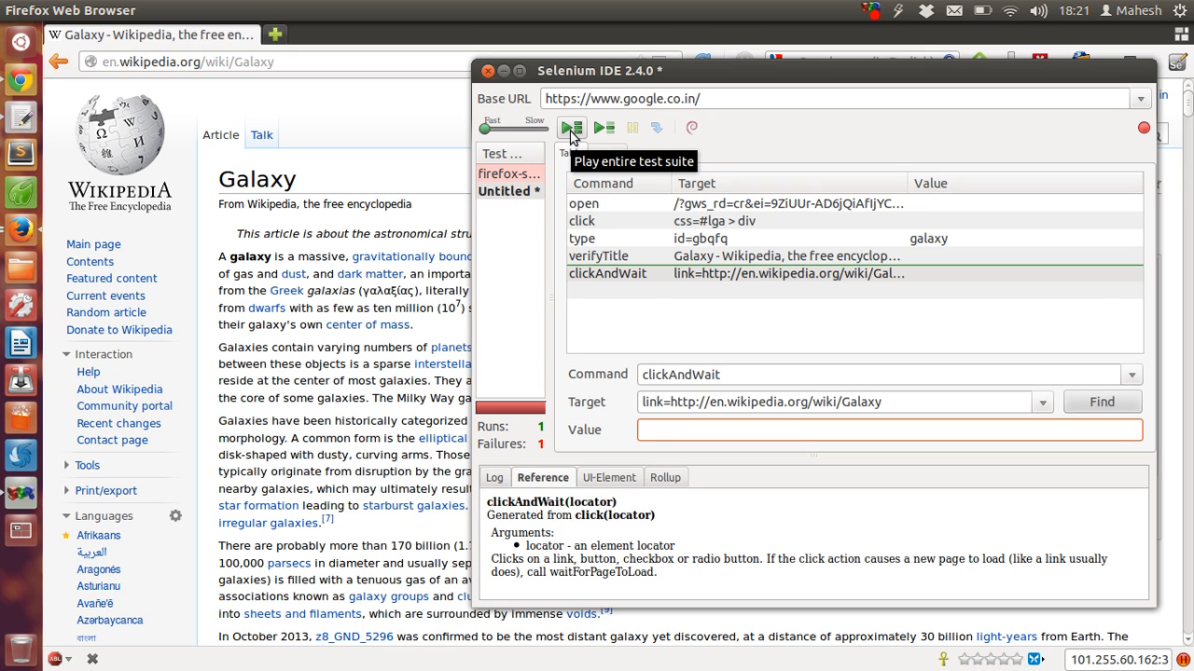
# Run the test, move clickAndWait above verifyTitle, select the type step, and replay
pyautogui.click(572, 128)
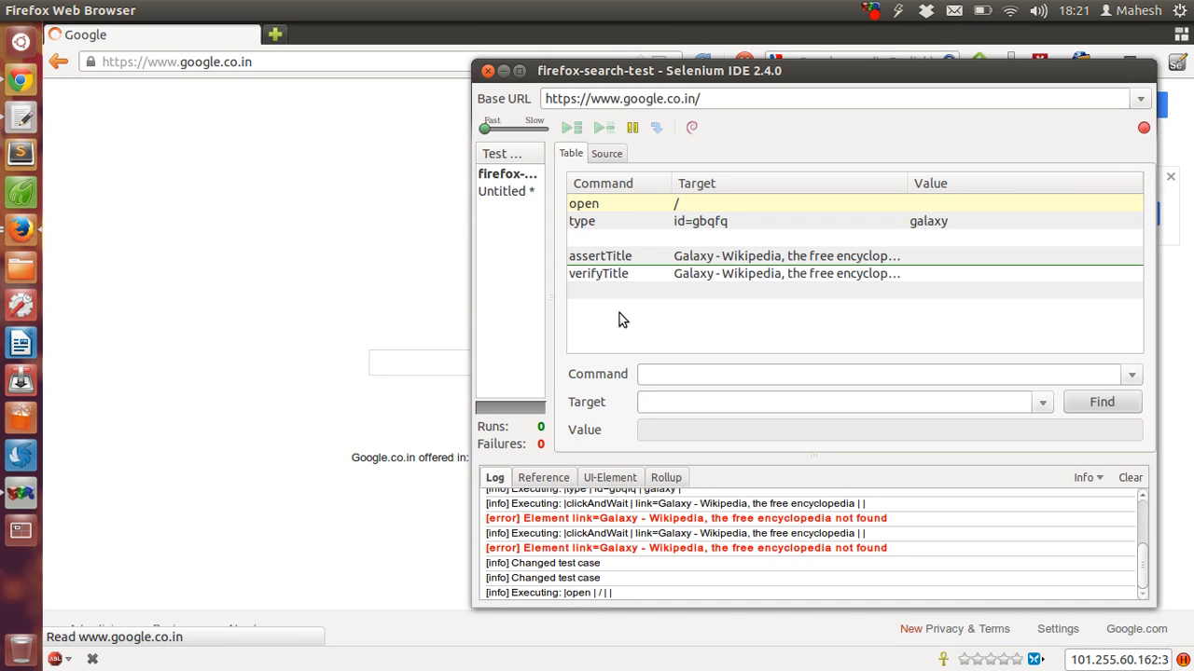
pyautogui.click(572, 128)
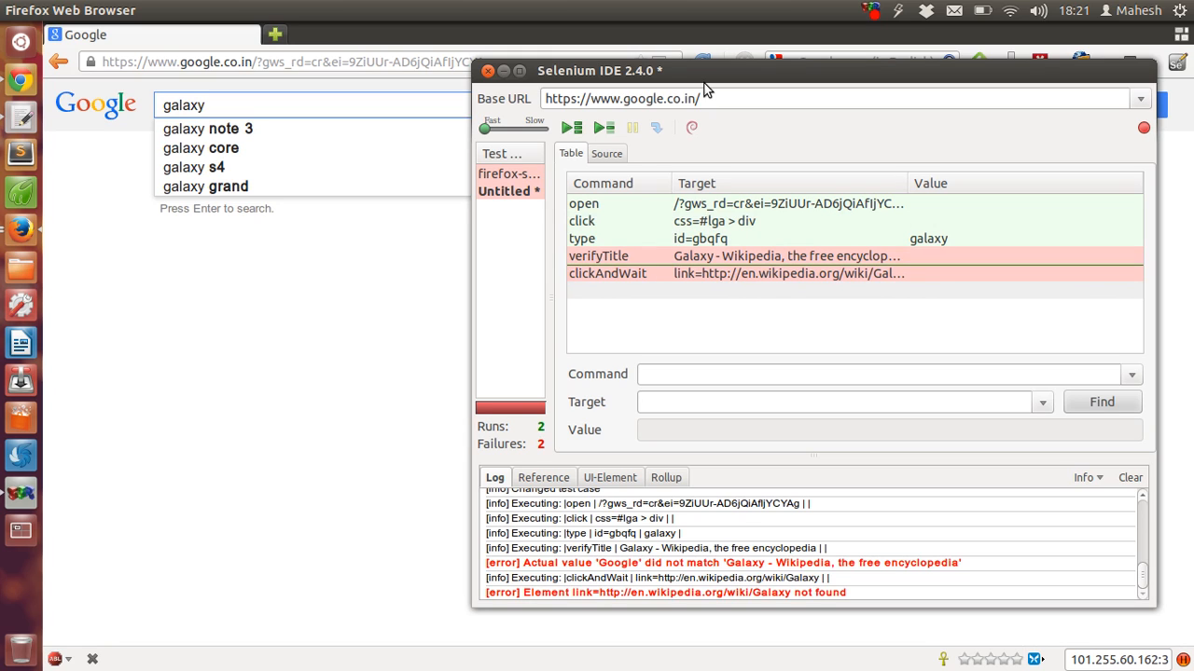
pyautogui.click(607, 273)
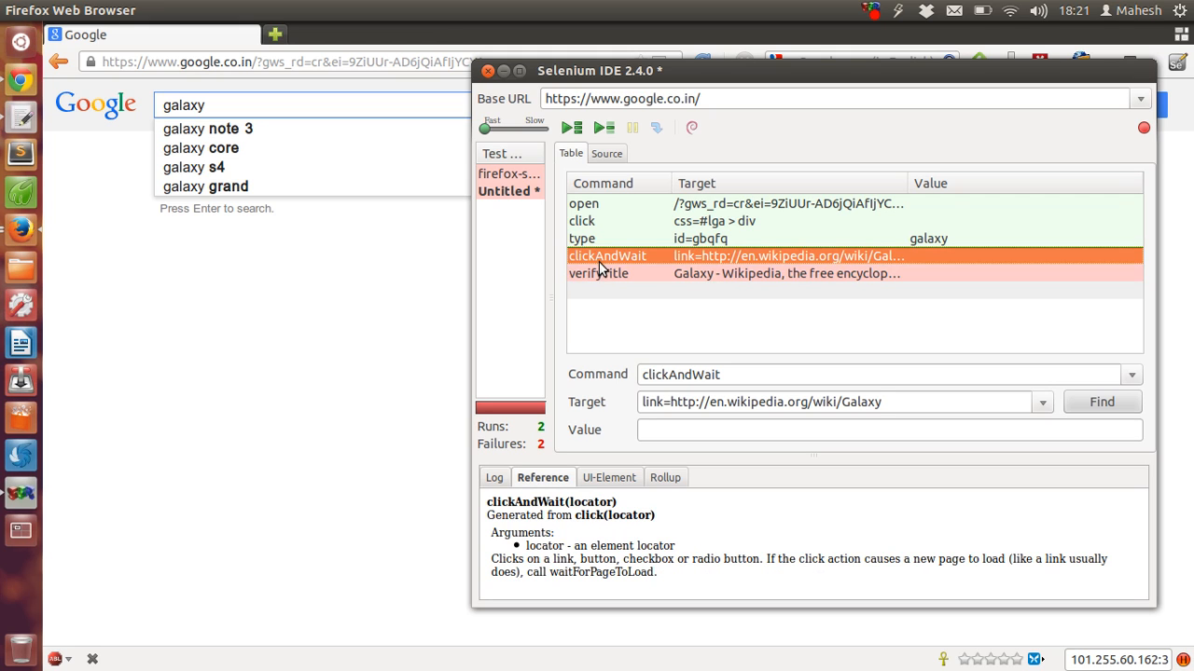
pyautogui.click(582, 238)
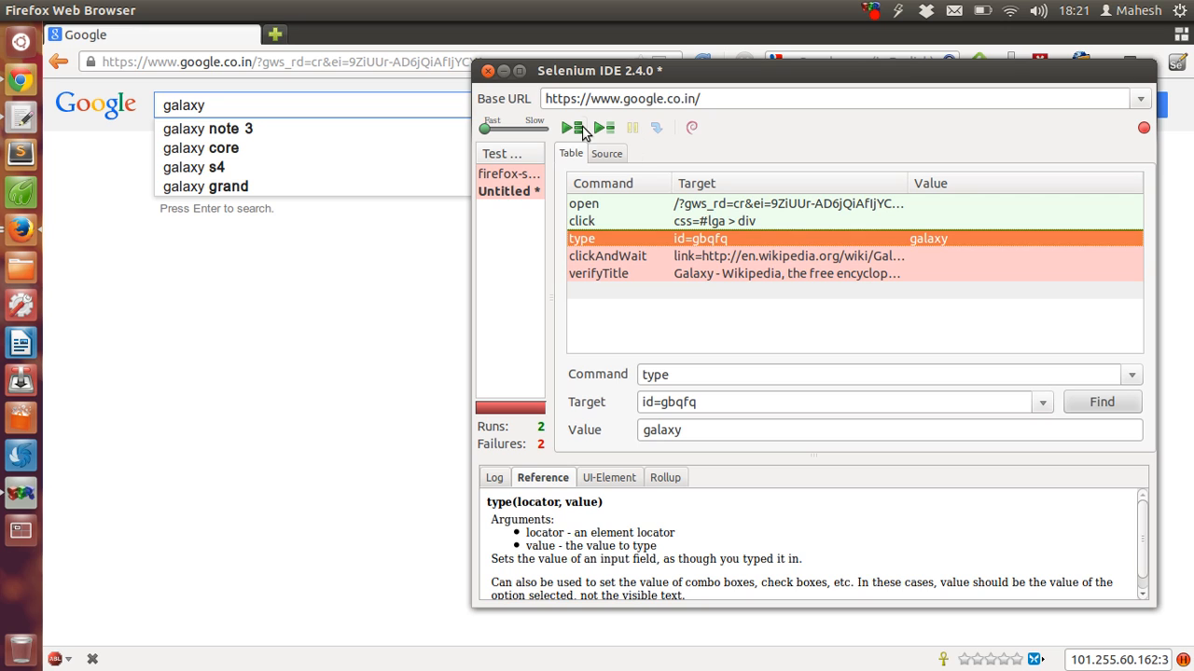
pyautogui.click(566, 128)
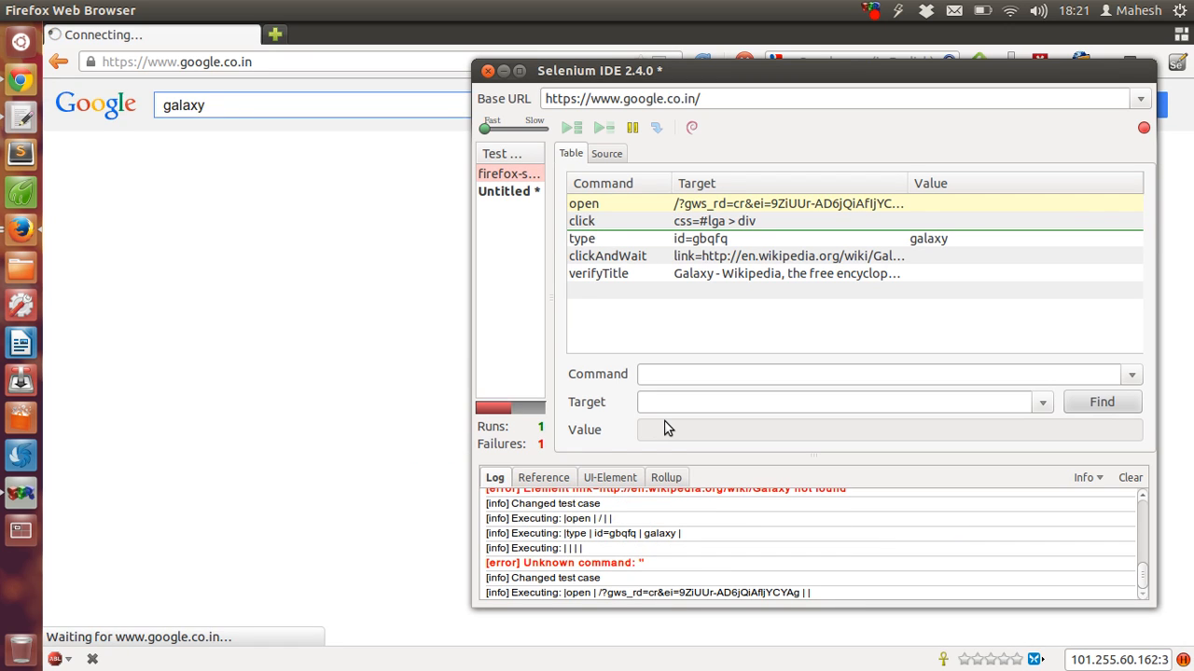
# Replay the Untitled test case repeatedly, selecting the open and click steps between runs
pyautogui.click(503, 191)
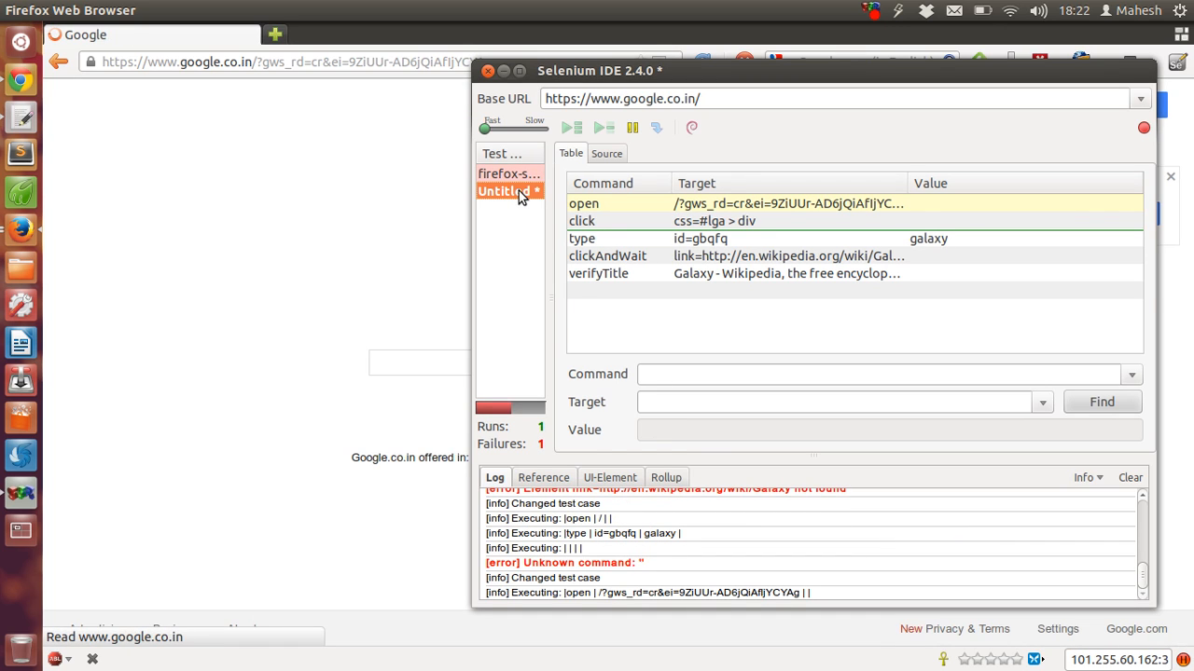
pyautogui.click(570, 128)
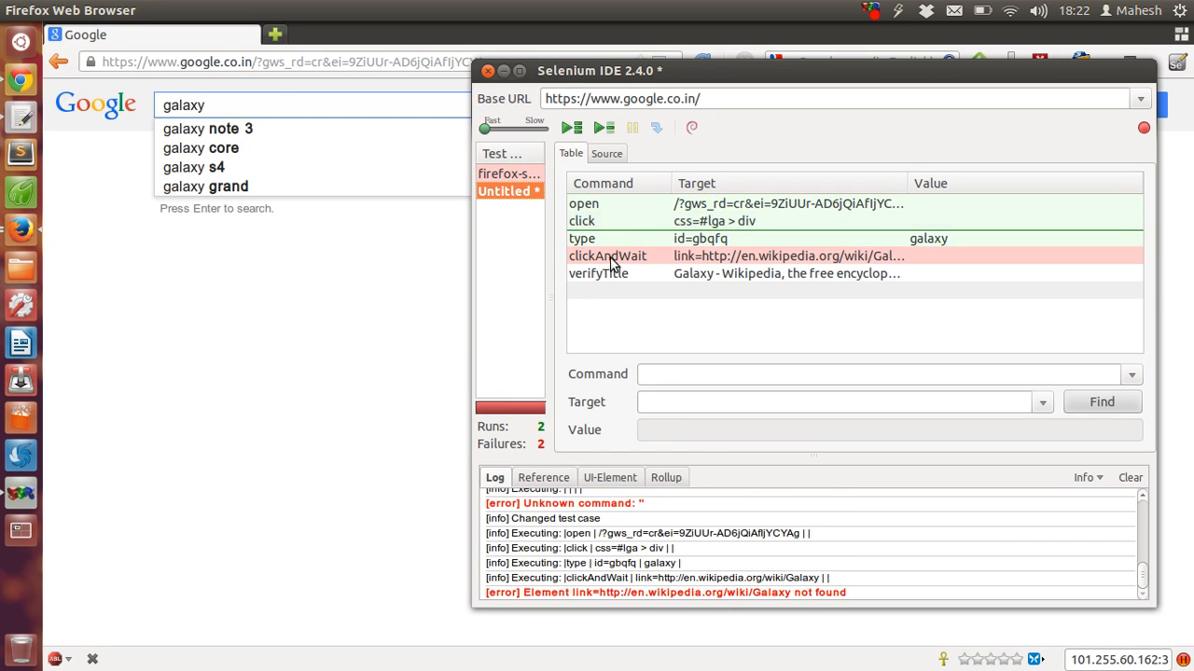
pyautogui.click(584, 203)
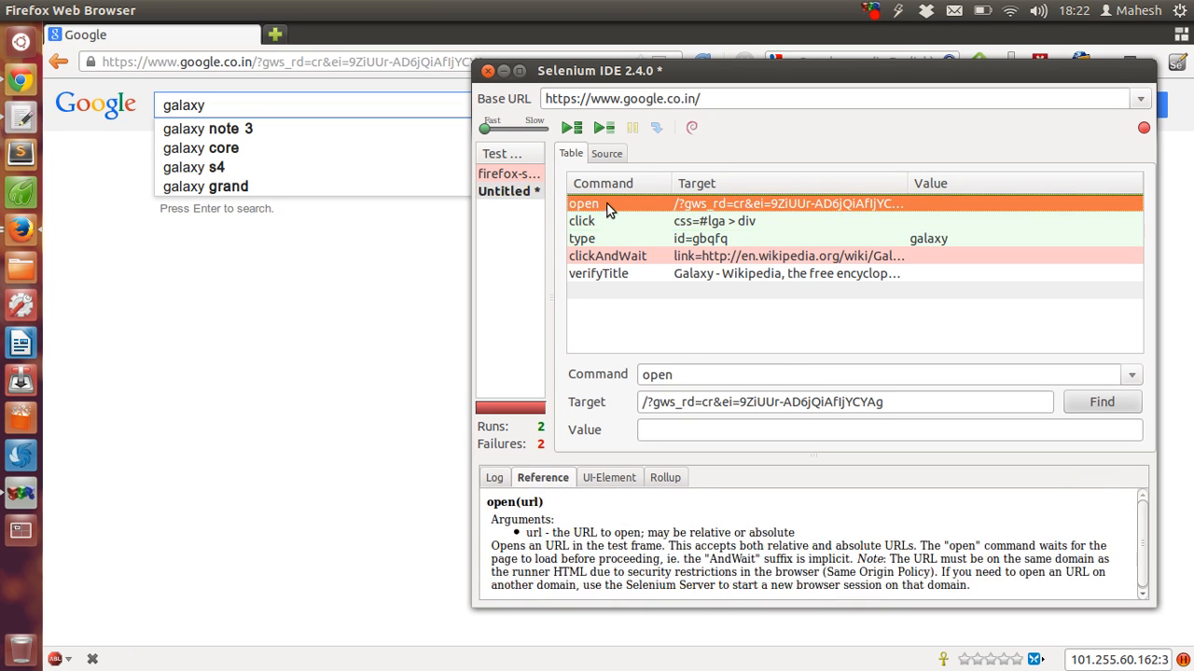
pyautogui.click(572, 128)
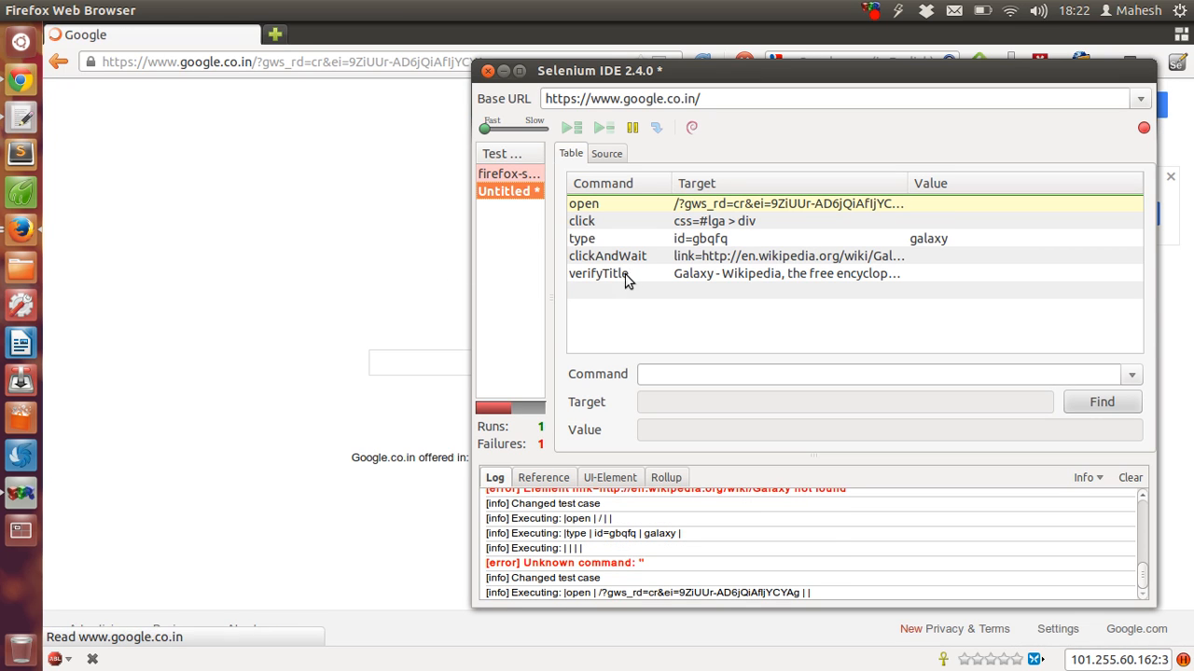
pyautogui.moveTo(629, 252)
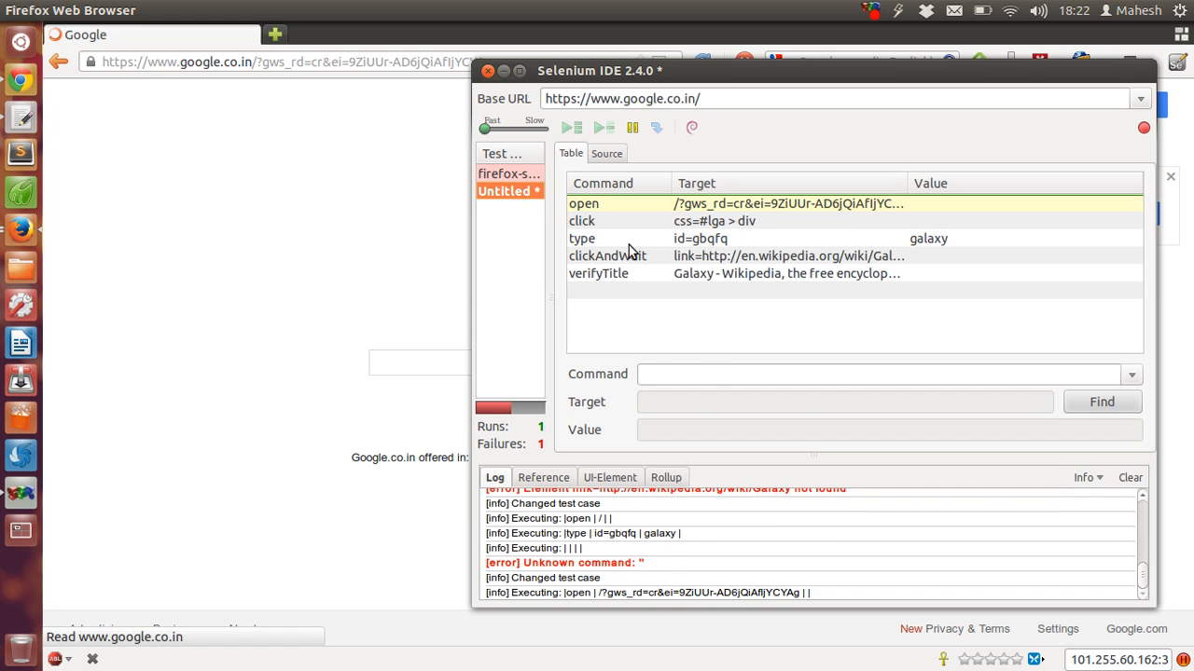
pyautogui.click(571, 128)
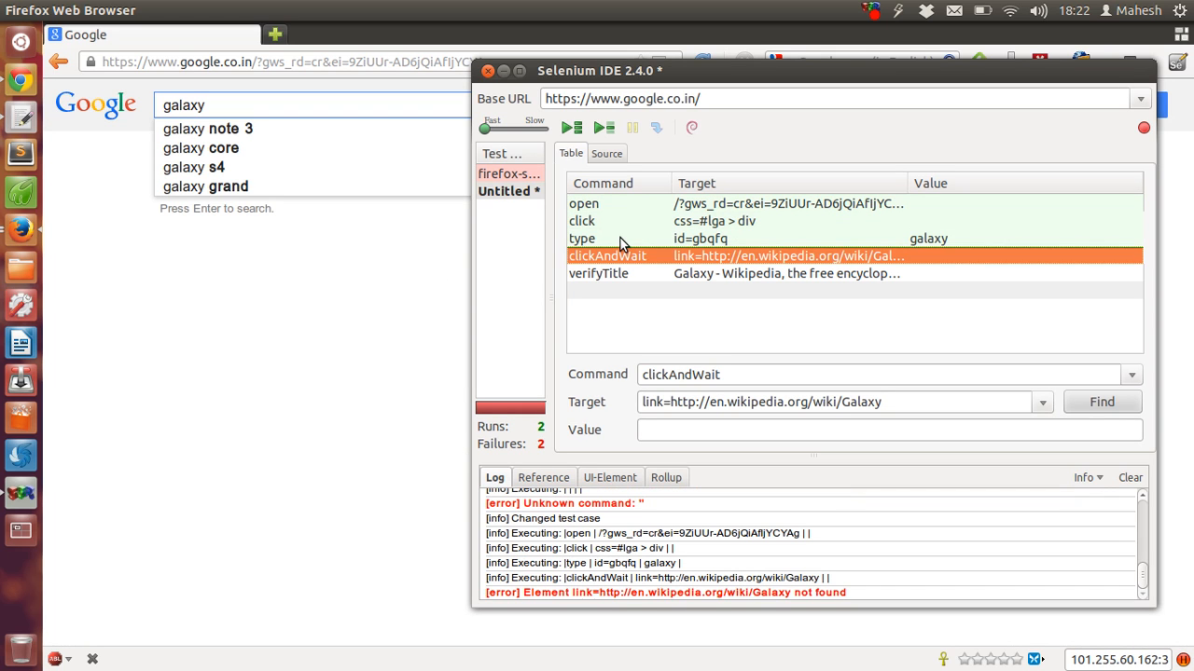
pyautogui.moveTo(615, 259)
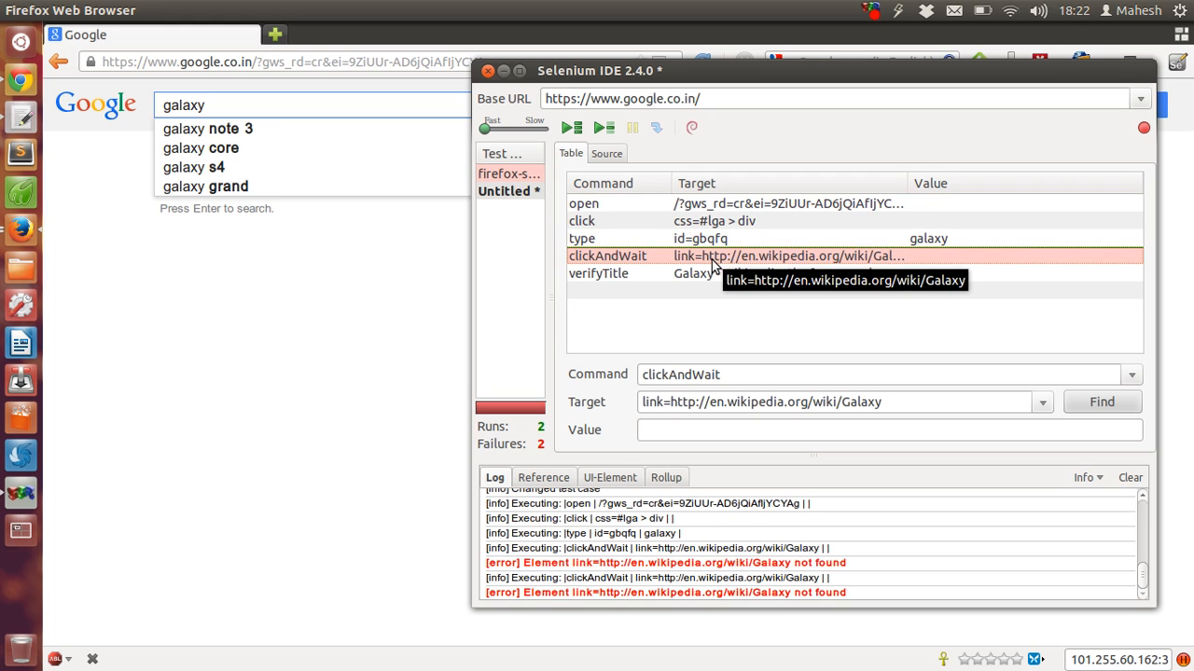
pyautogui.click(581, 221)
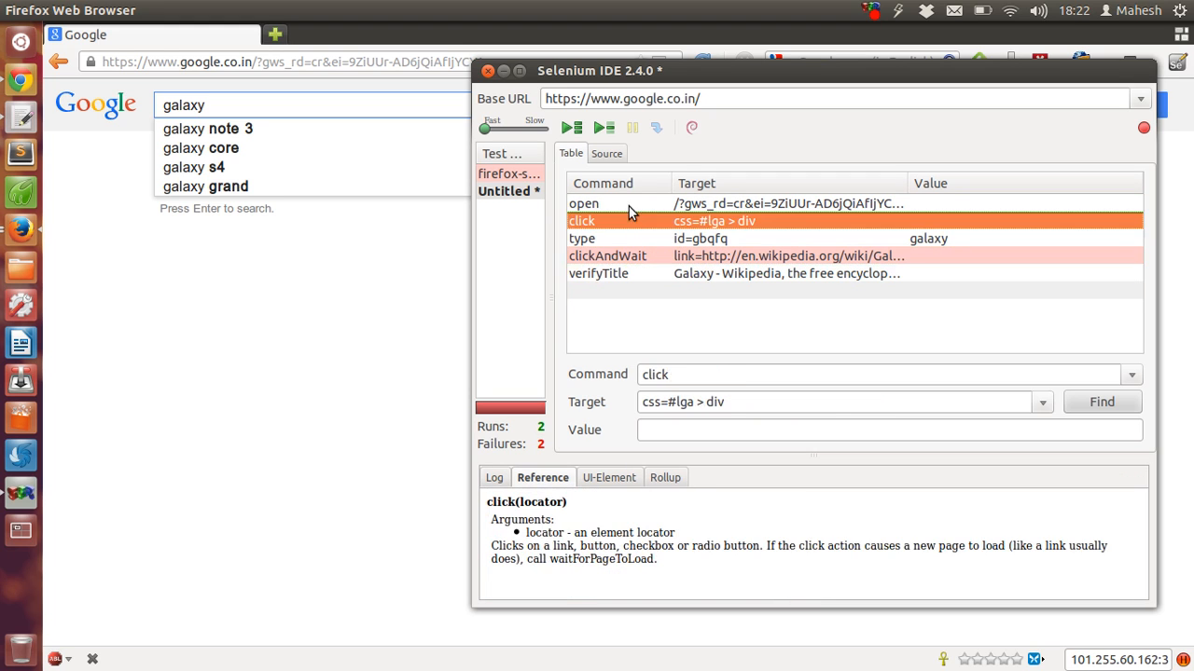
pyautogui.click(571, 128)
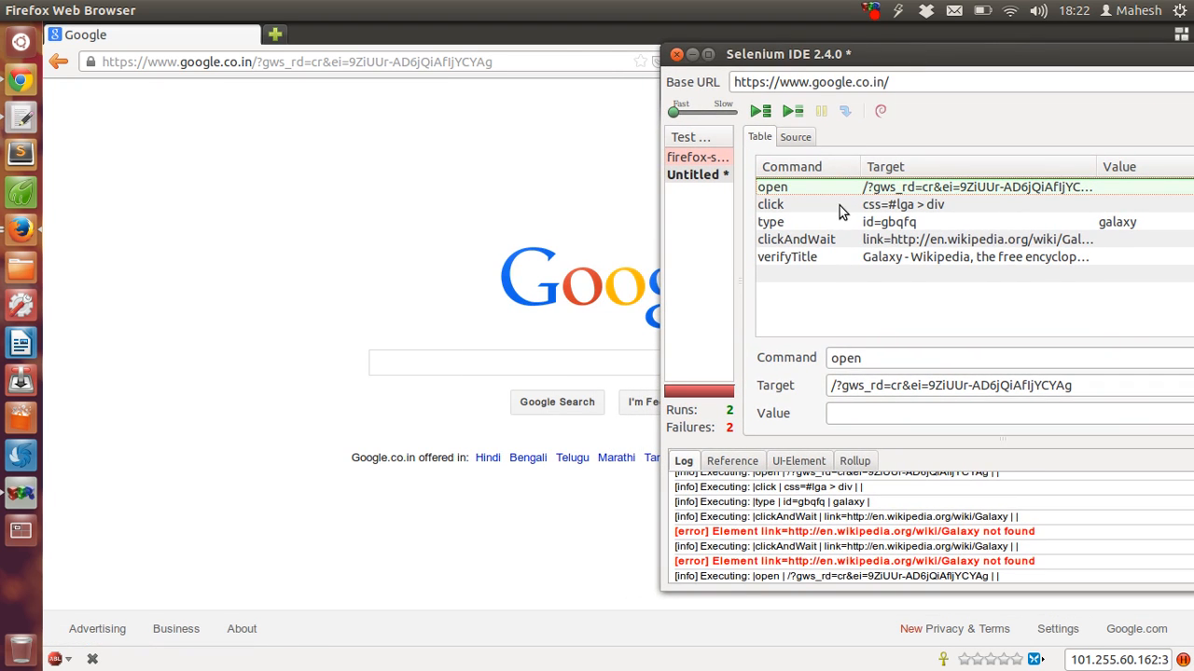
# Execute the click, type galaxy, and clickAndWait Wikipedia link commands one at a time
pyautogui.click(770, 204)
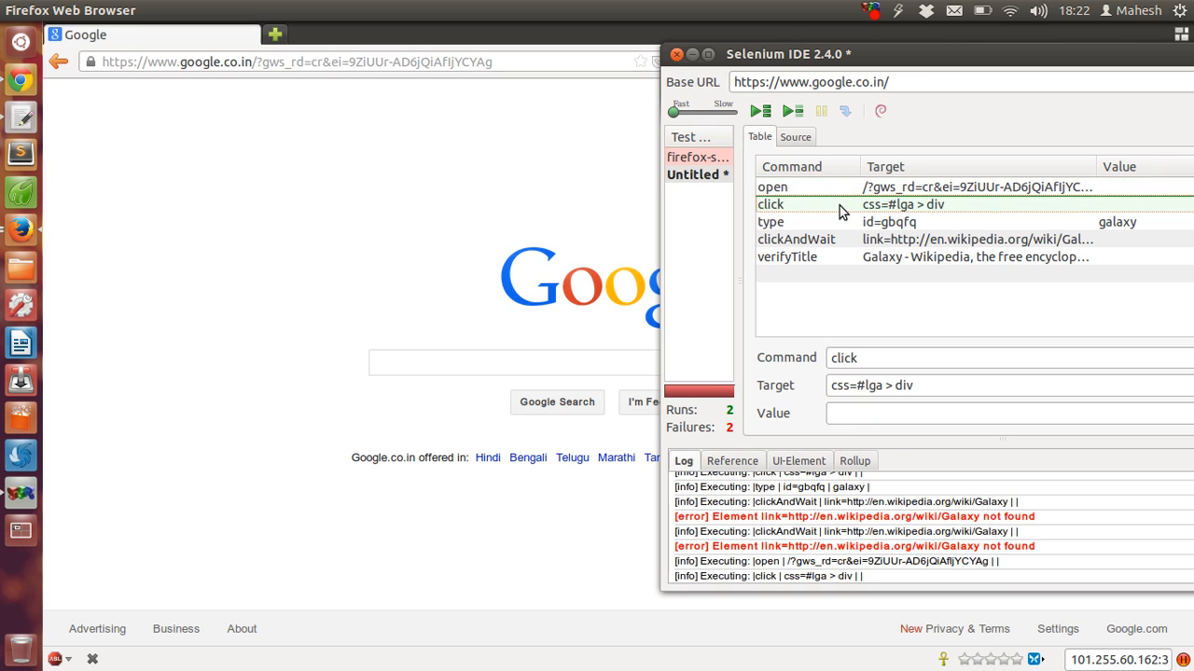
pyautogui.moveTo(840, 215)
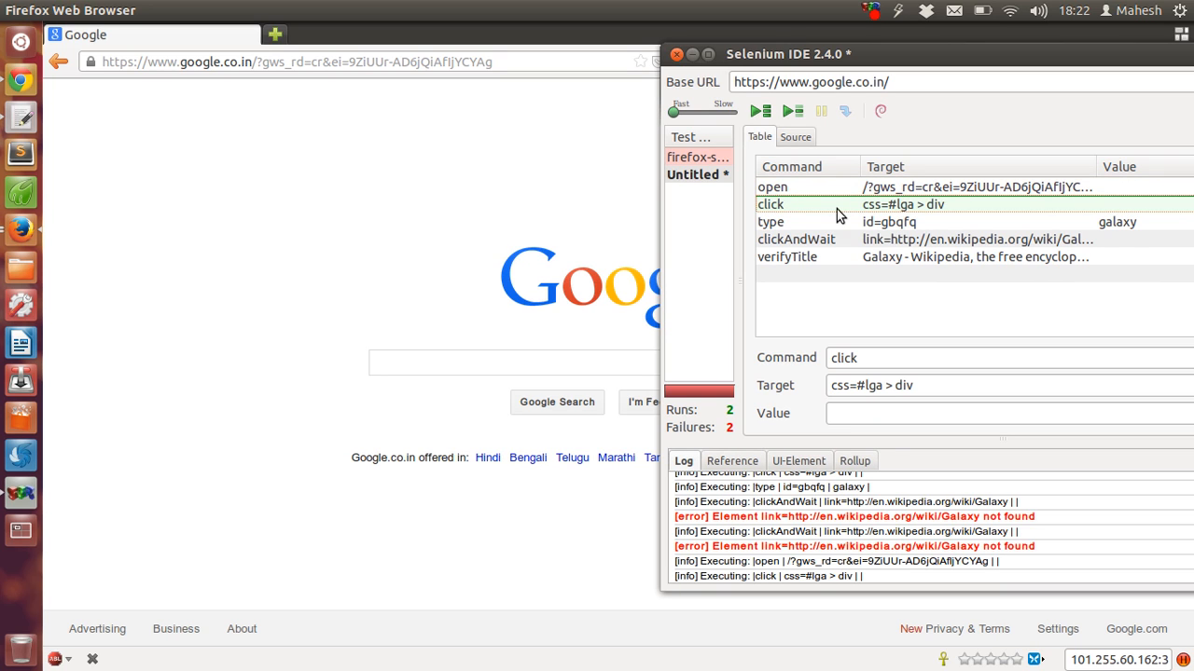
pyautogui.moveTo(832, 228)
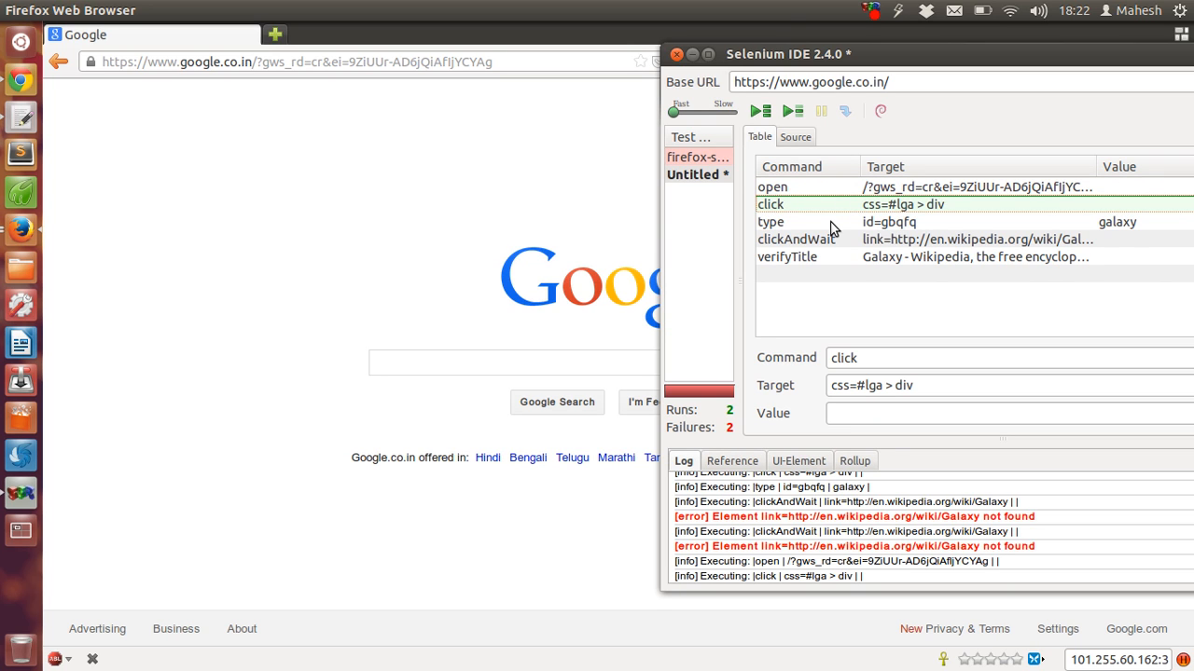
pyautogui.click(771, 221)
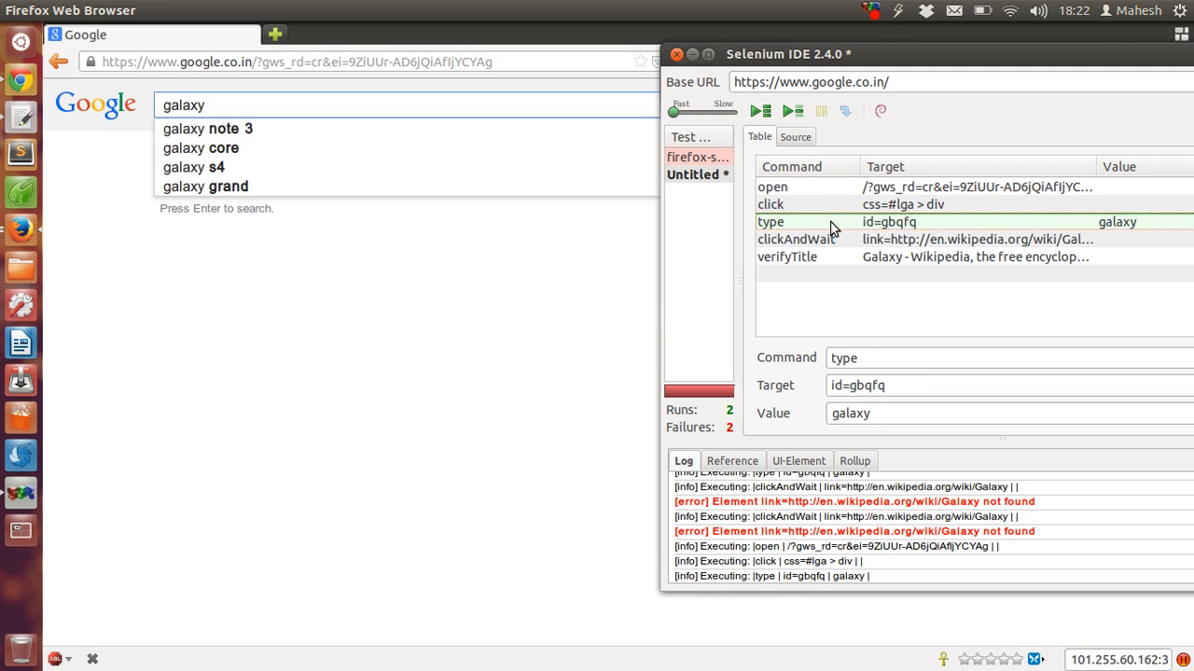
pyautogui.moveTo(814, 242)
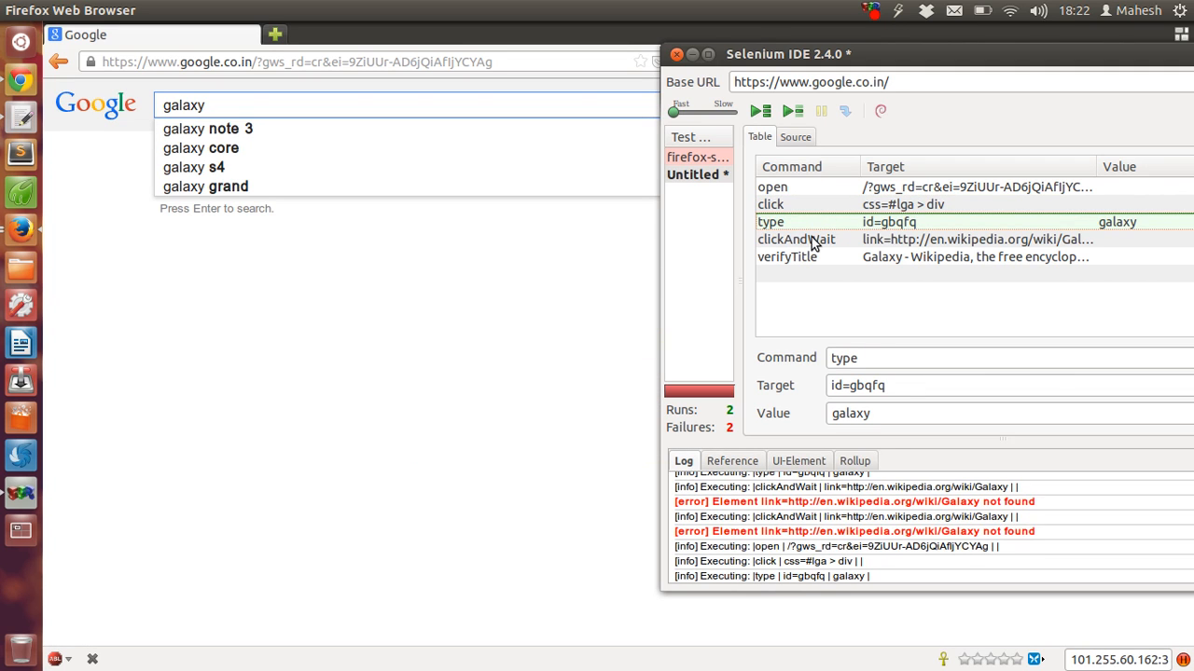
pyautogui.click(796, 240)
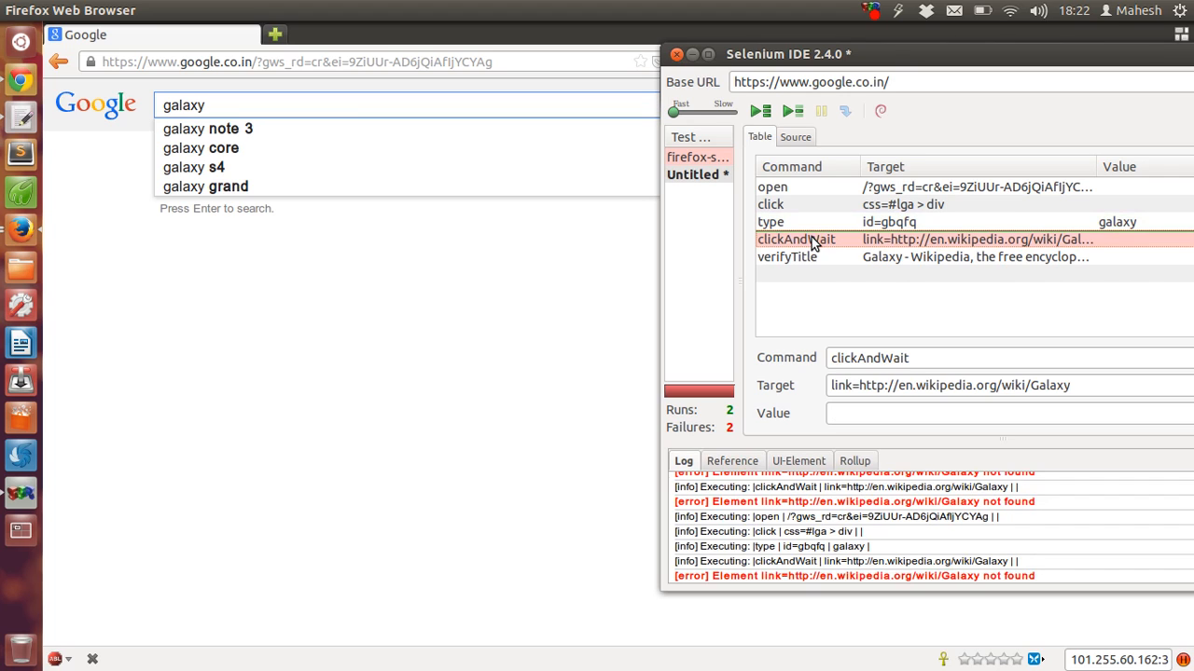
pyautogui.moveTo(702, 229)
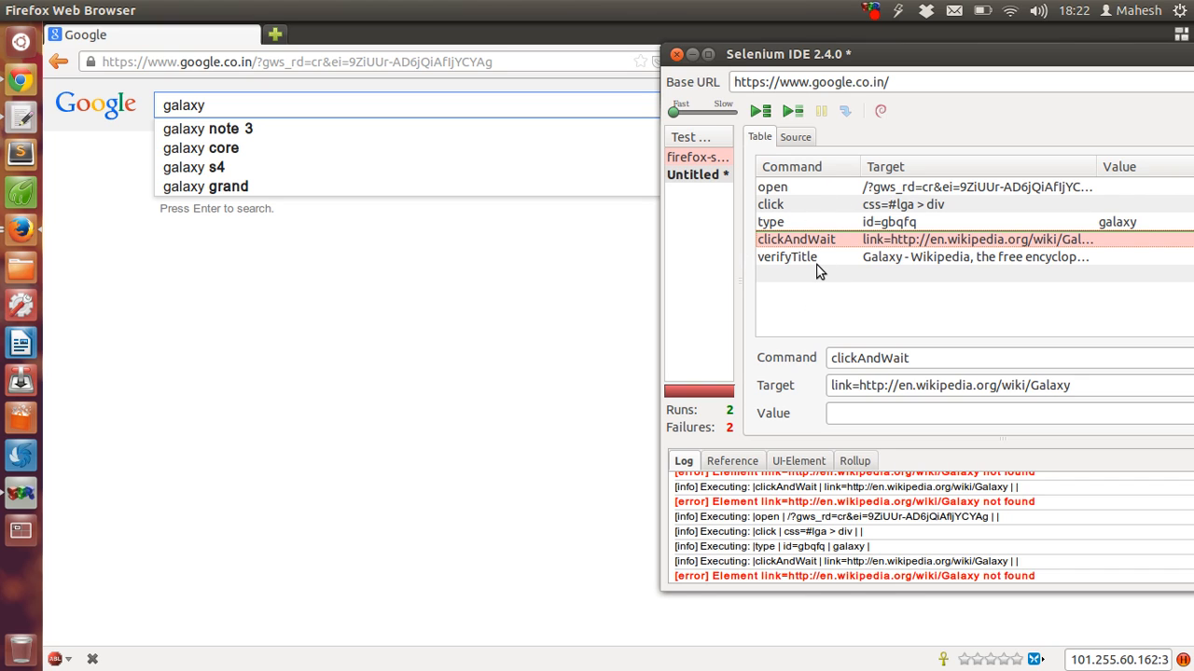
pyautogui.moveTo(807, 271)
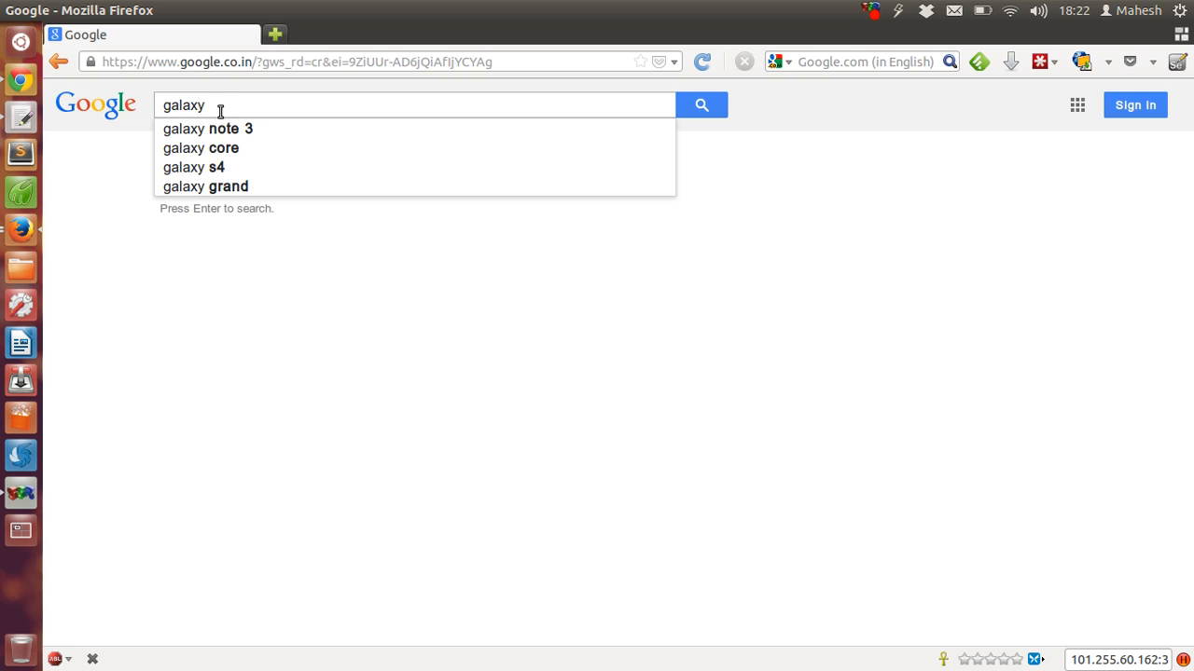
pyautogui.moveTo(700, 104)
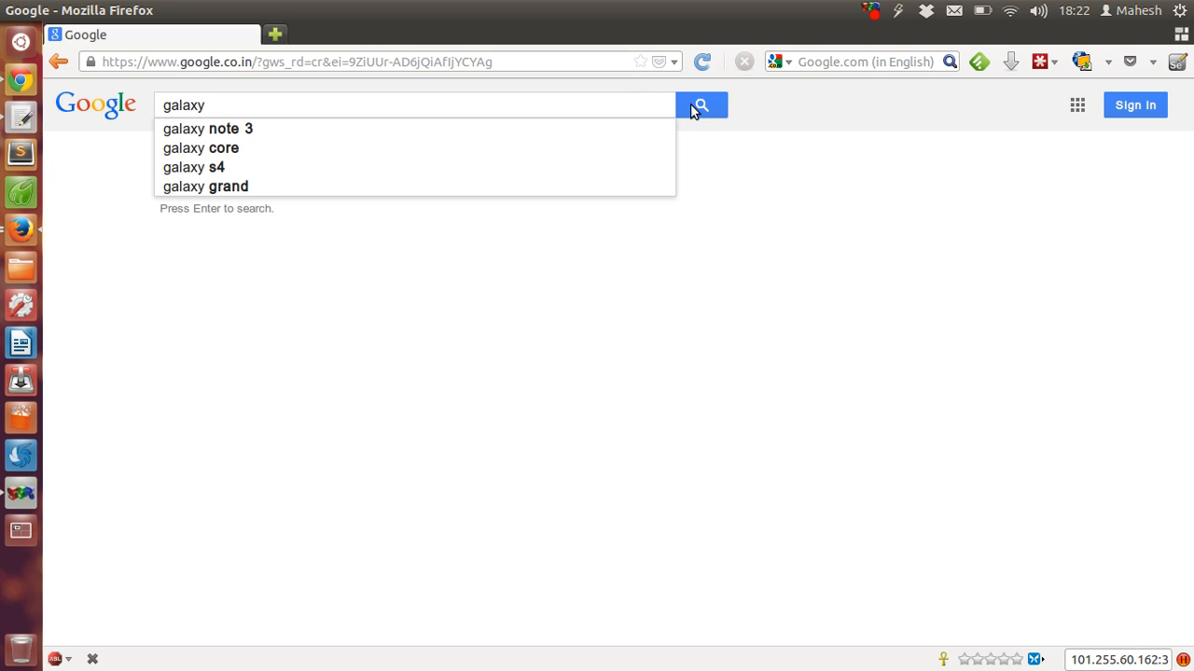
# Run the Google search for galaxy manually, showing the Galaxy Wikipedia result first
pyautogui.click(700, 105)
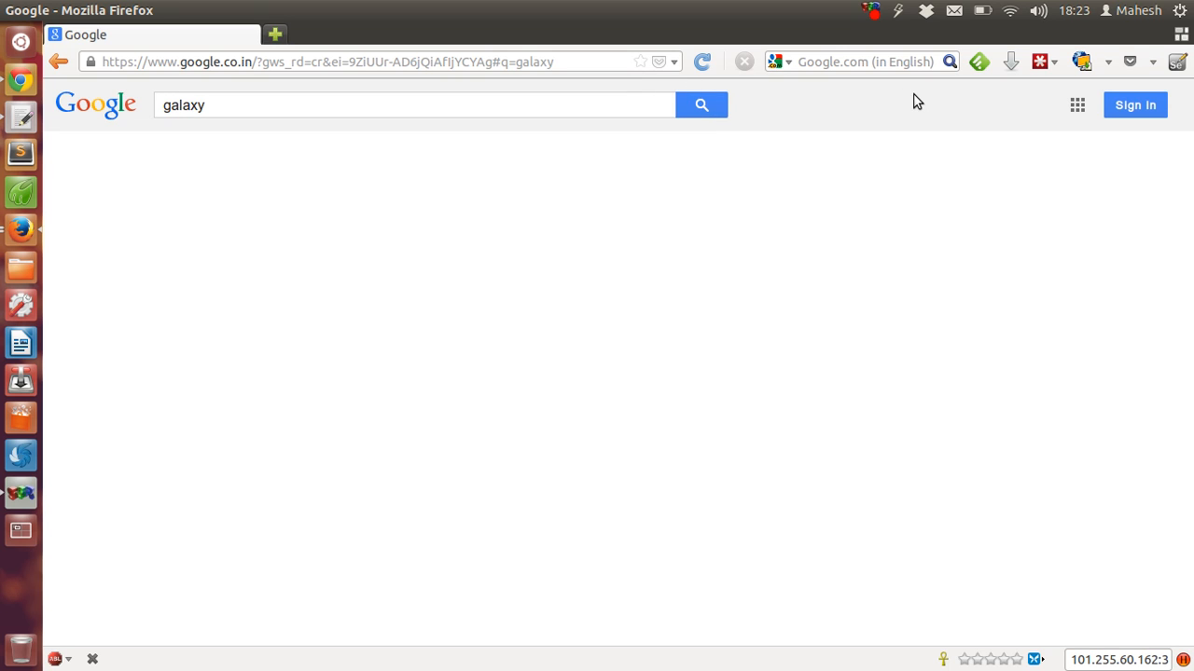
pyautogui.click(701, 105)
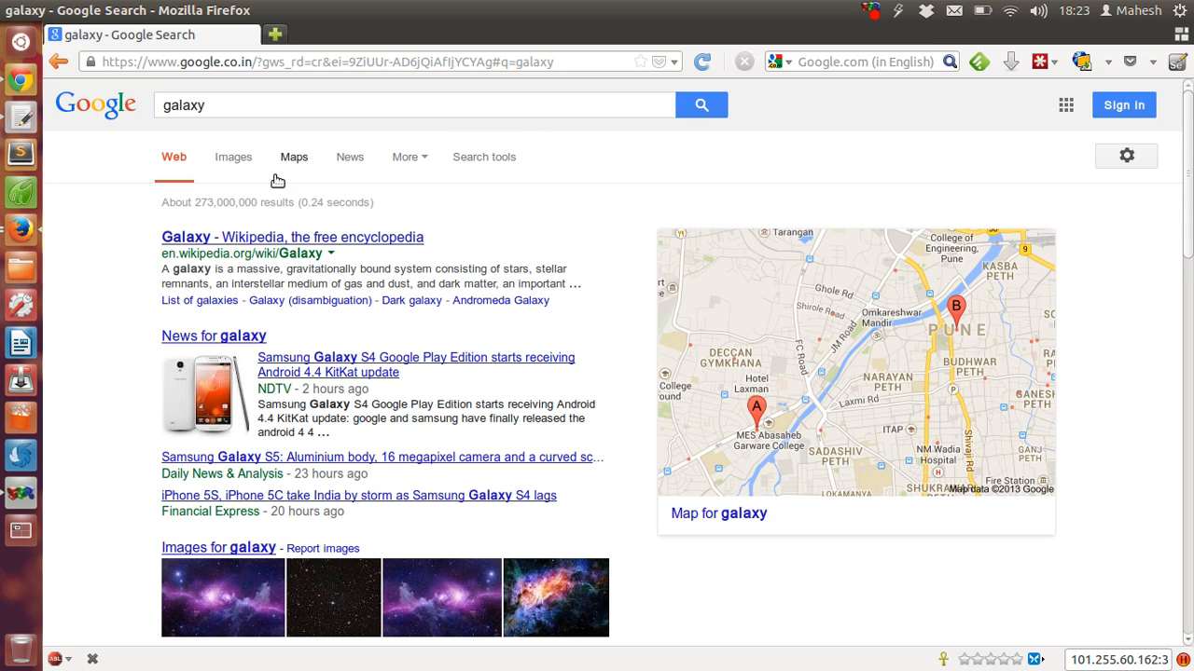
pyautogui.moveTo(271, 236)
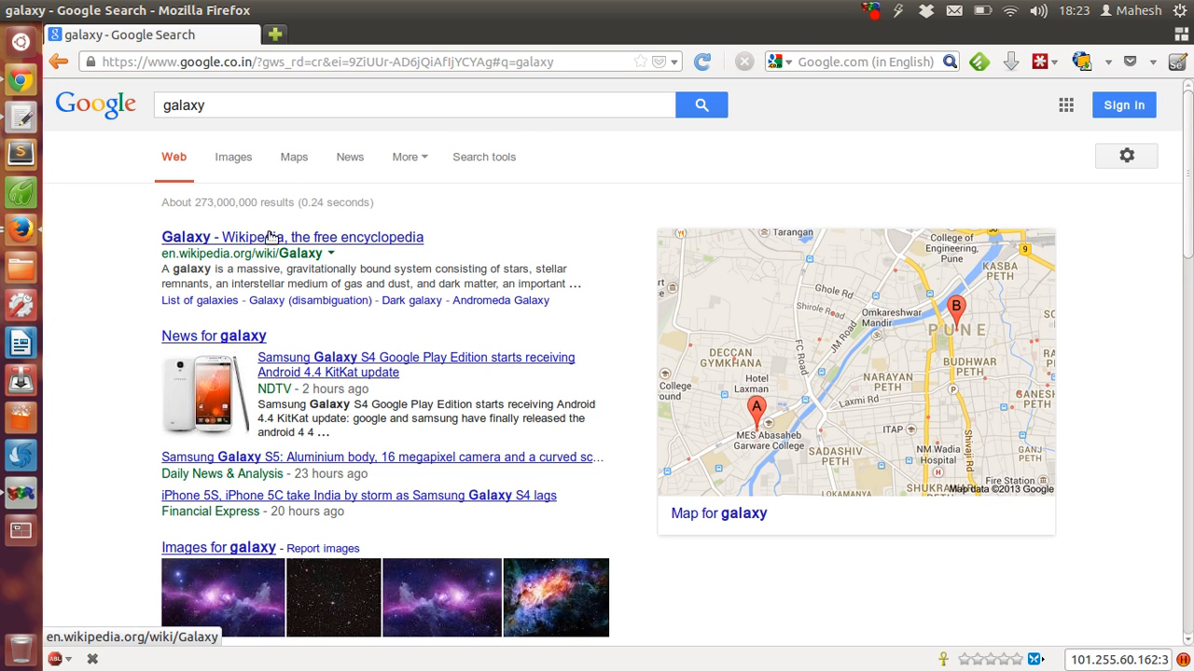
pyautogui.moveTo(425, 236)
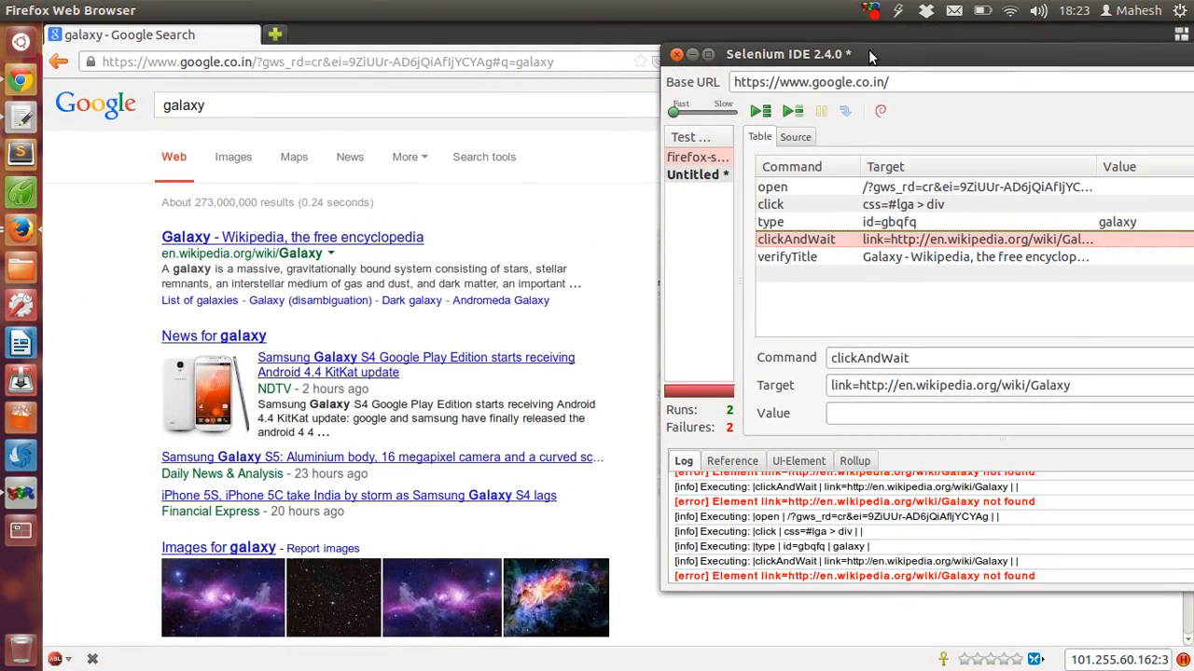
# Drag the Selenium IDE window back over the galaxy search results page
pyautogui.moveTo(872, 53); pyautogui.dragTo(643, 66)
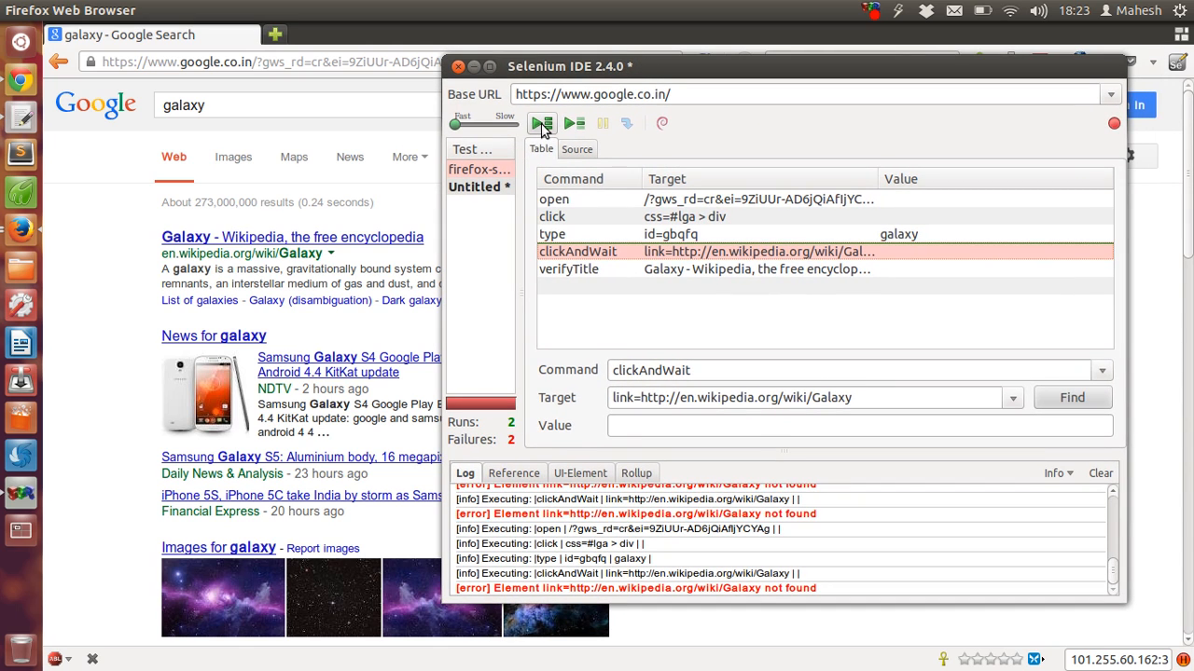
pyautogui.moveTo(639, 499)
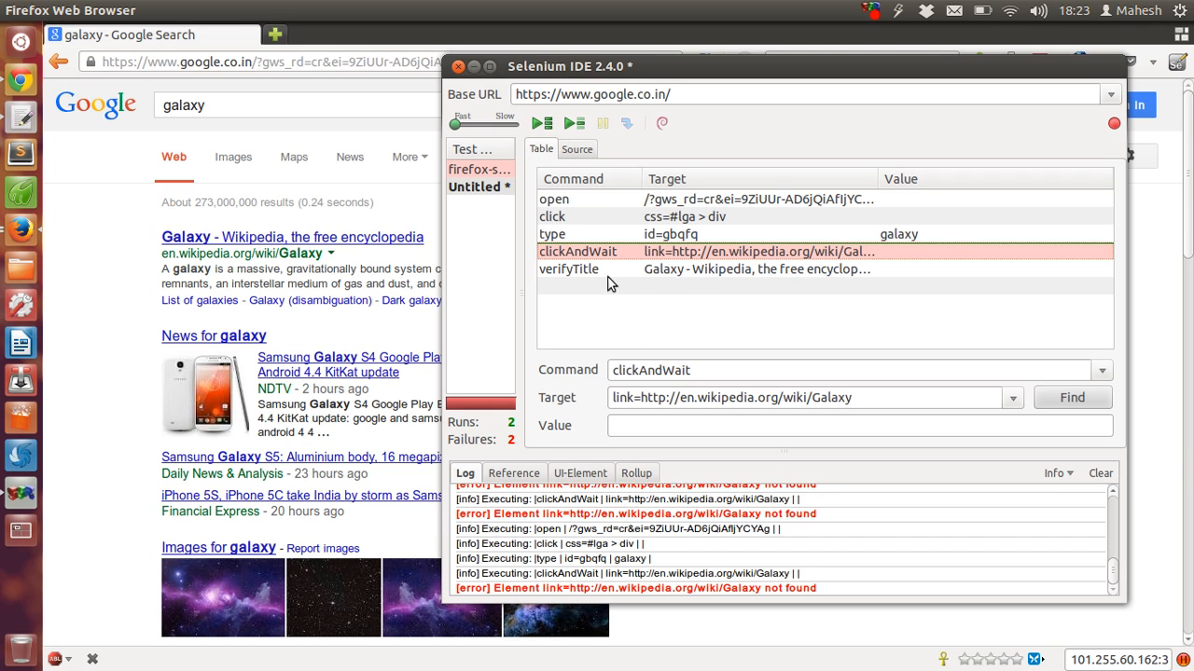
pyautogui.moveTo(641, 182)
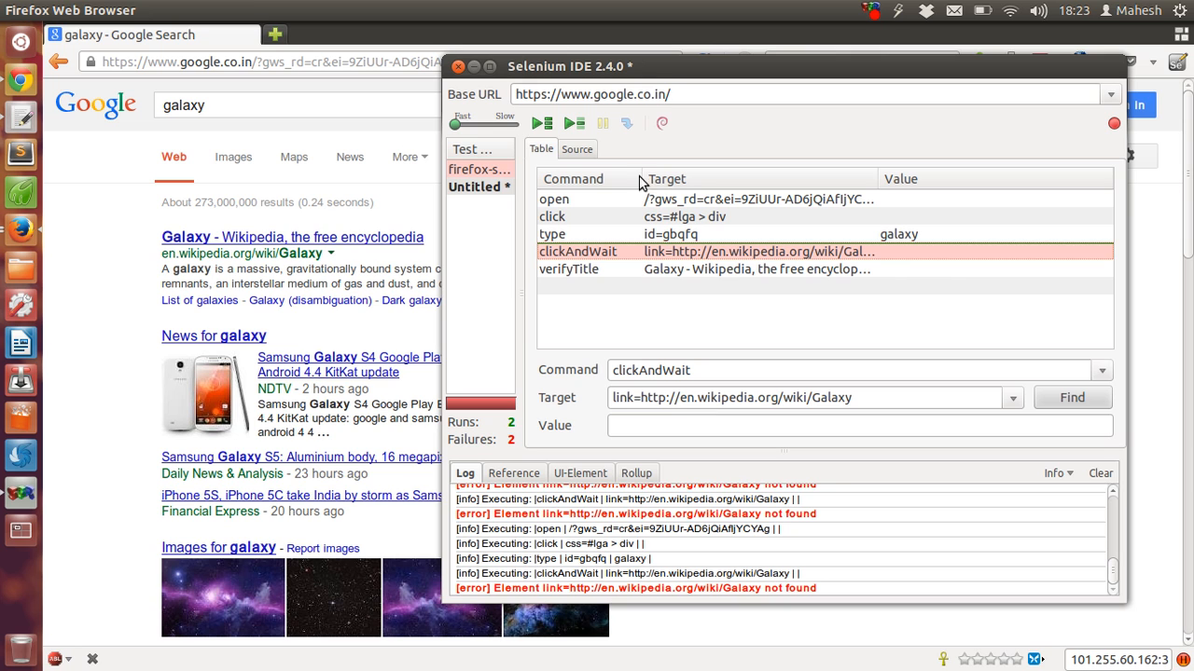